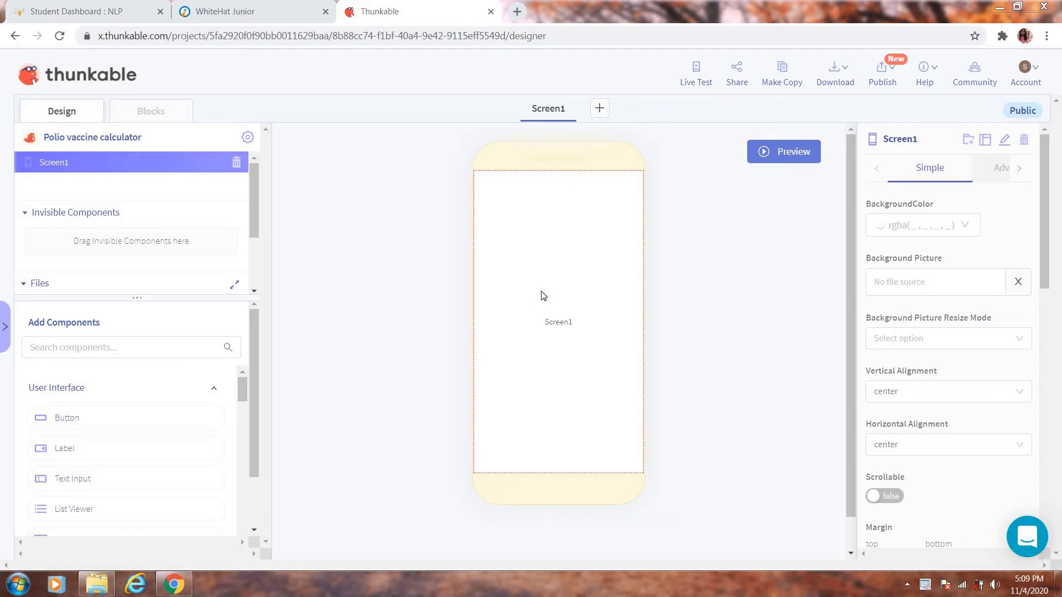
mouse_move(381, 215)
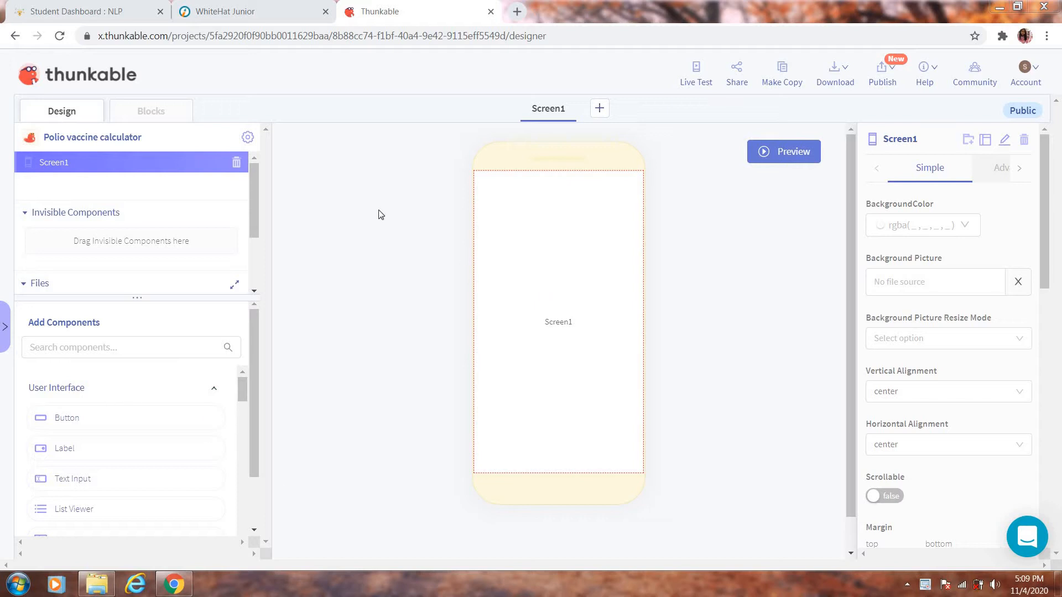
mouse_move(495, 322)
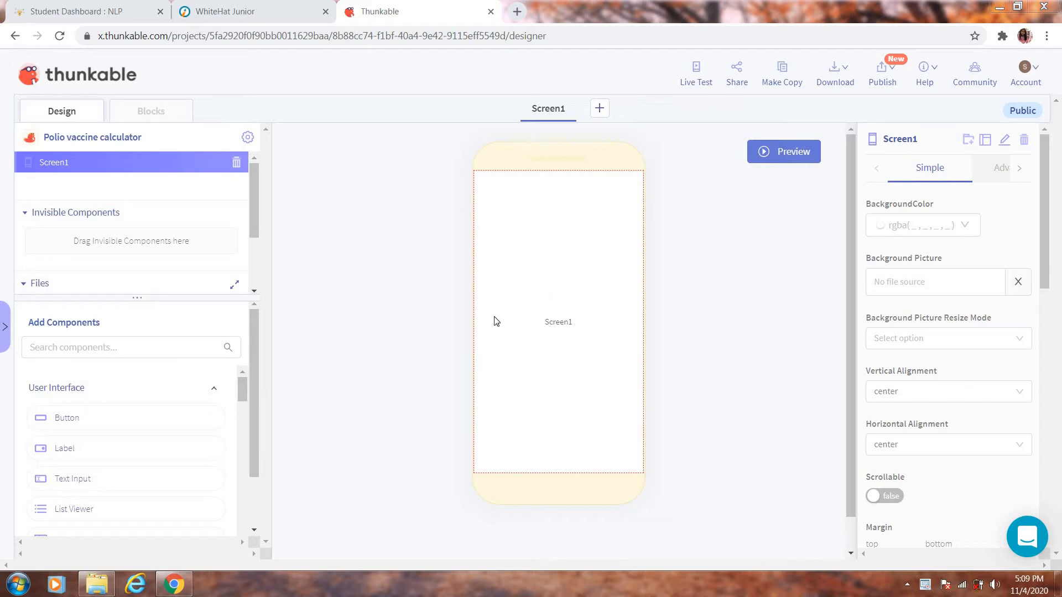
Search components for 'ro' and drag six Row layouts, Row1 to Row6, onto Screen1.
click(129, 347)
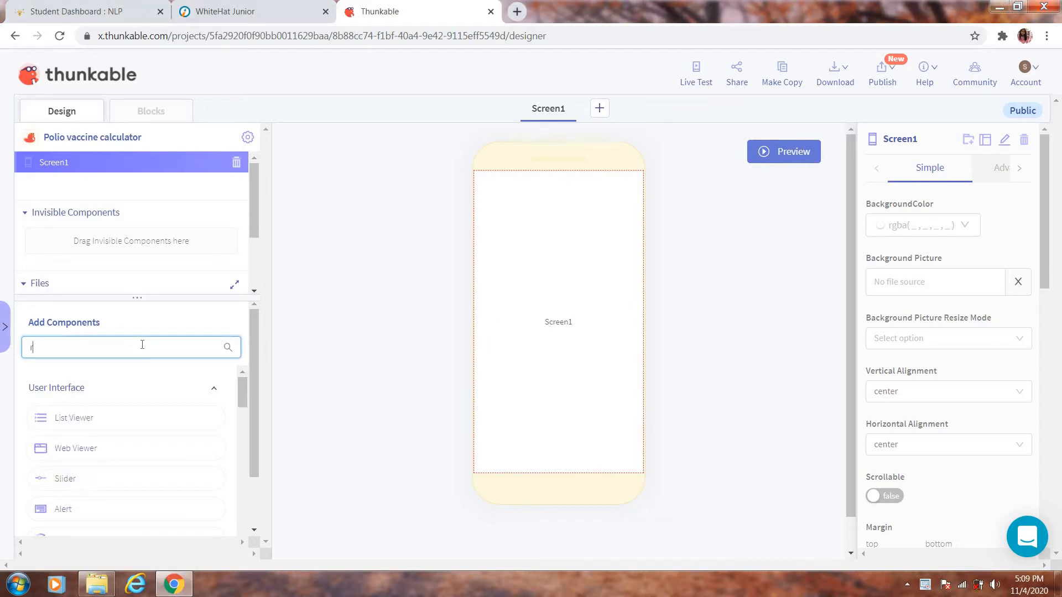
text(row)
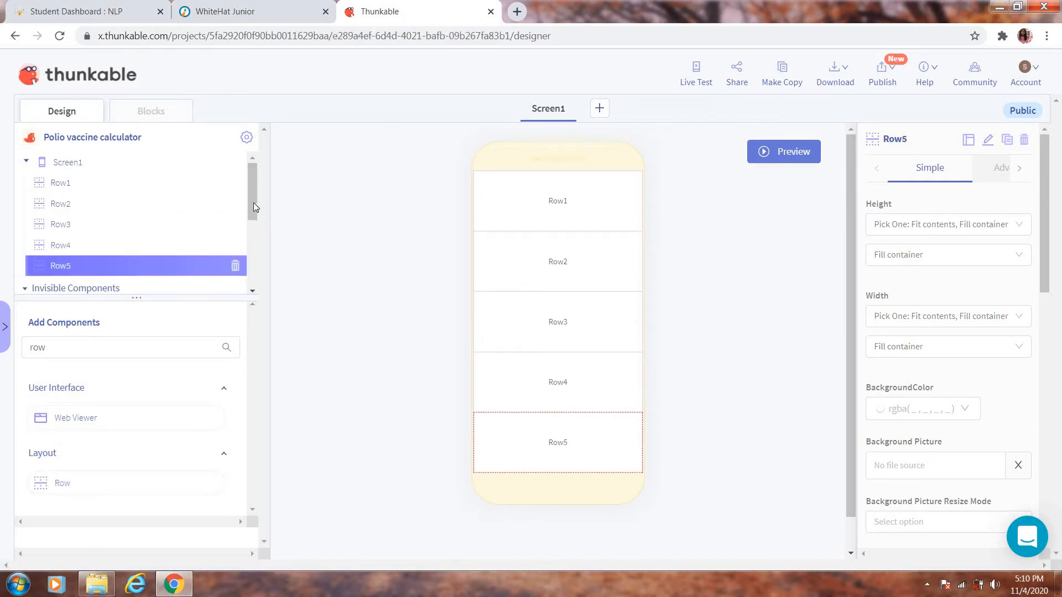
scroll(down, 3)
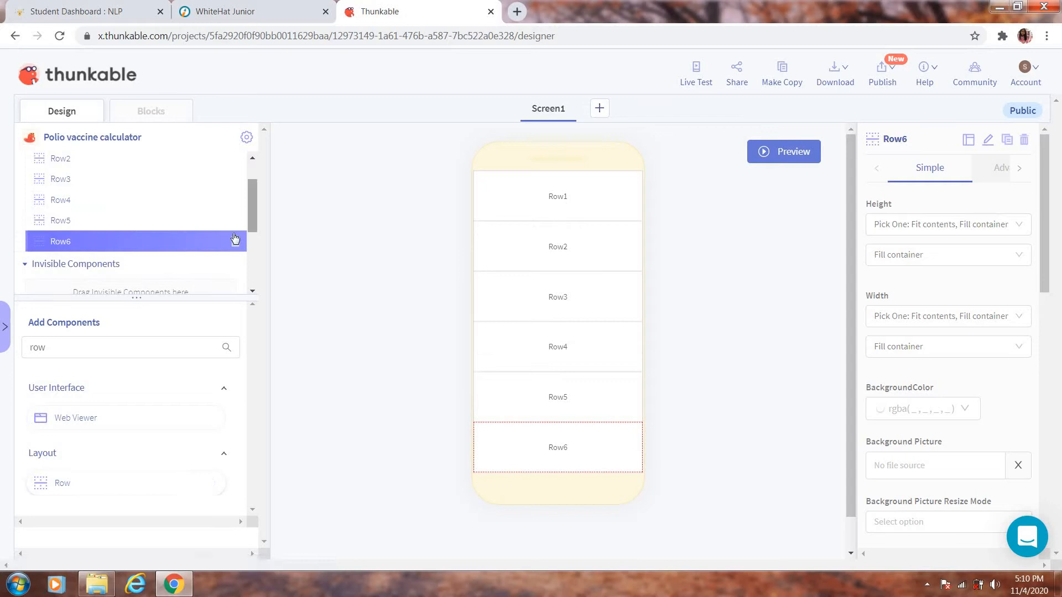
scroll(up, 3)
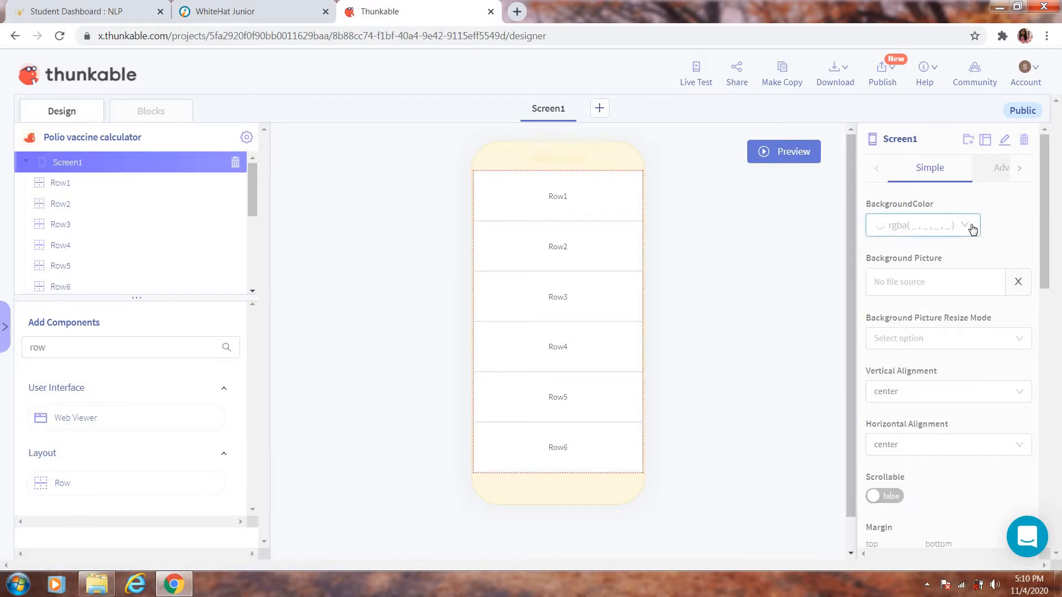
Set Screen1's background colour to light pink, rgba(246, 208, 246, 1).
click(971, 225)
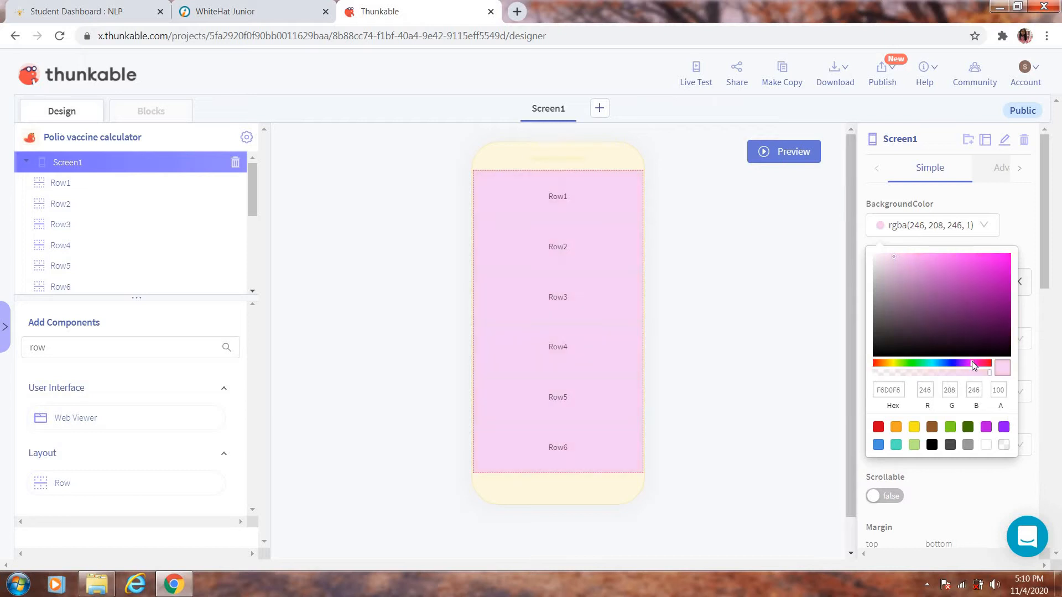
mouse_move(728, 413)
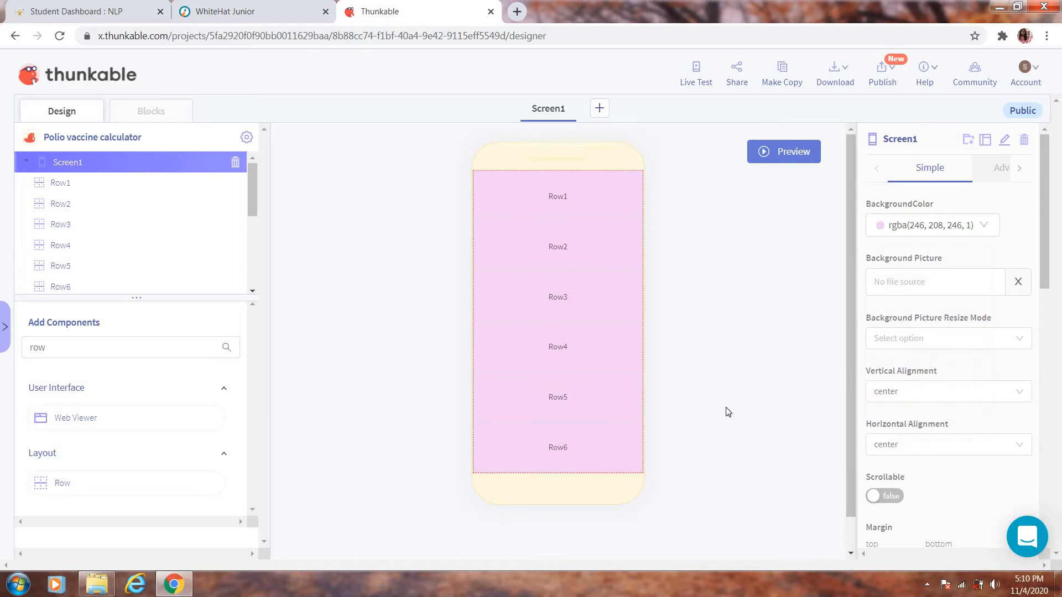
mouse_move(125, 186)
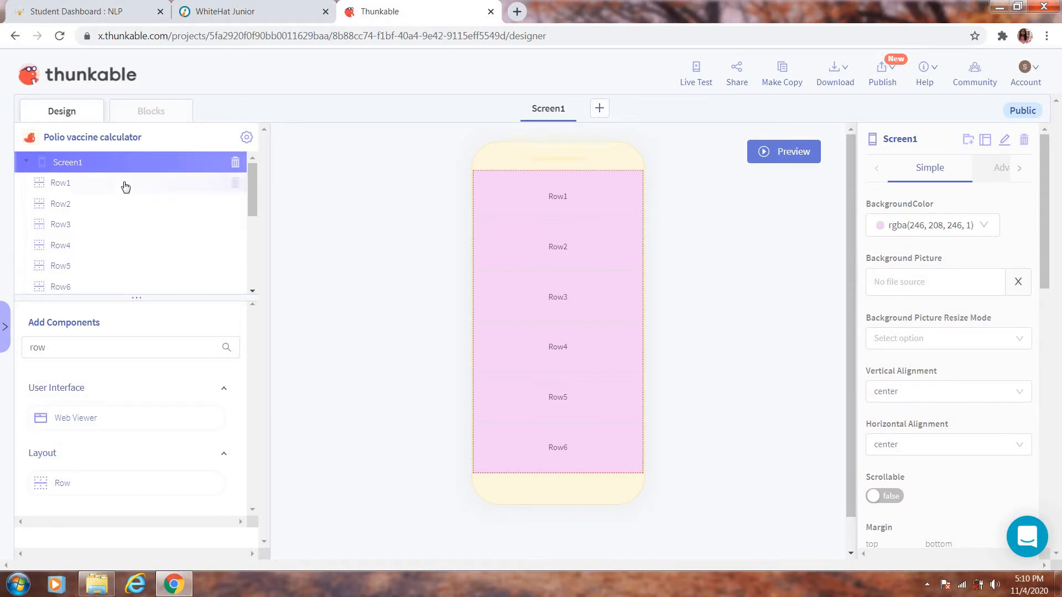
Fill Row1 through Row6 with five Label and five Text Input components.
click(60, 183)
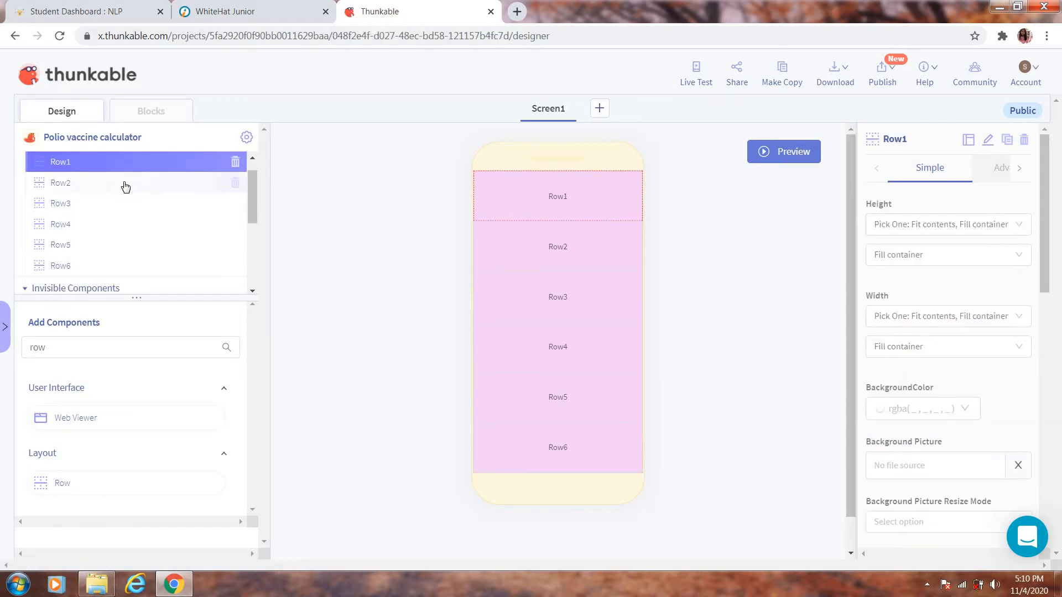
mouse_move(130, 378)
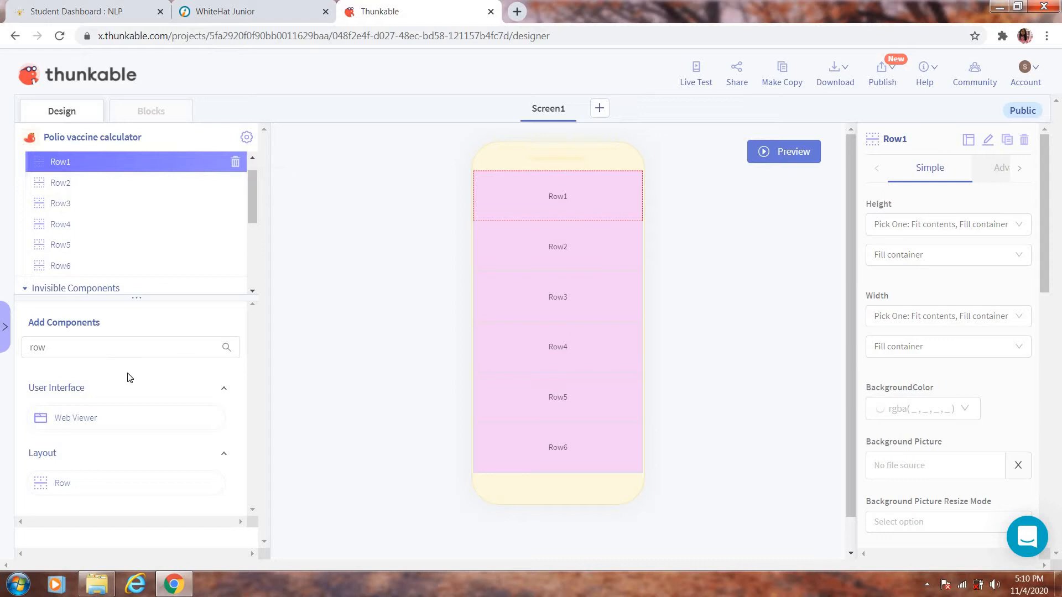
key(Backspace)
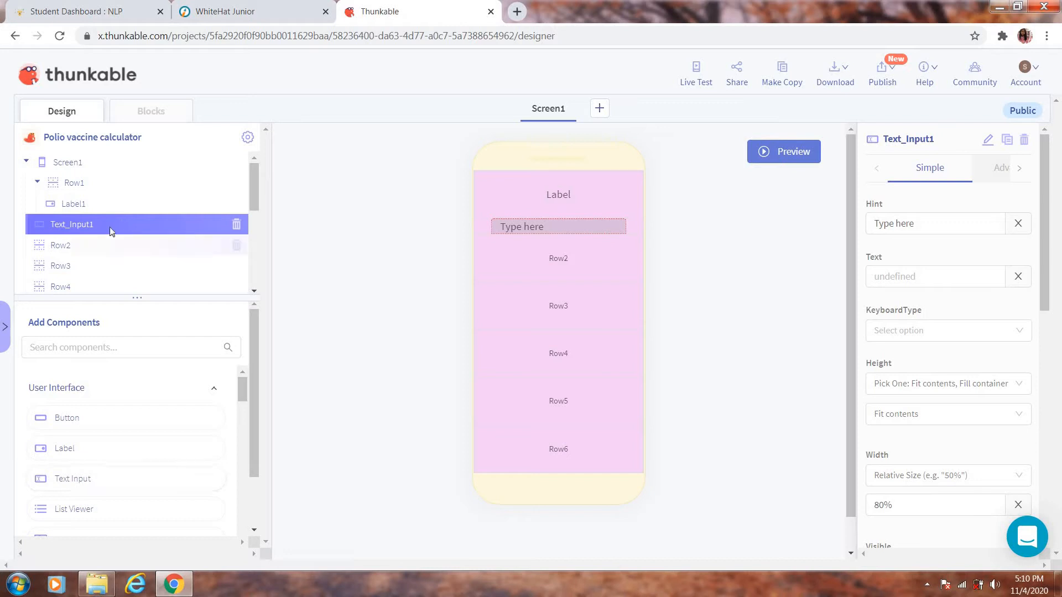
mouse_move(108, 185)
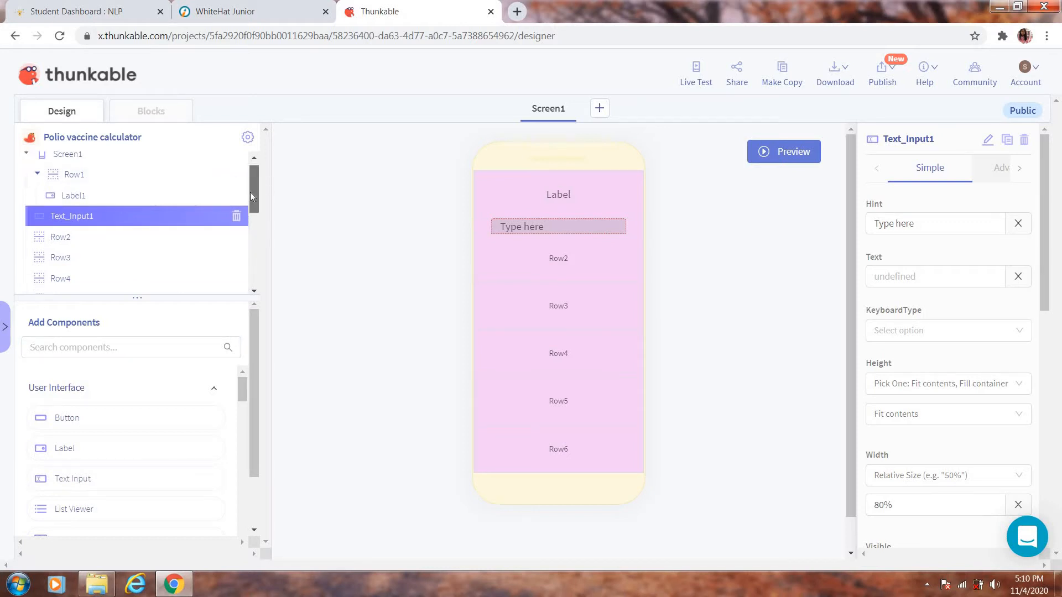
scroll(down, 3)
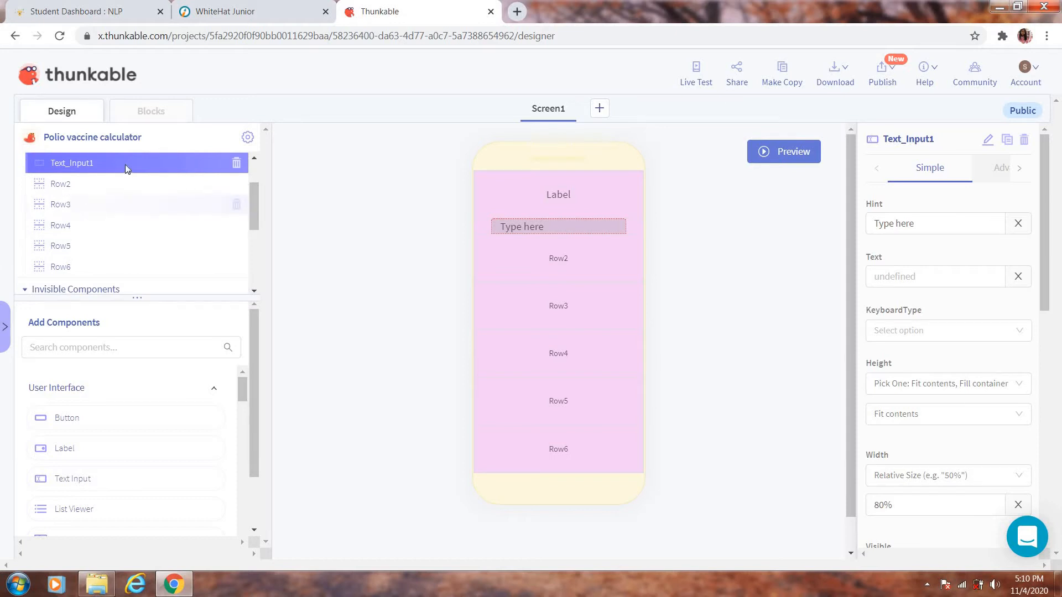
mouse_move(70, 277)
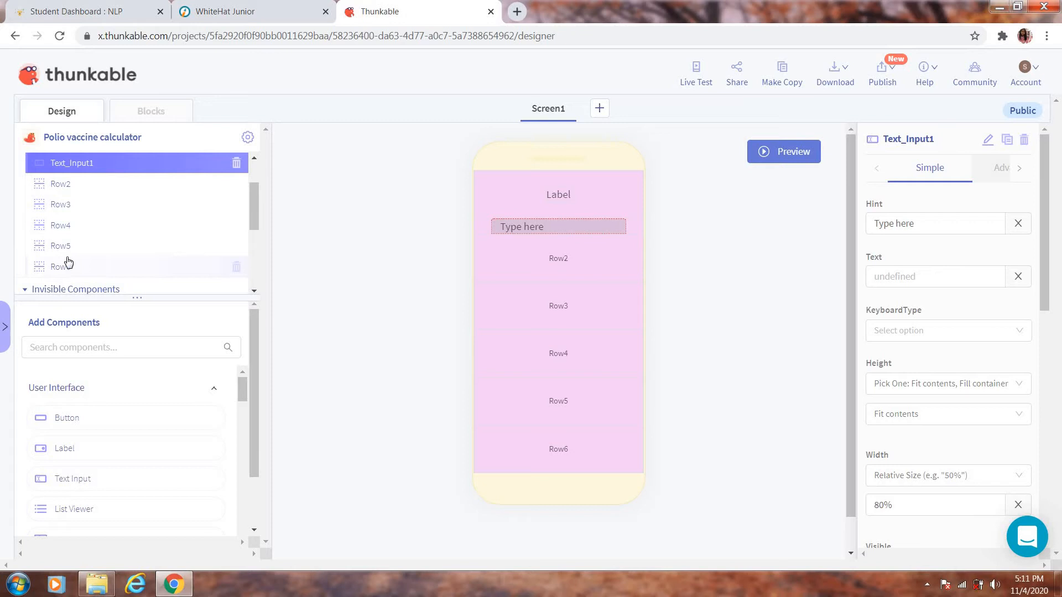
mouse_move(41, 266)
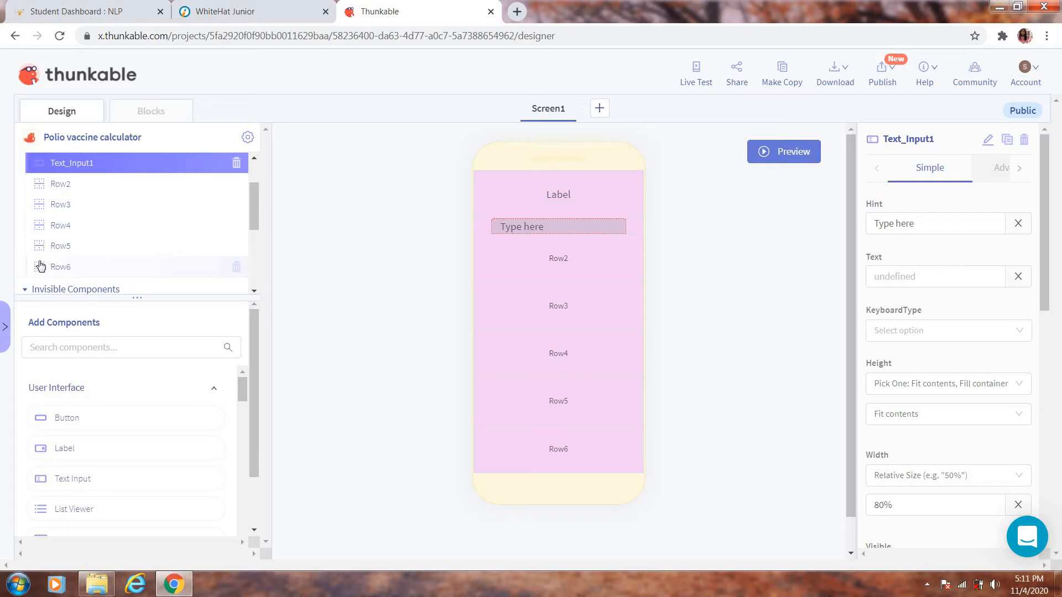
mouse_move(96, 269)
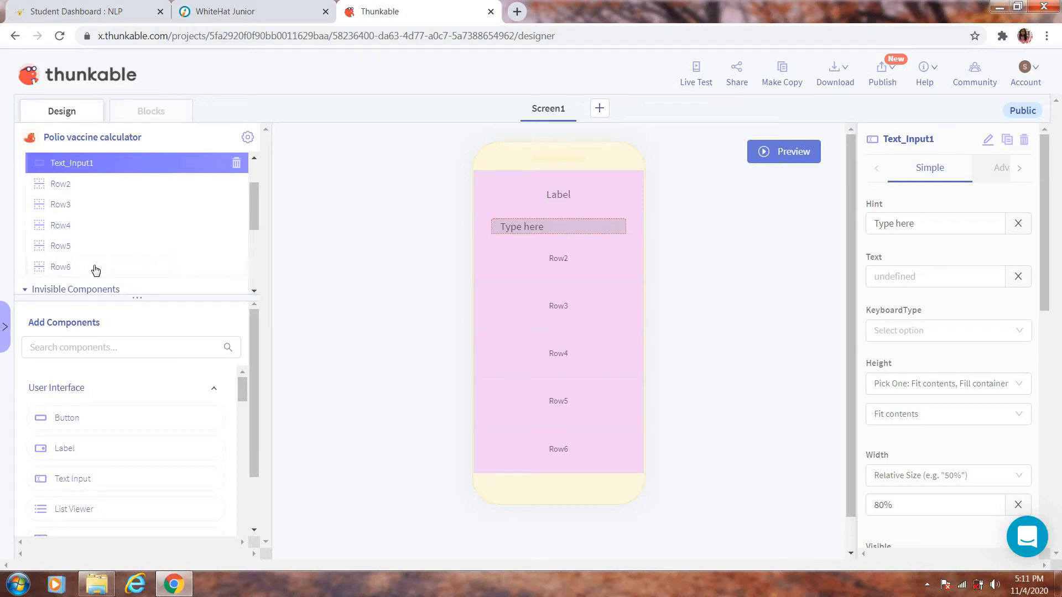
mouse_move(84, 238)
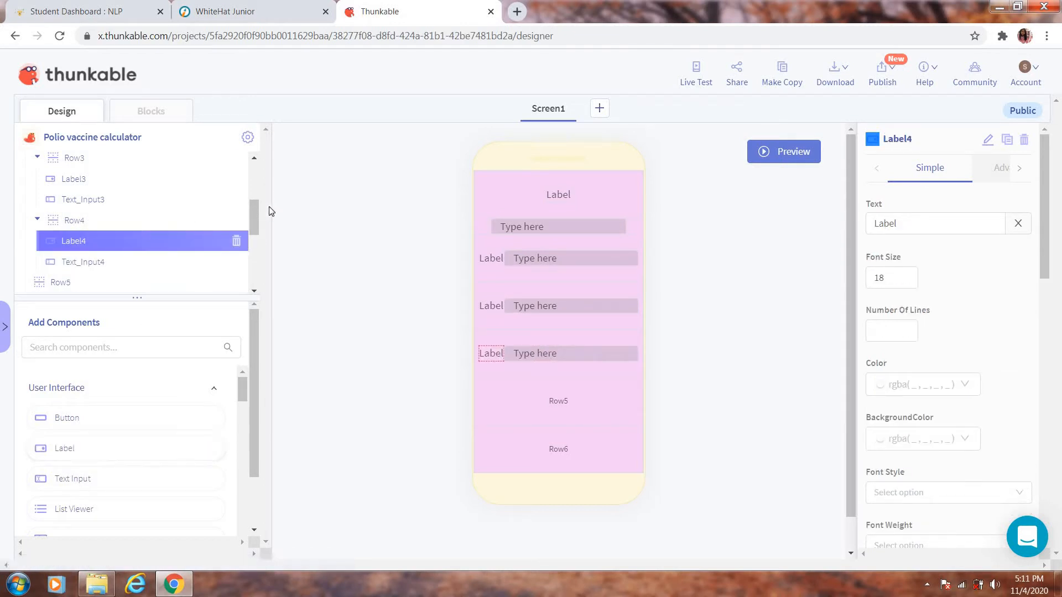
click(75, 226)
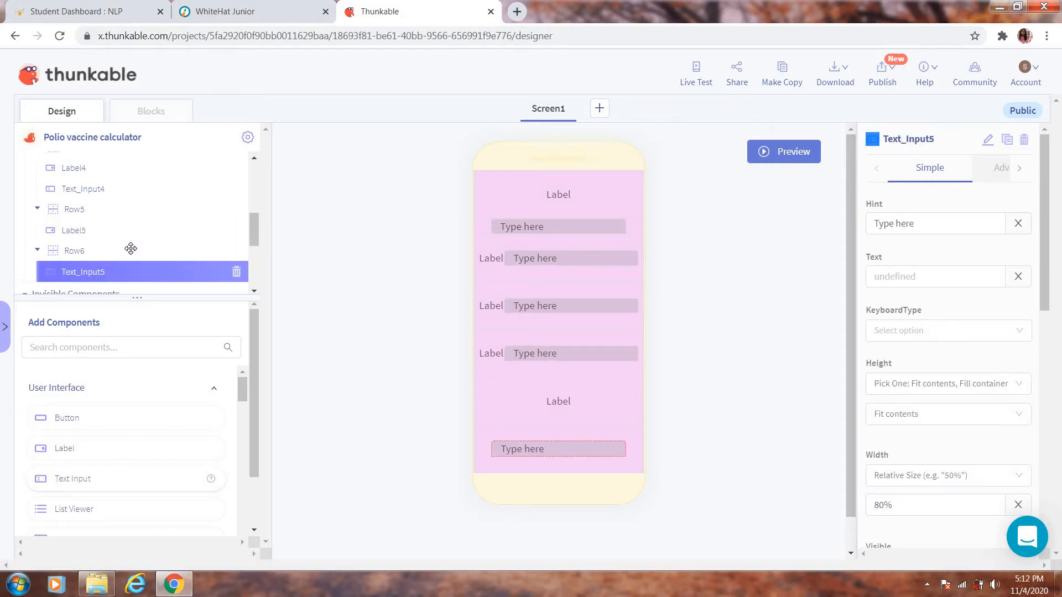
mouse_move(148, 253)
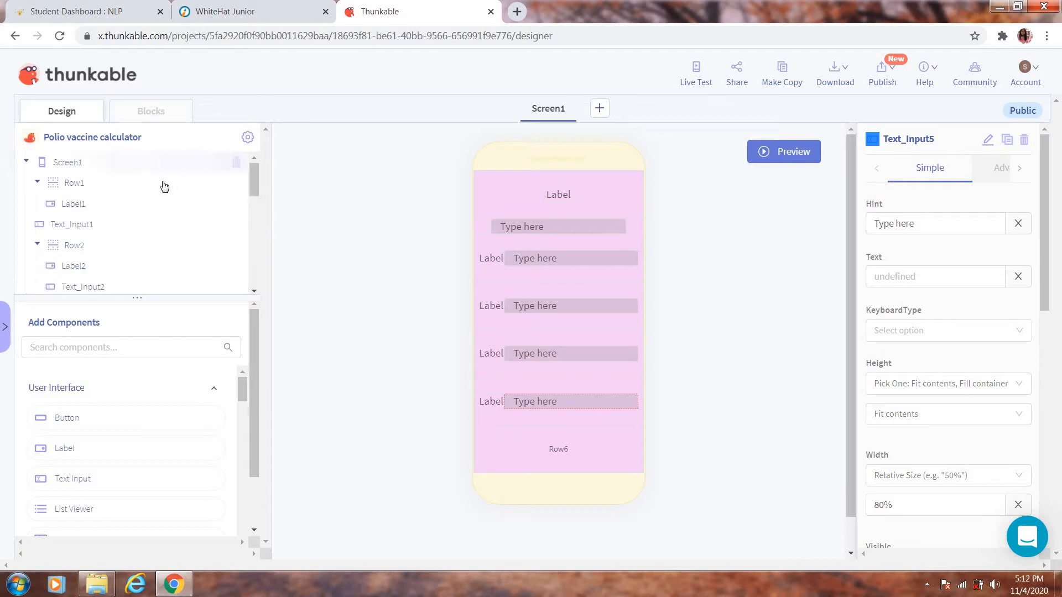
mouse_move(139, 204)
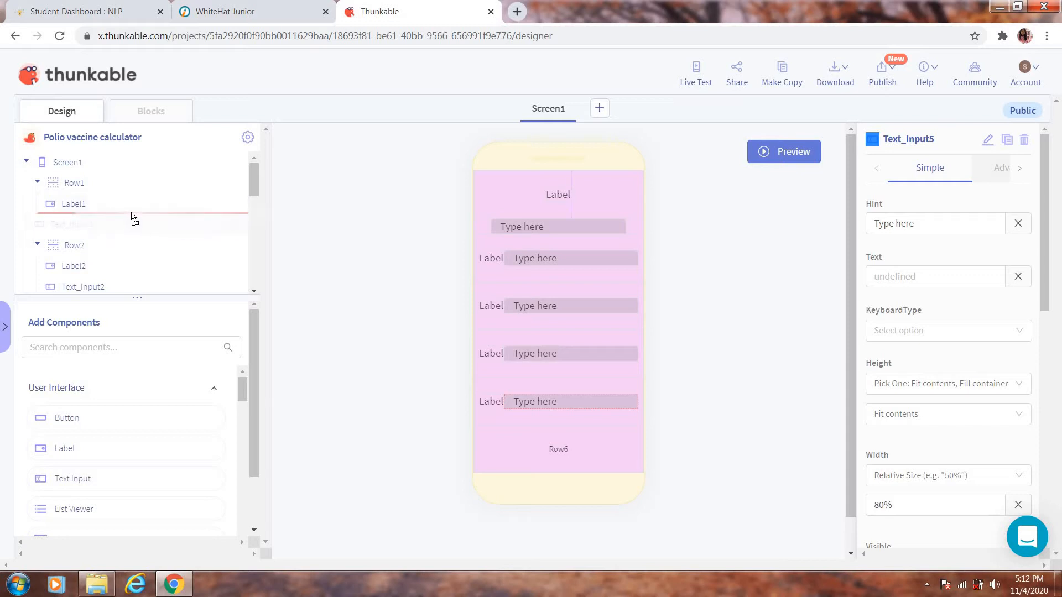
mouse_move(155, 215)
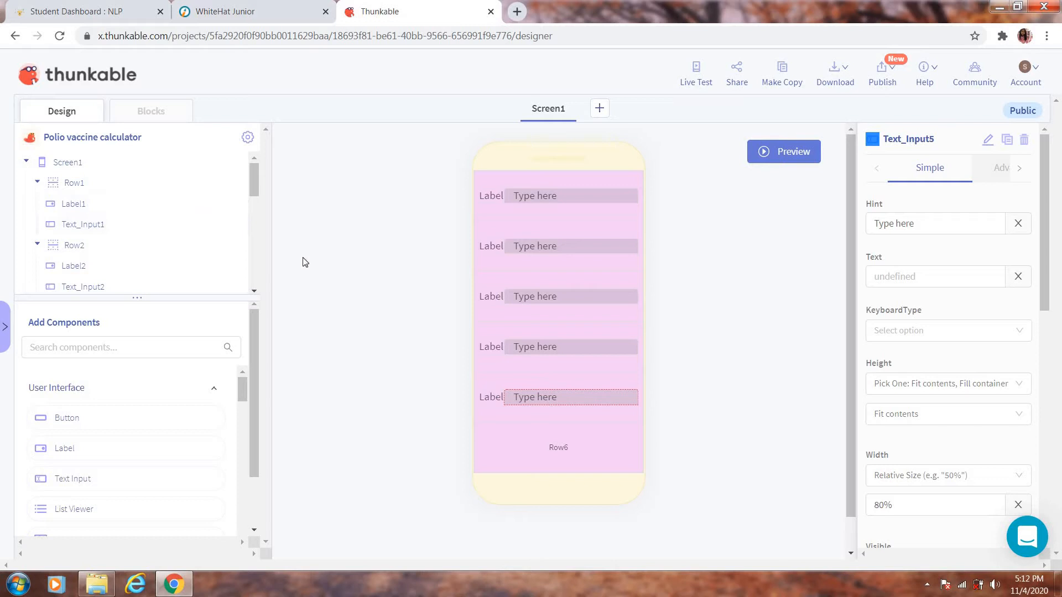
mouse_move(266, 185)
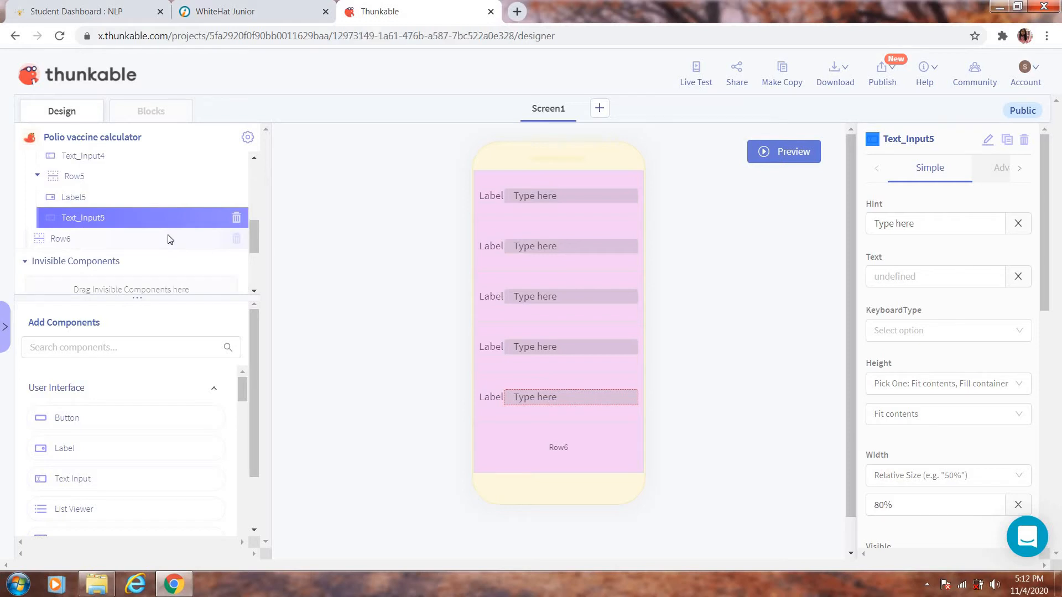
Move Text_Input1 into Row1 and Text_Input5 into Row5 beside their labels.
click(60, 238)
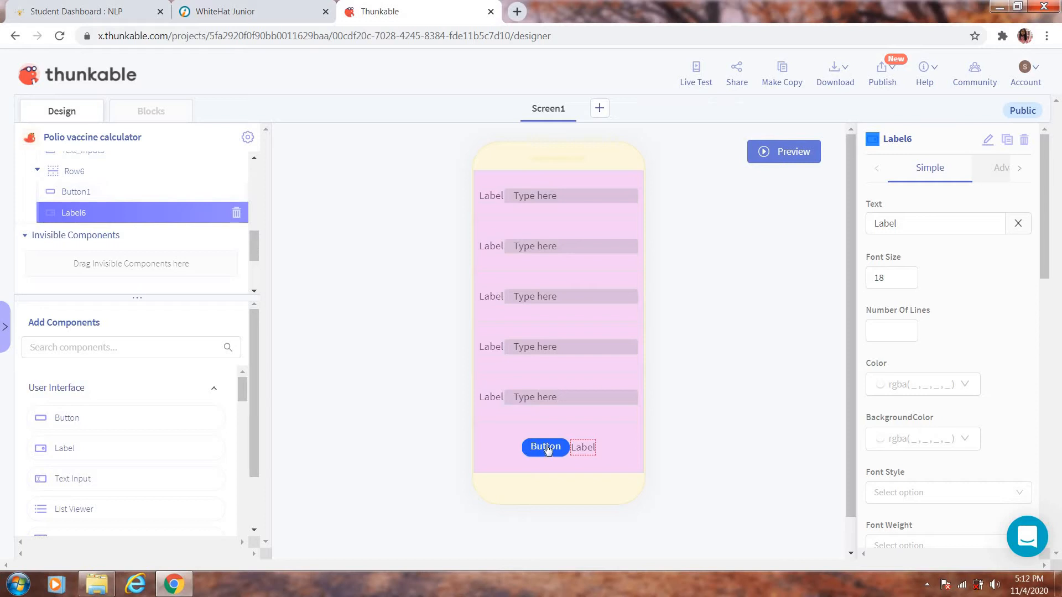
mouse_move(78, 212)
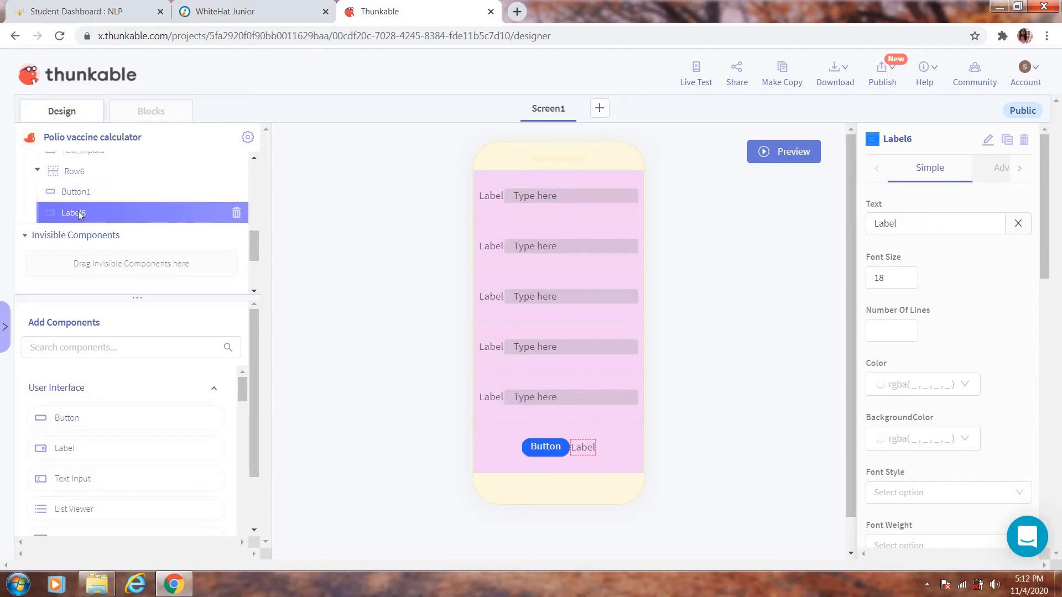
mouse_move(948, 126)
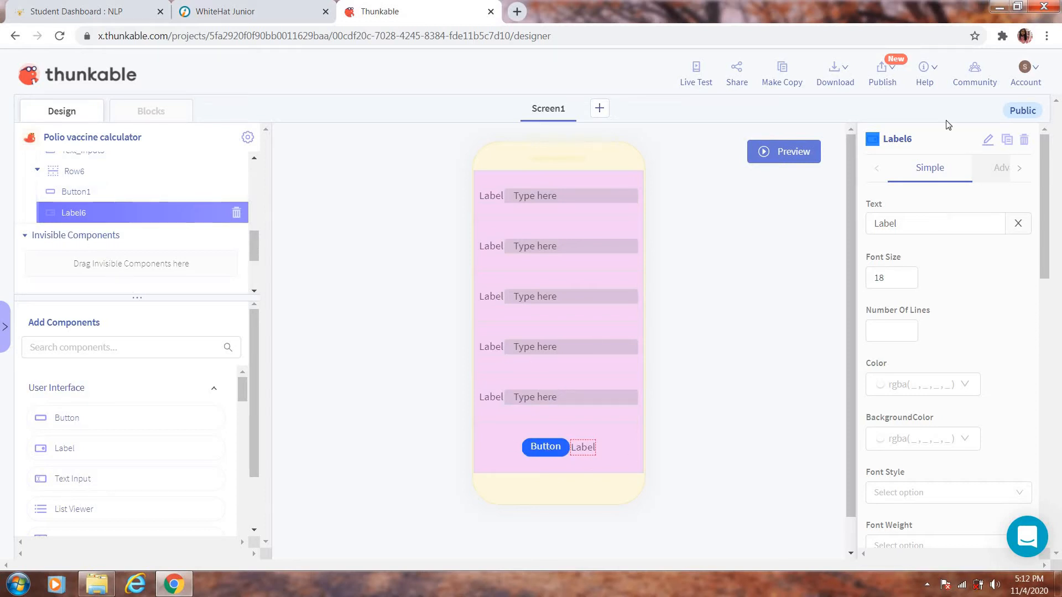
Rename Label6 in Row6 to 'Result'.
click(897, 139)
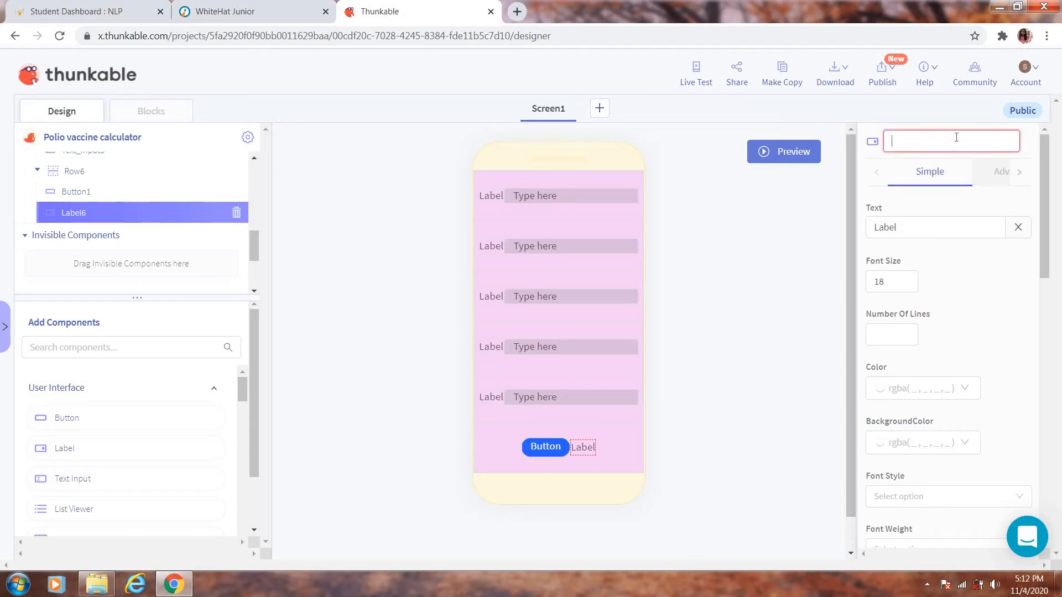
text(R)
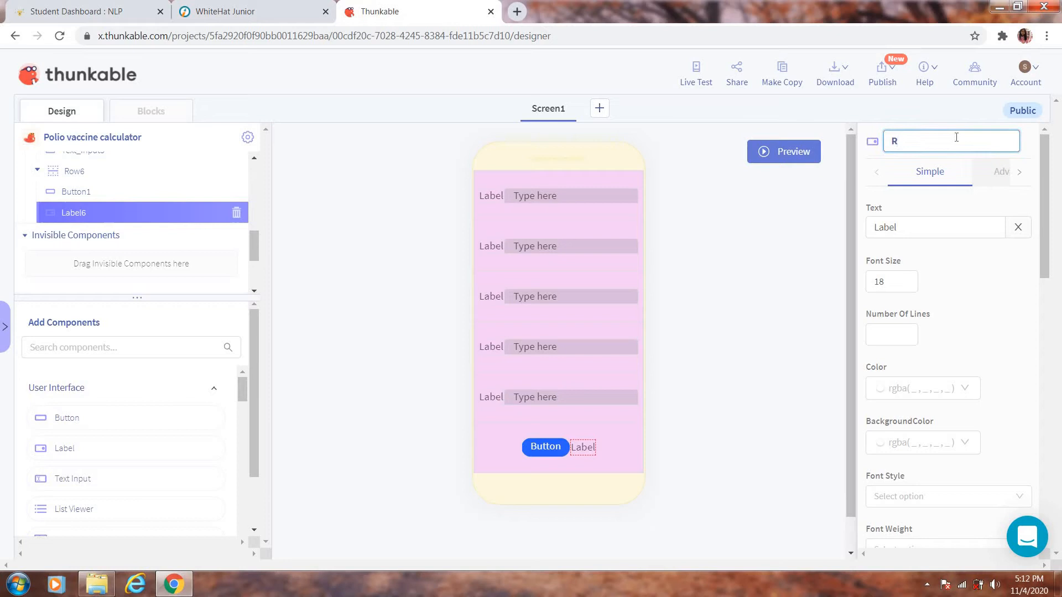
text(esult)
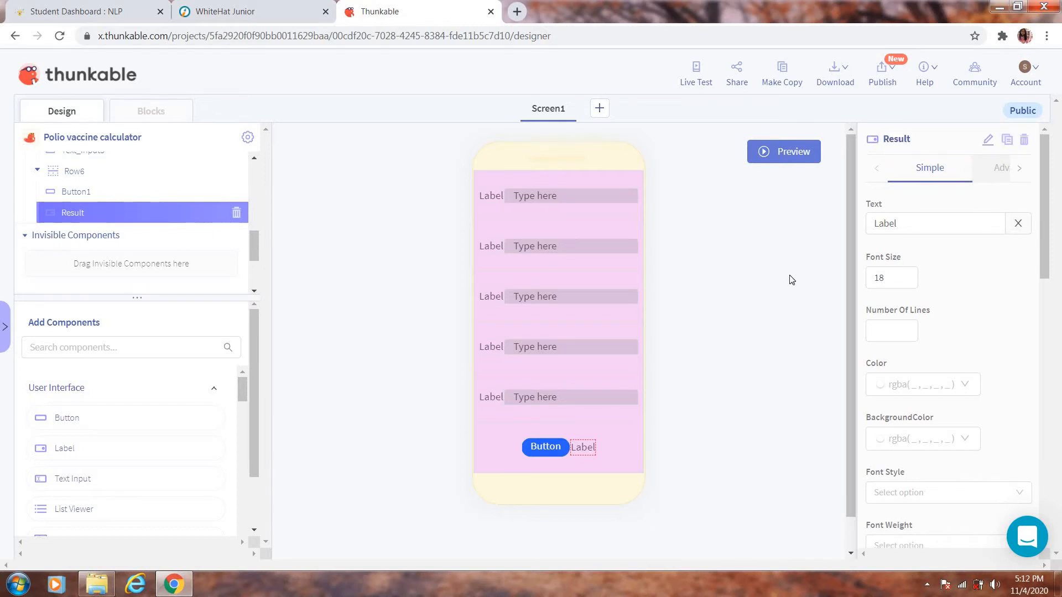
scroll(up, 3)
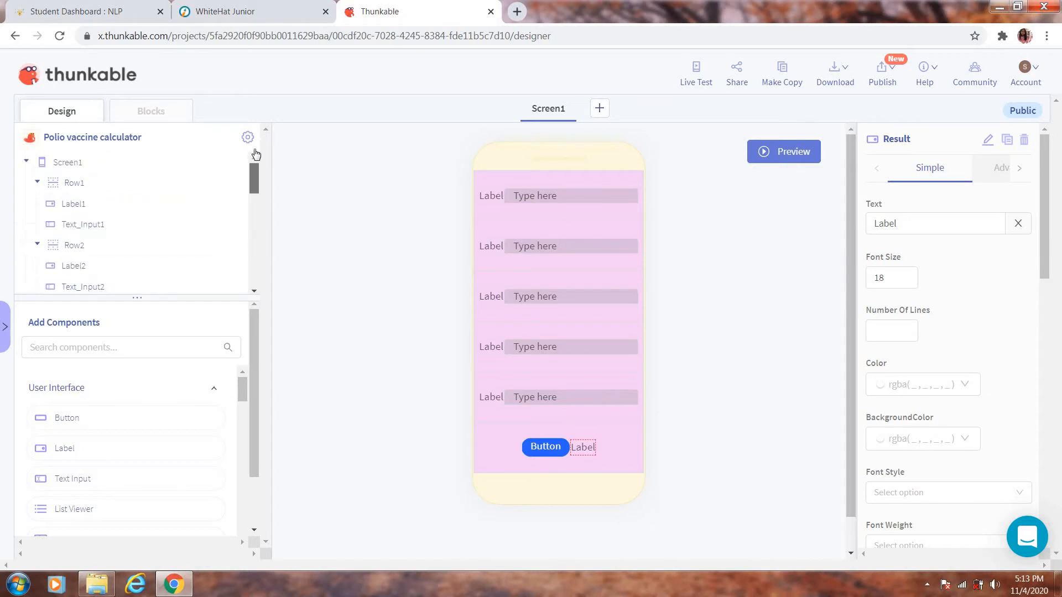
Change Label1's text to 'Angadwadi 1' and clear Text_Input1's width field.
click(74, 162)
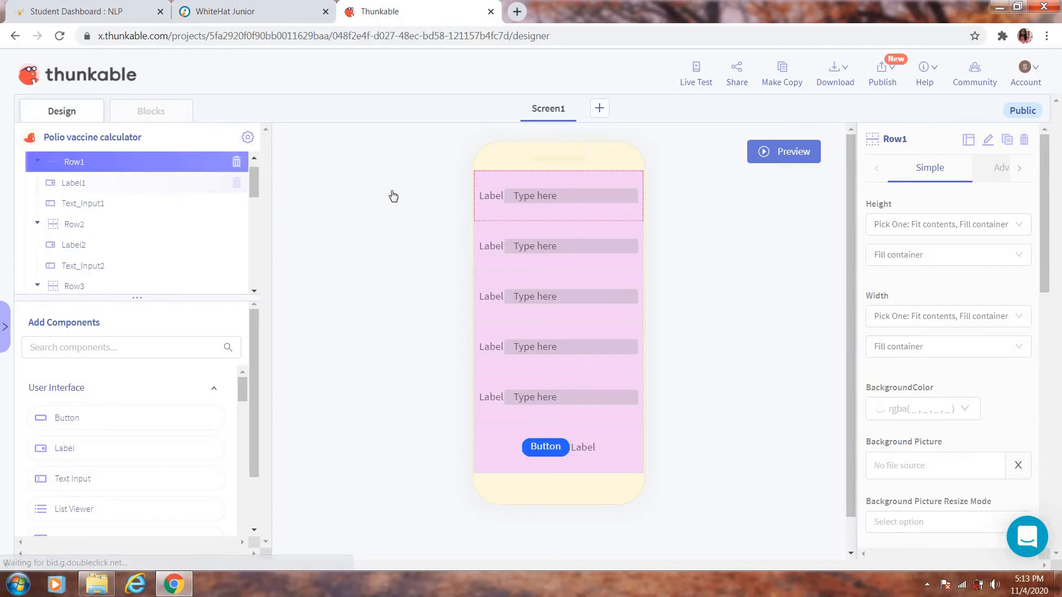
click(73, 183)
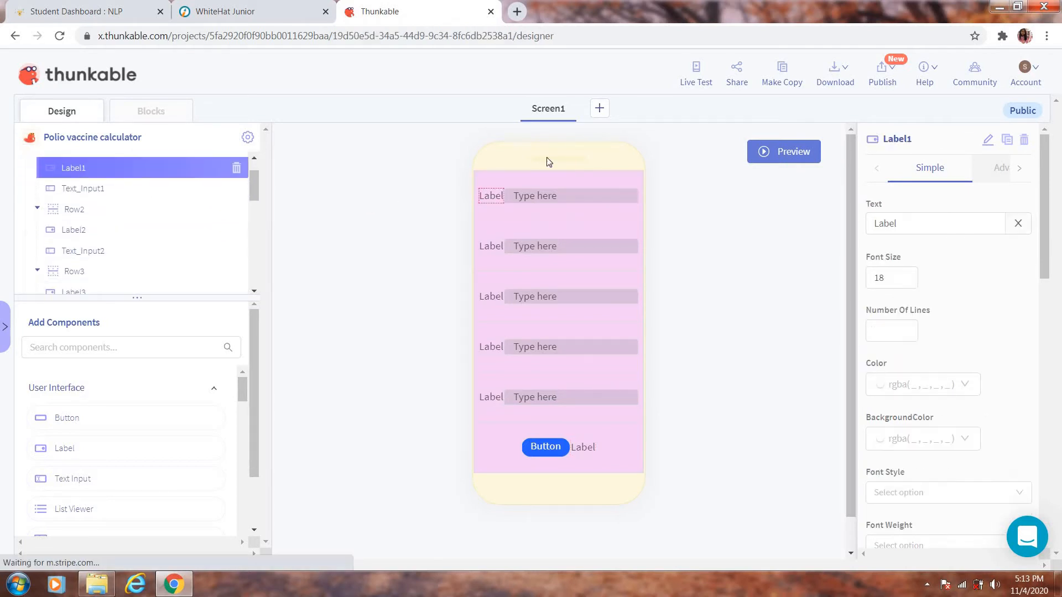
click(935, 223)
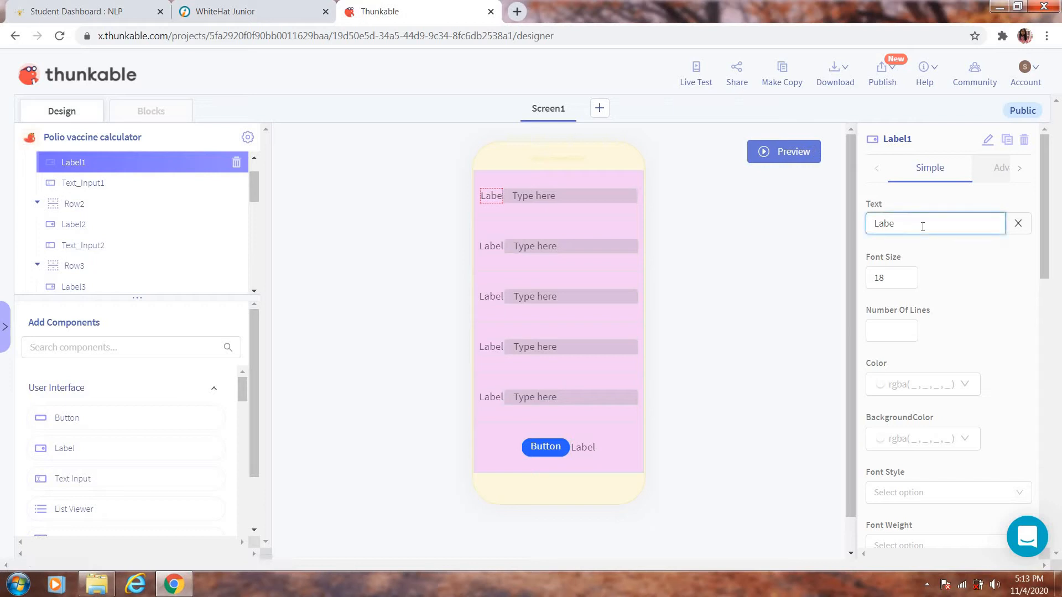
click(1018, 224)
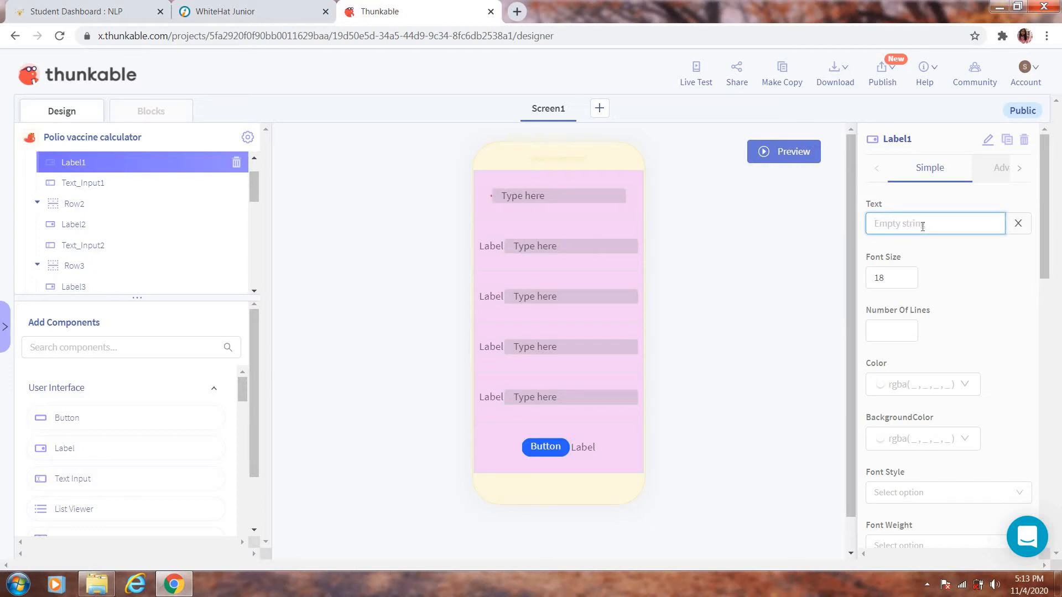
text(A)
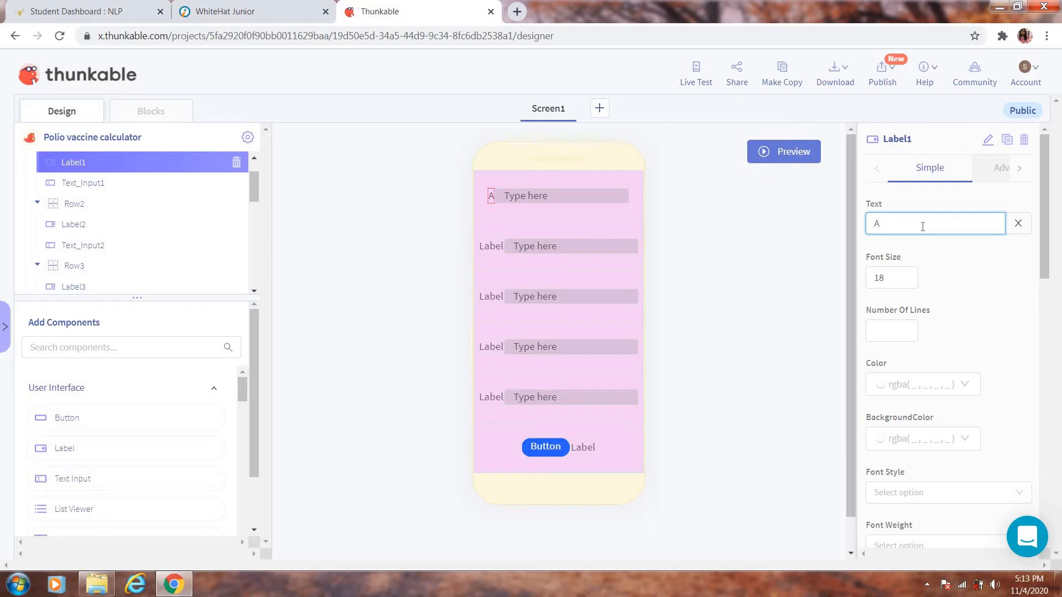
text(ngadw)
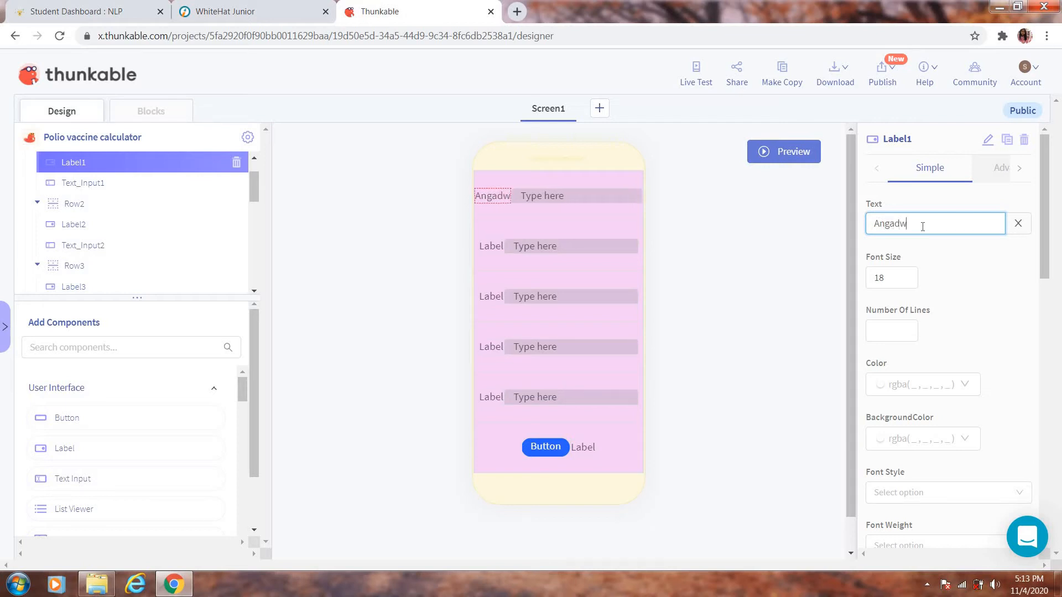
text(a)
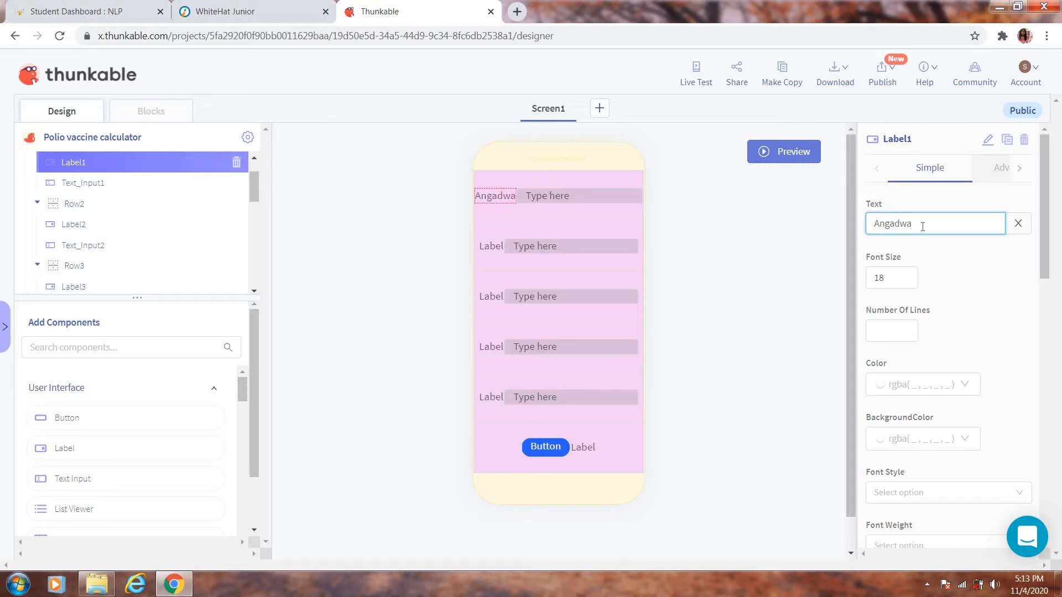
text(dd)
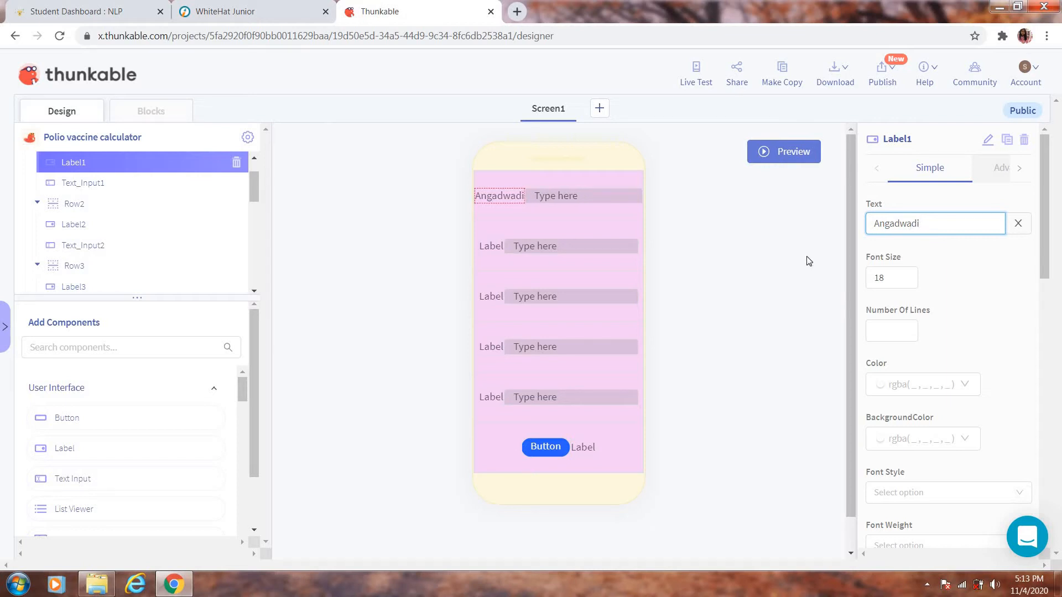
text(1)
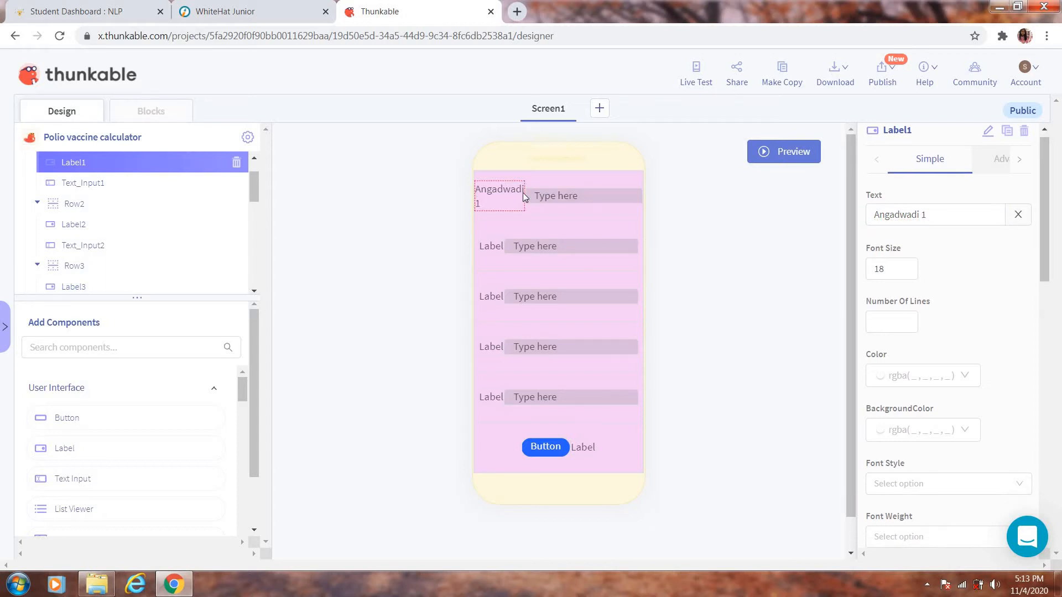
mouse_move(187, 183)
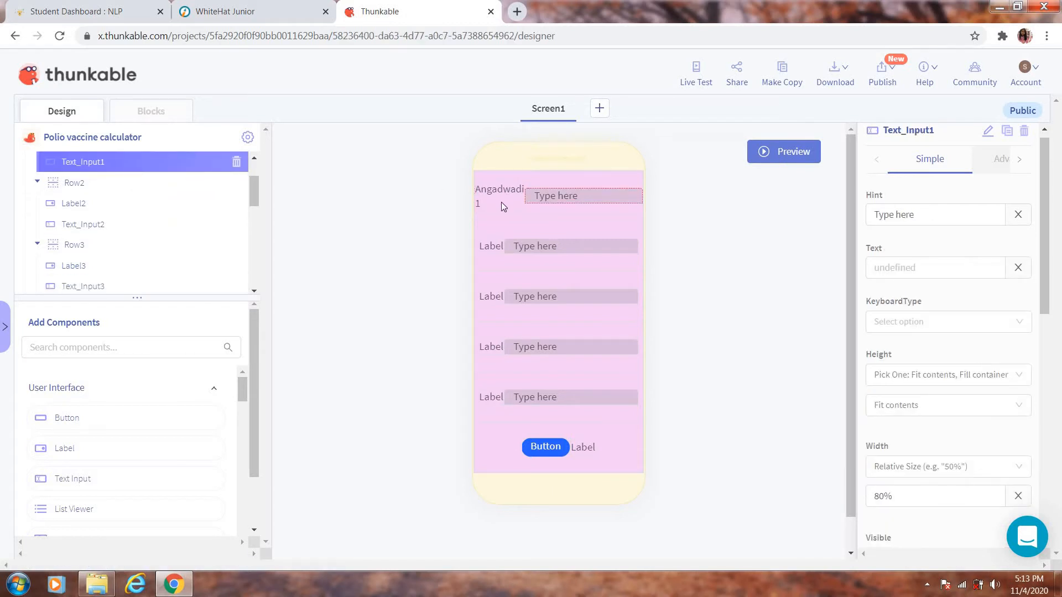
mouse_move(455, 203)
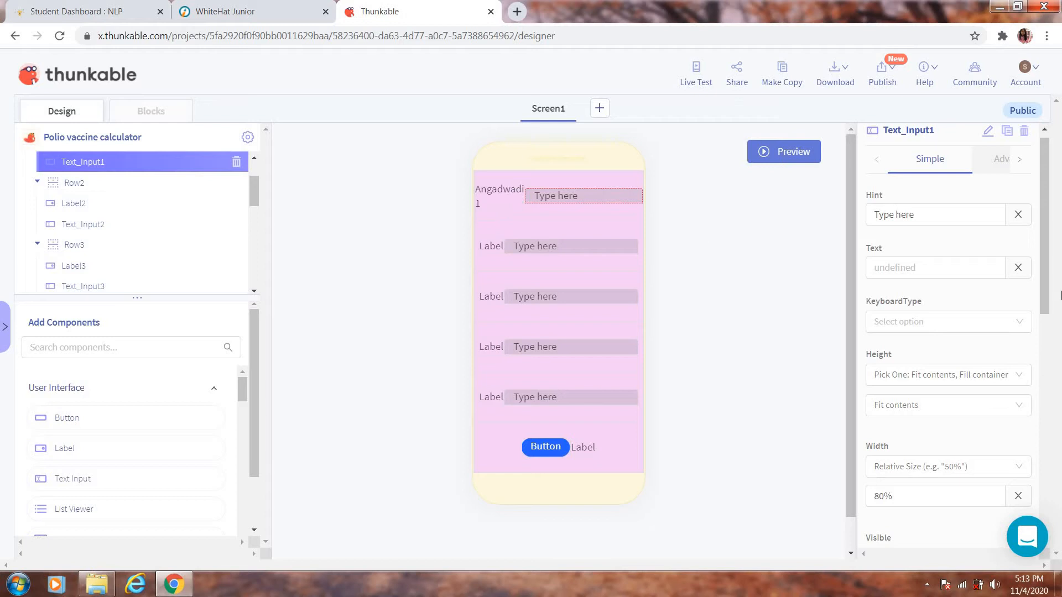
scroll(down, 3)
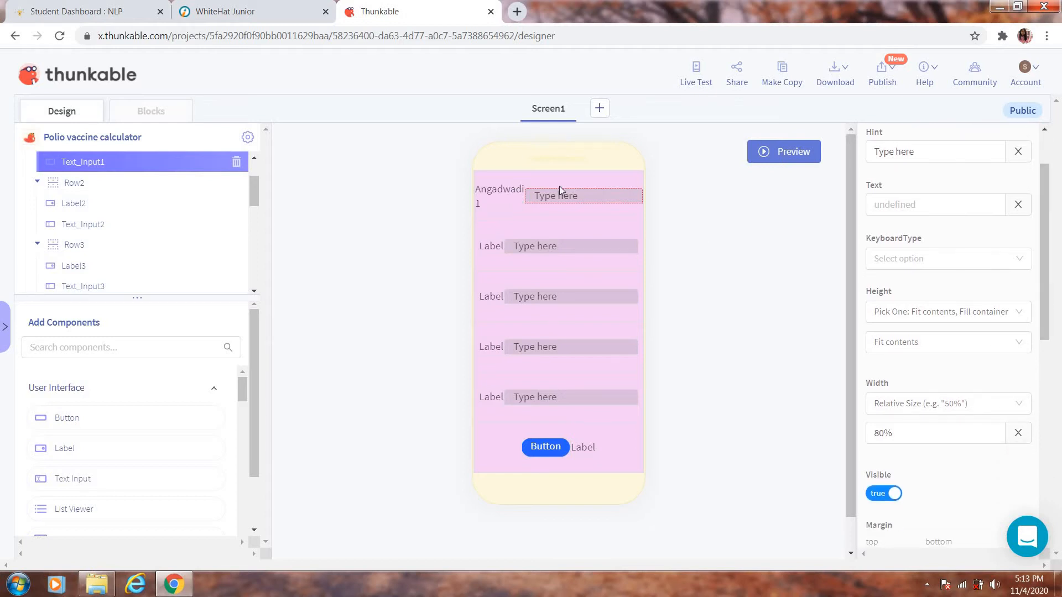
mouse_move(1053, 319)
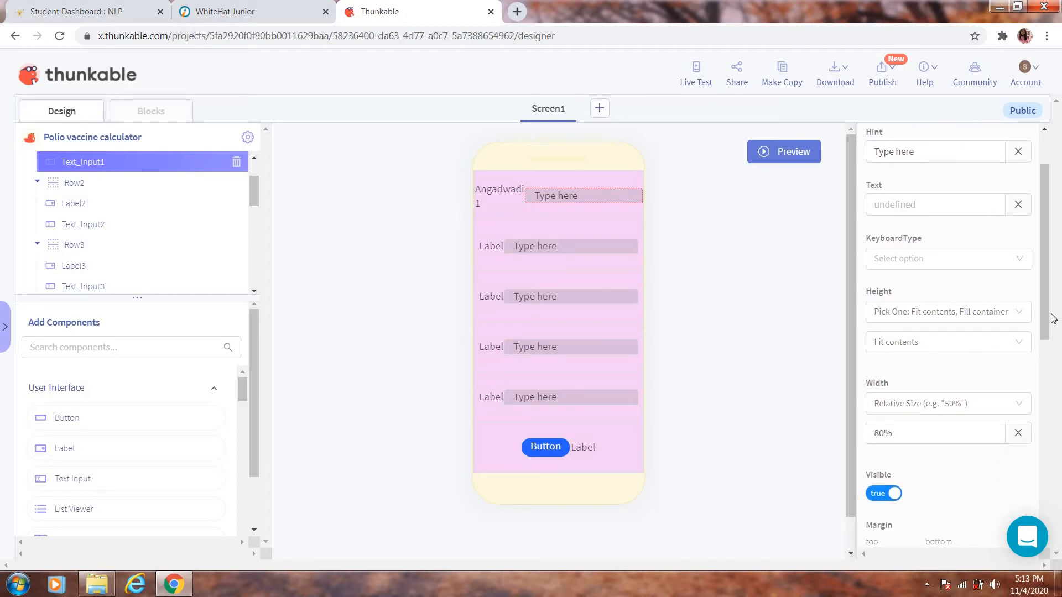
click(935, 434)
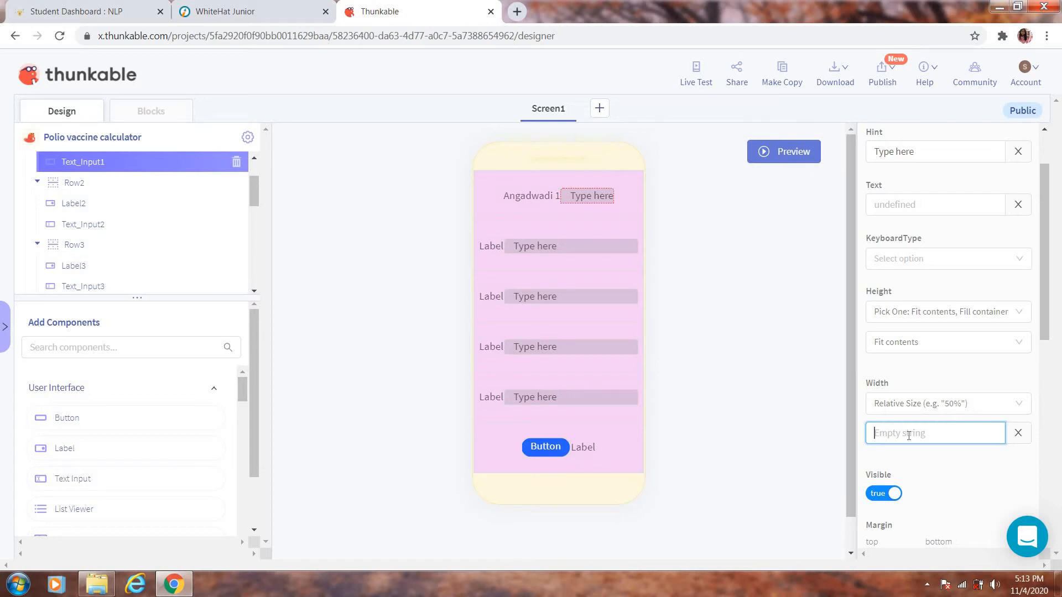
Set Text_Input1's width to 50%.
text(50%)
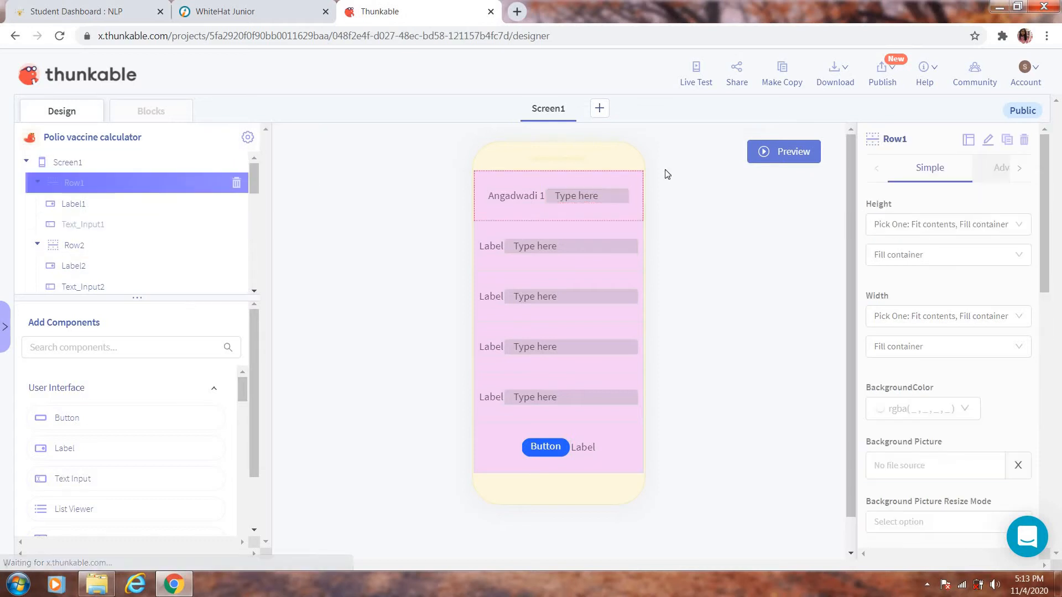
Set Row1's horizontal alignment to space-around.
scroll(down, 3)
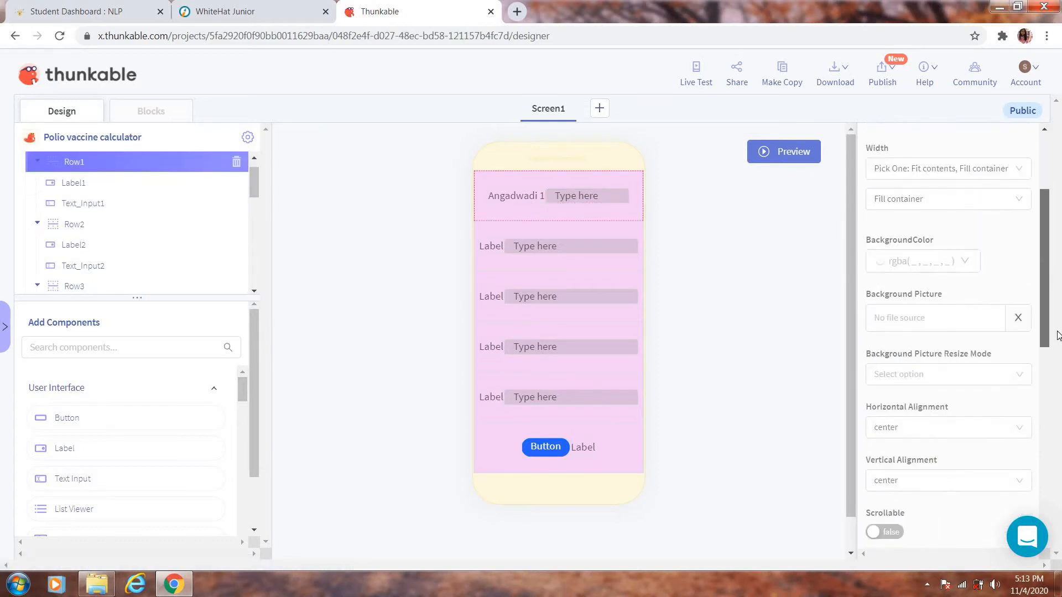
click(947, 427)
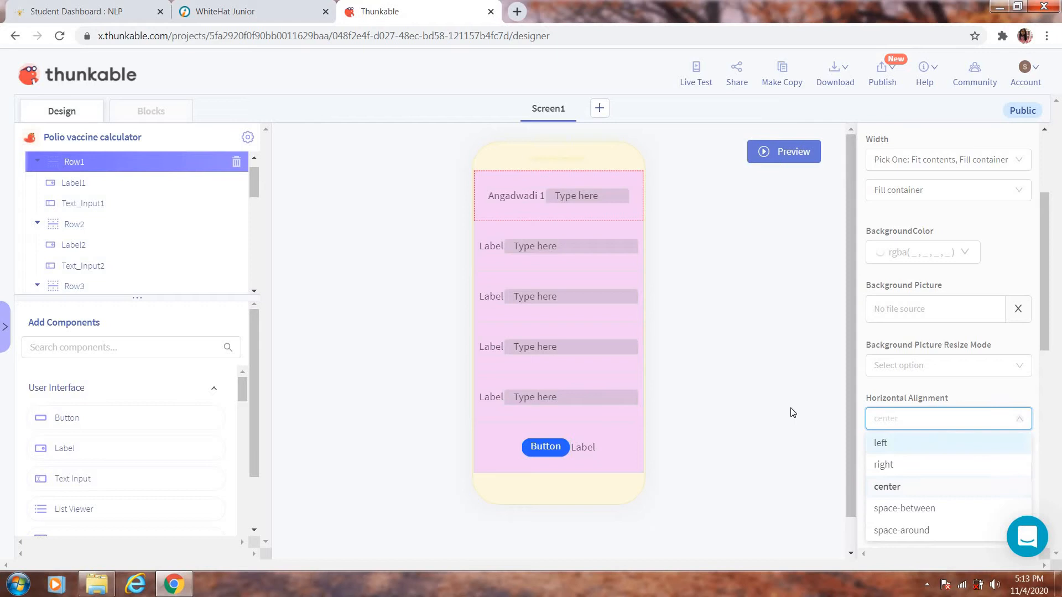
mouse_move(955, 531)
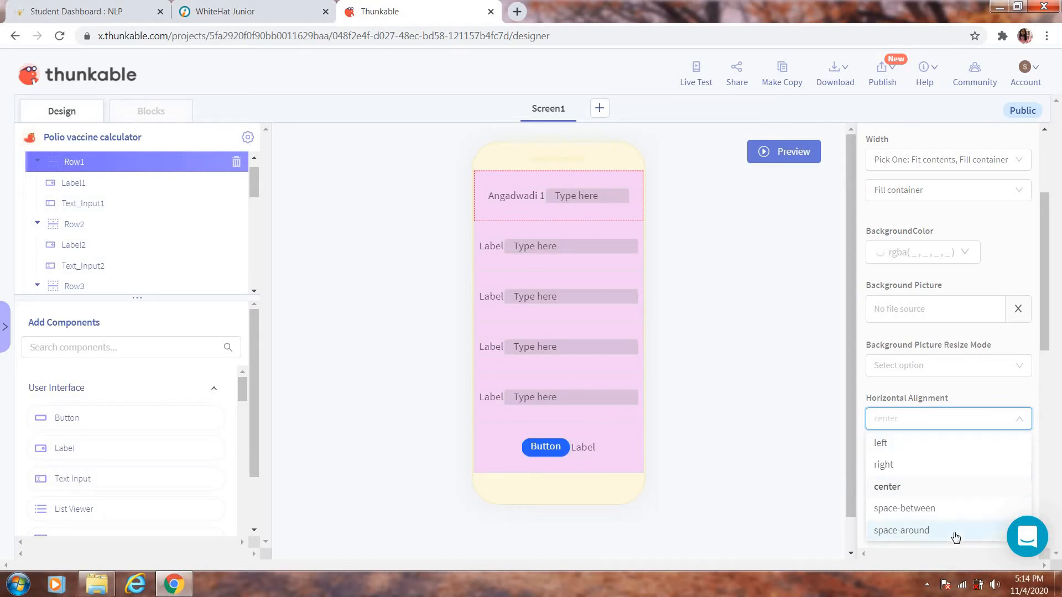
click(901, 531)
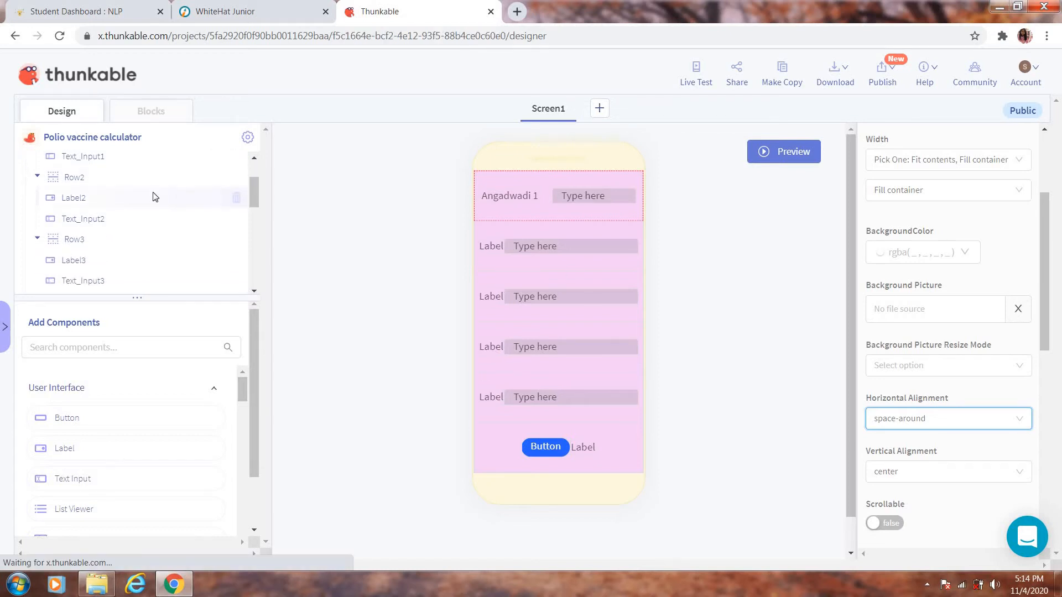
Set Label2's text to 'Angadwadi 2' and Text_Input2's width to 50%.
click(73, 197)
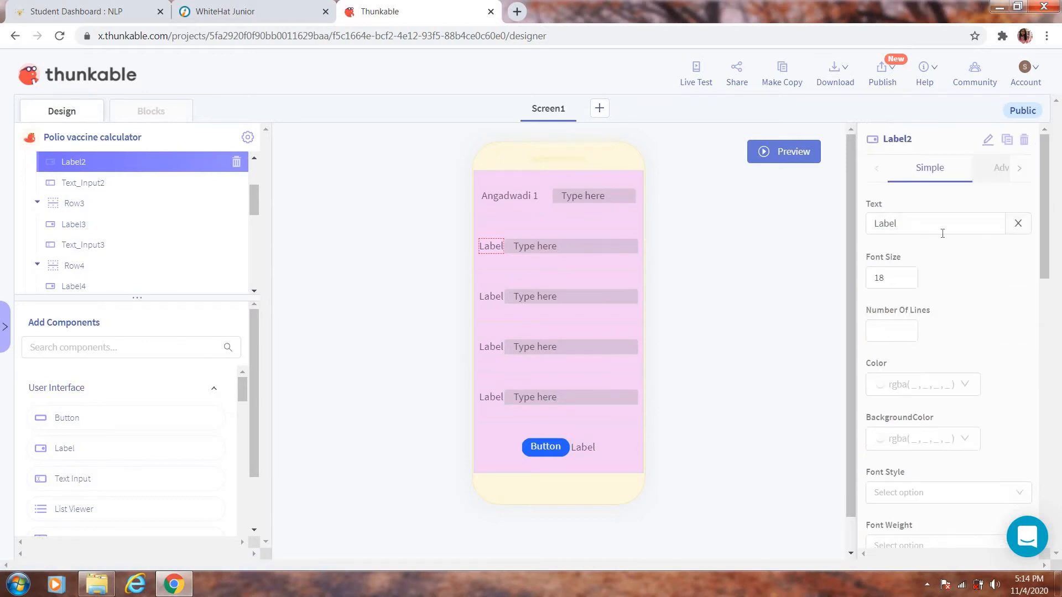
click(935, 223)
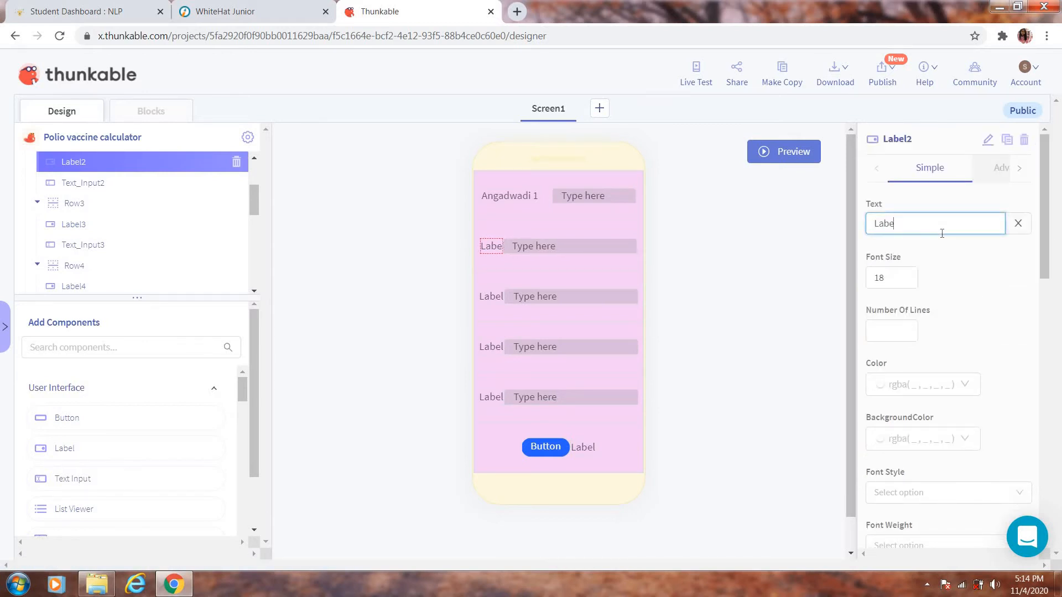
text(A)
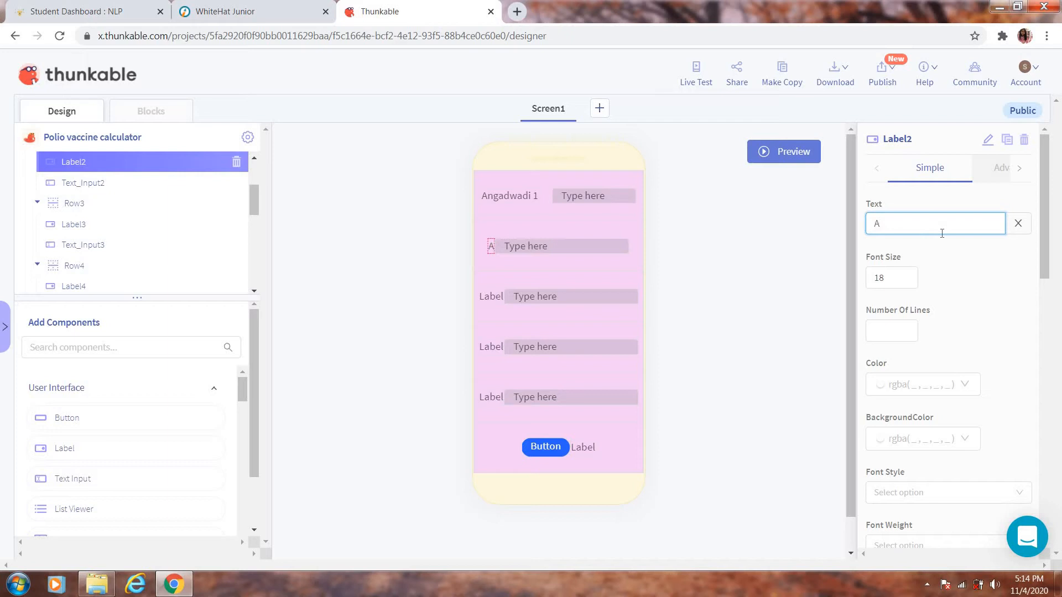
text(ngadwa)
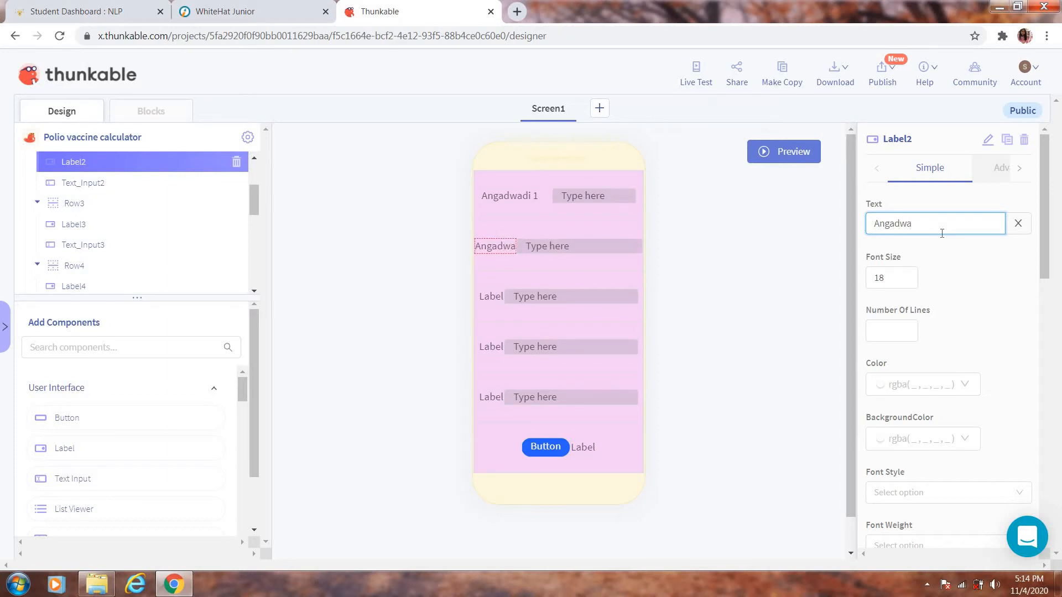
text(di)
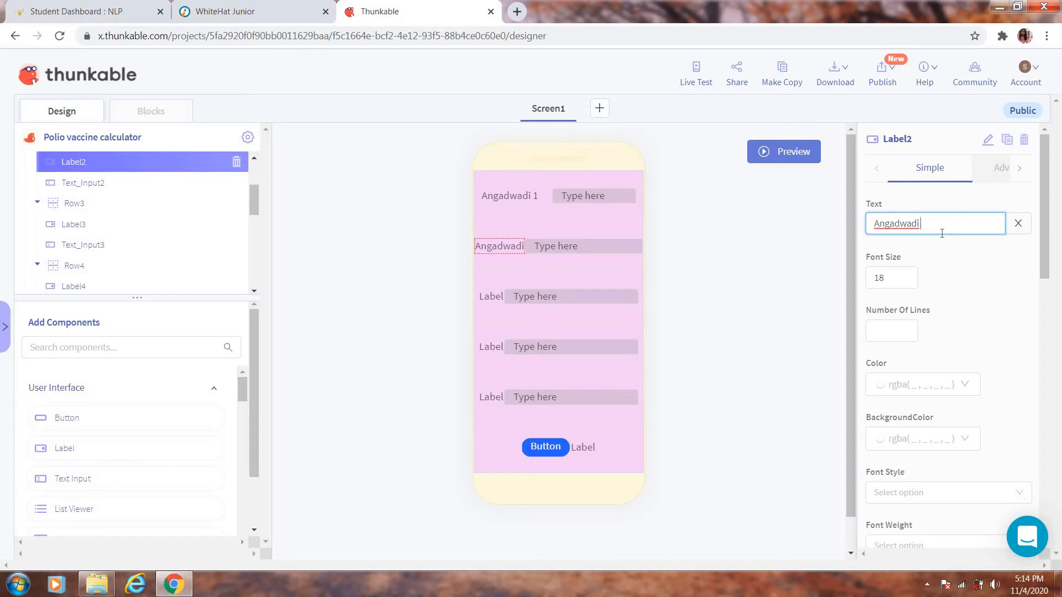
text(2)
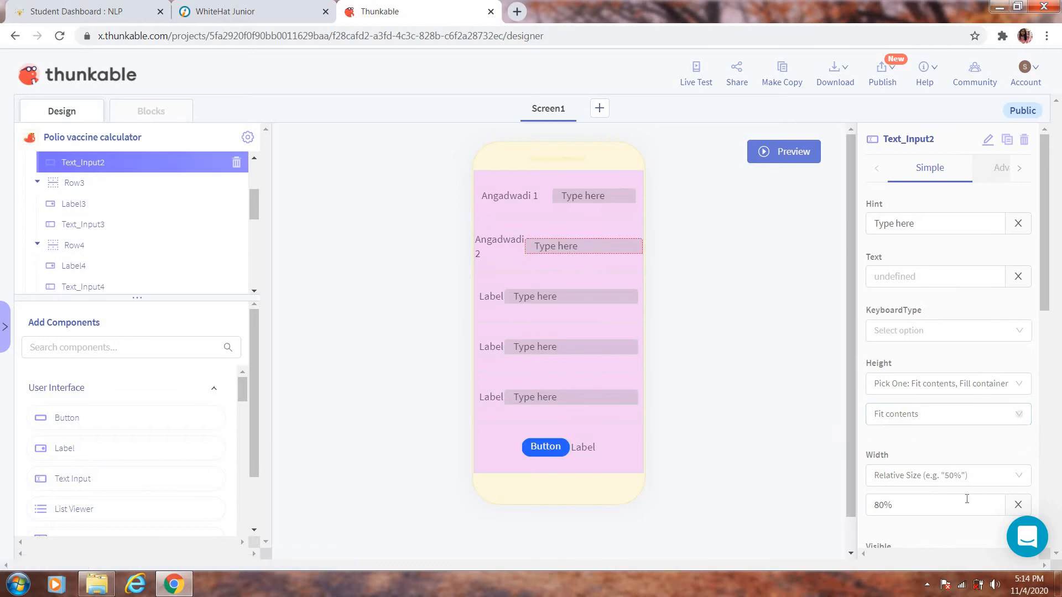
click(1016, 505)
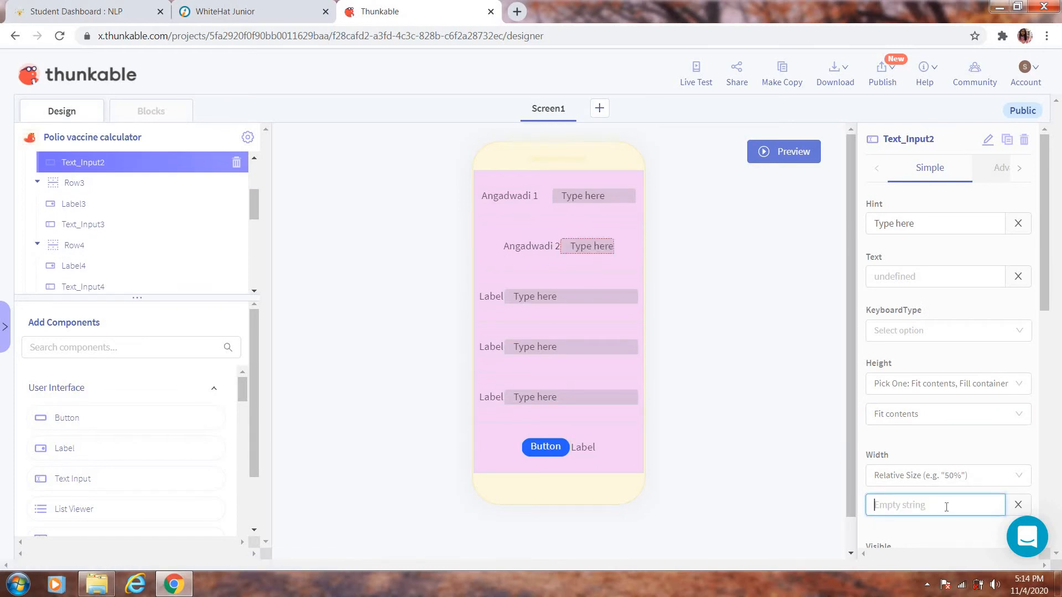
text(50%)
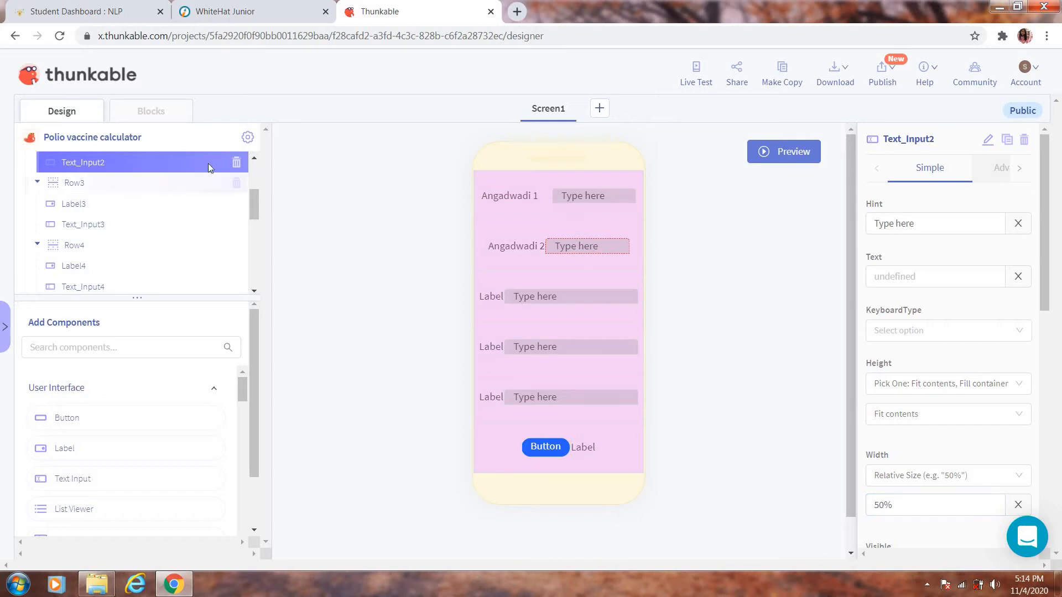
Set Row2's horizontal alignment to space-around.
scroll(up, 3)
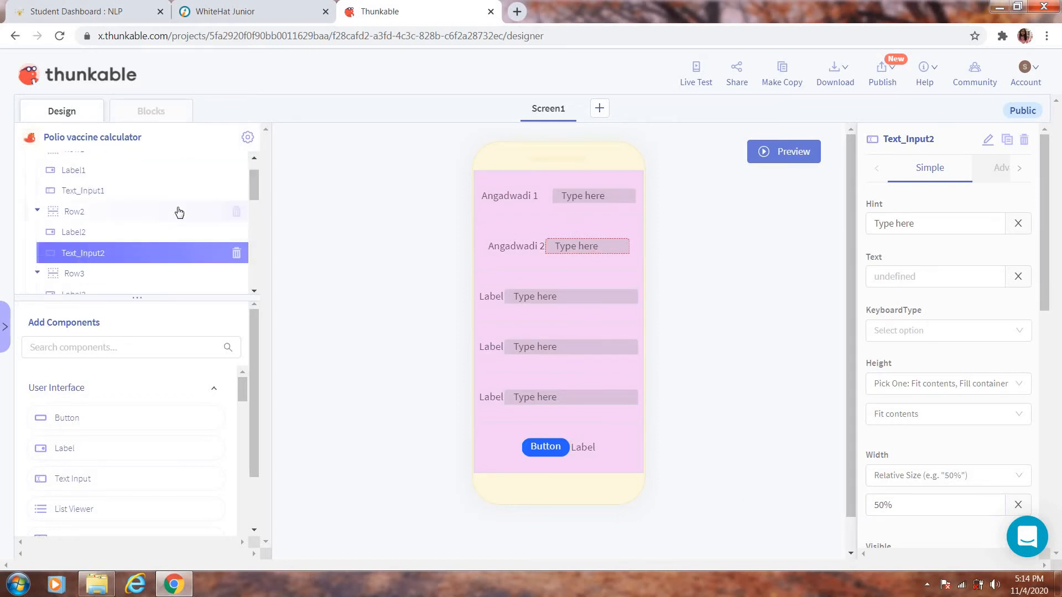
click(74, 211)
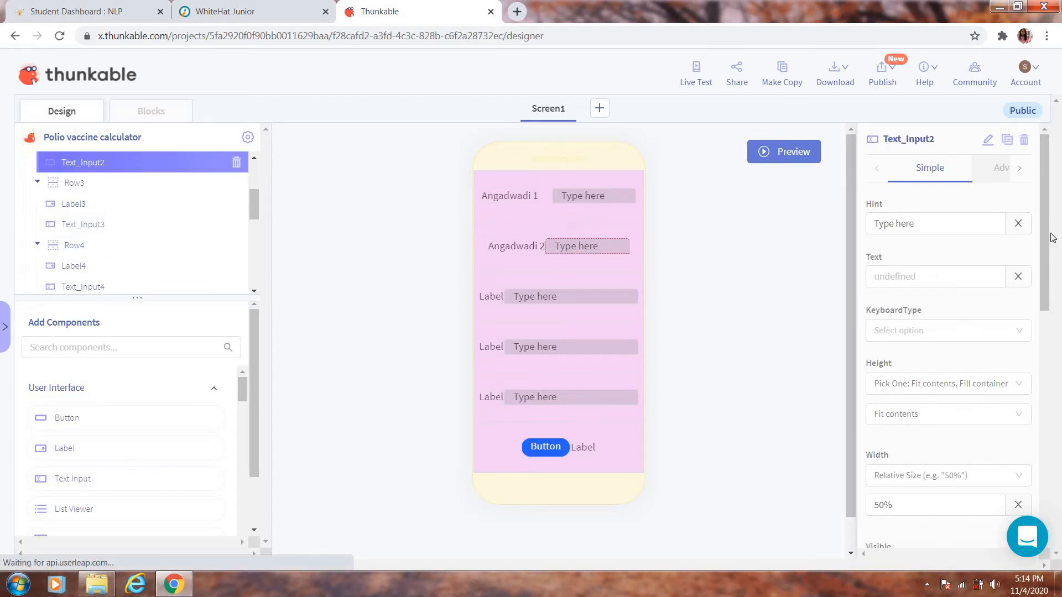
scroll(down, 3)
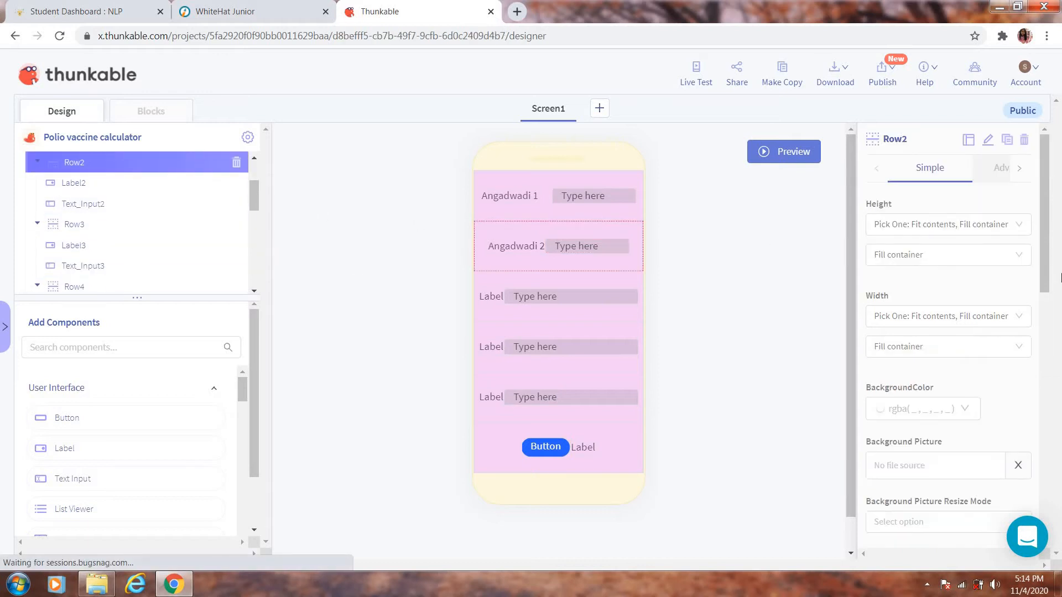
scroll(down, 3)
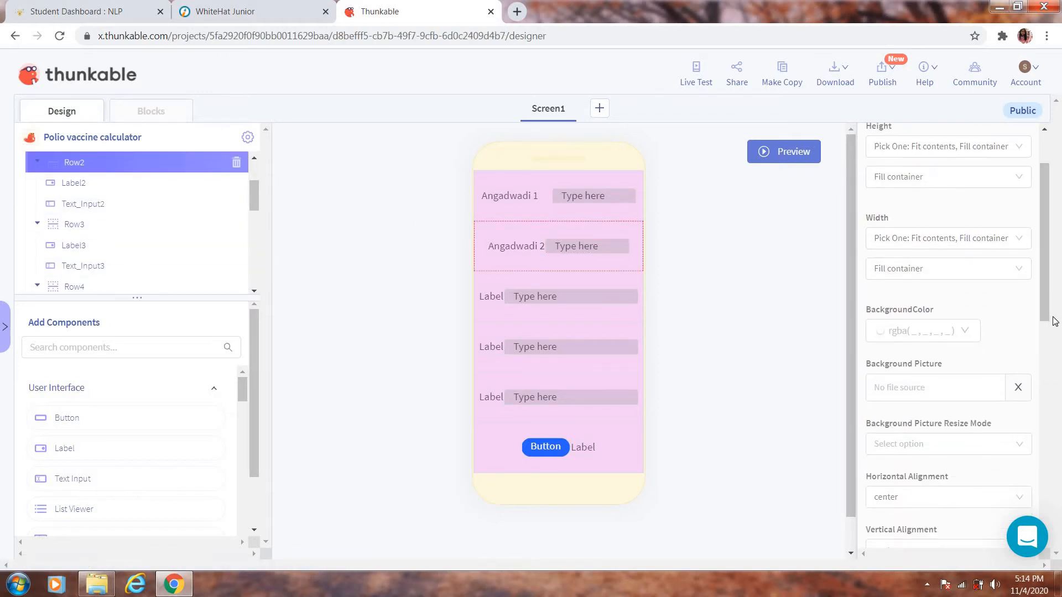
click(947, 497)
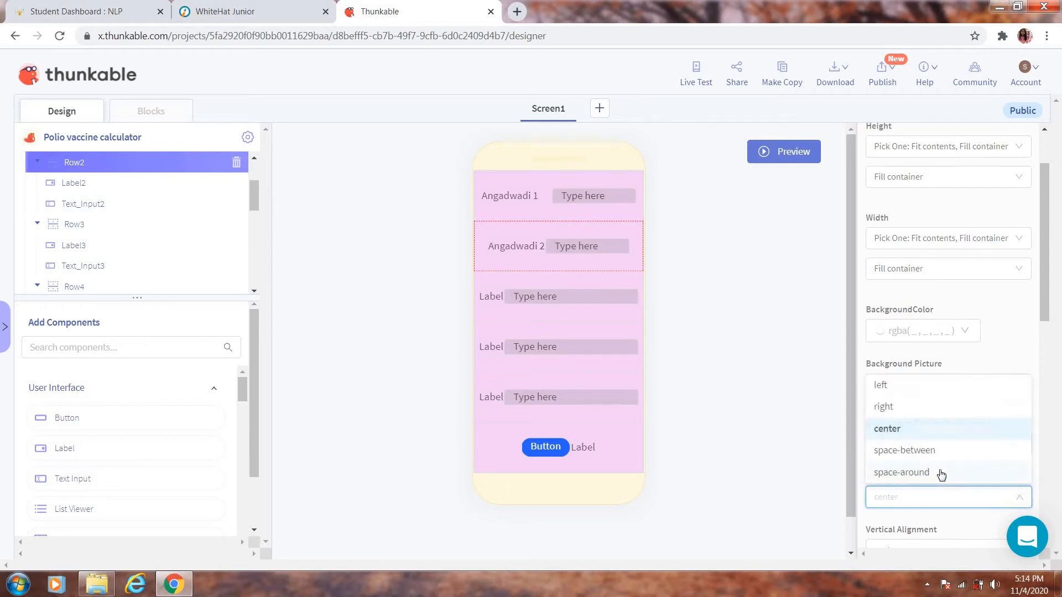
click(902, 472)
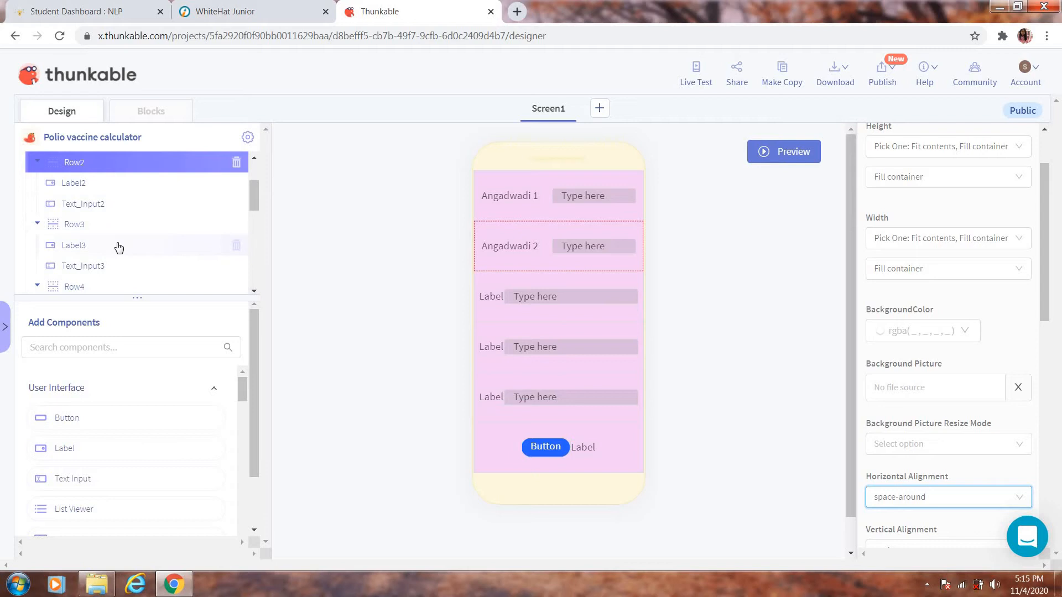
click(74, 245)
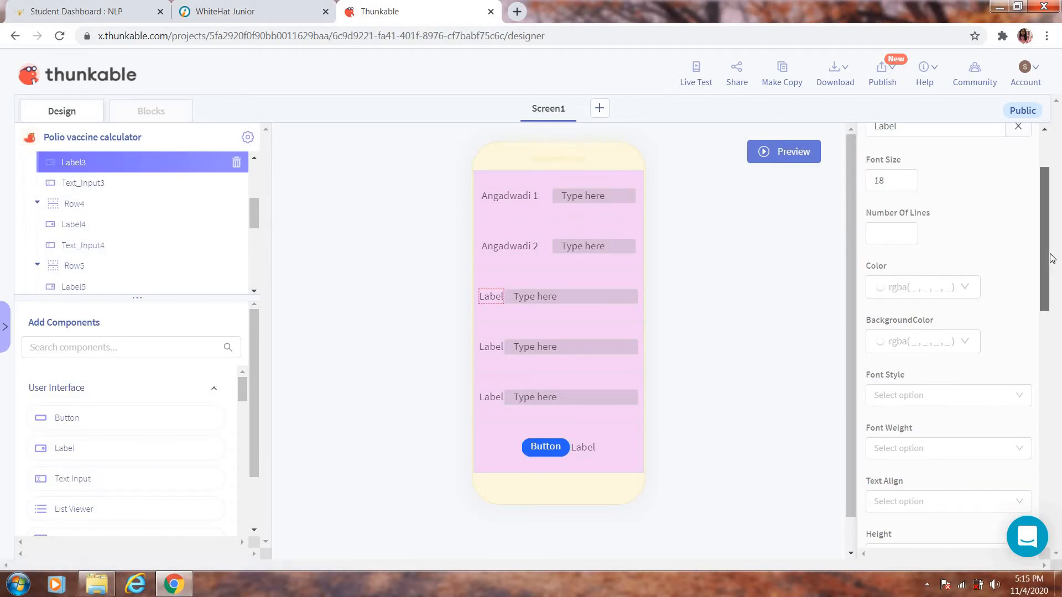
Label Row3 'Angadwadi 3', make Text_Input3 50% wide, and centre Row3 horizontally.
scroll(up, 3)
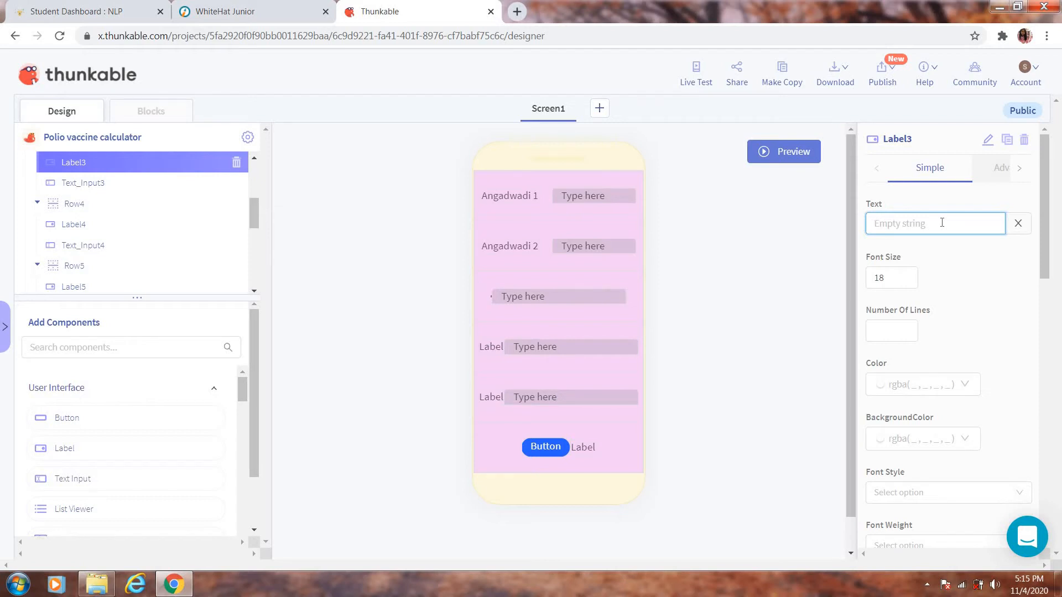
text(Angadwa)
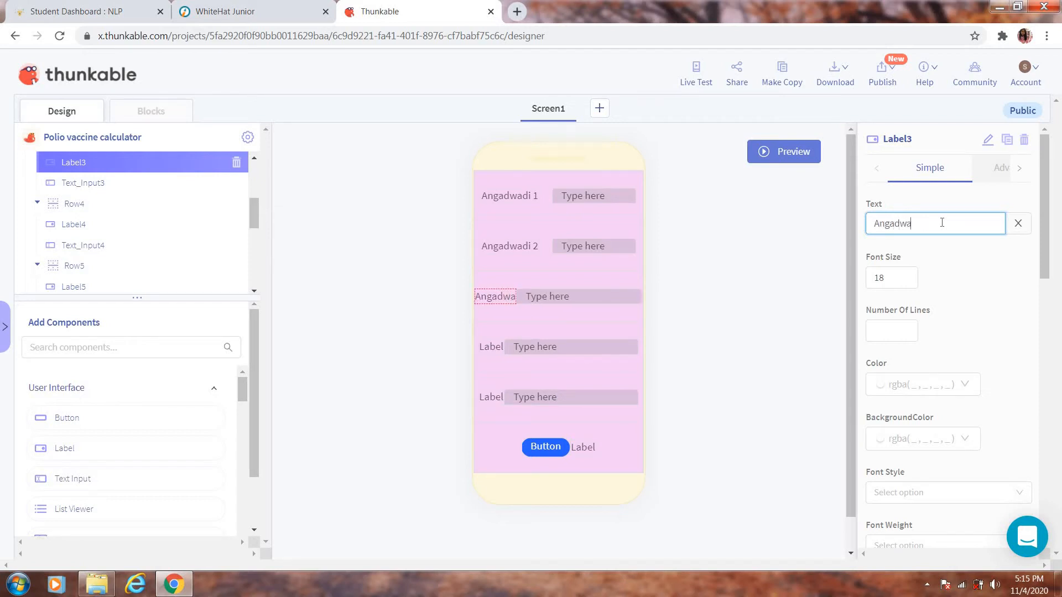
text(di)
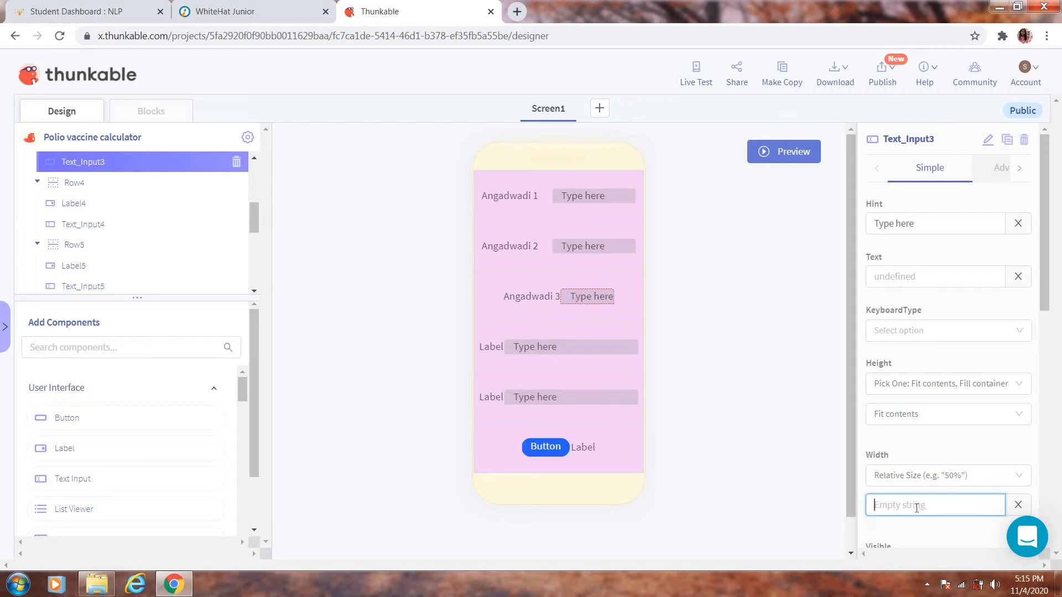
text(50%)
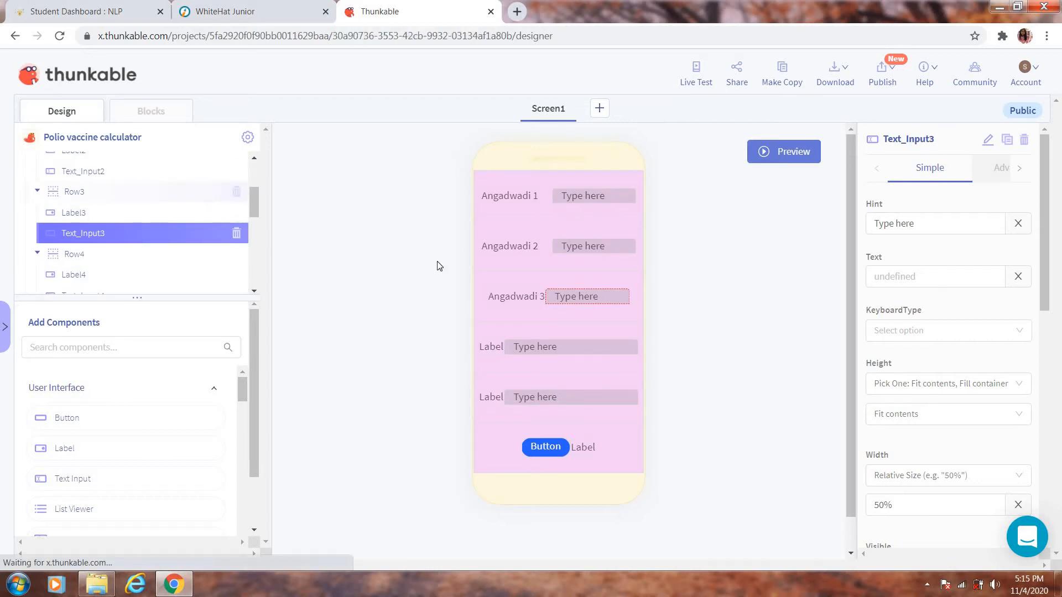
click(73, 191)
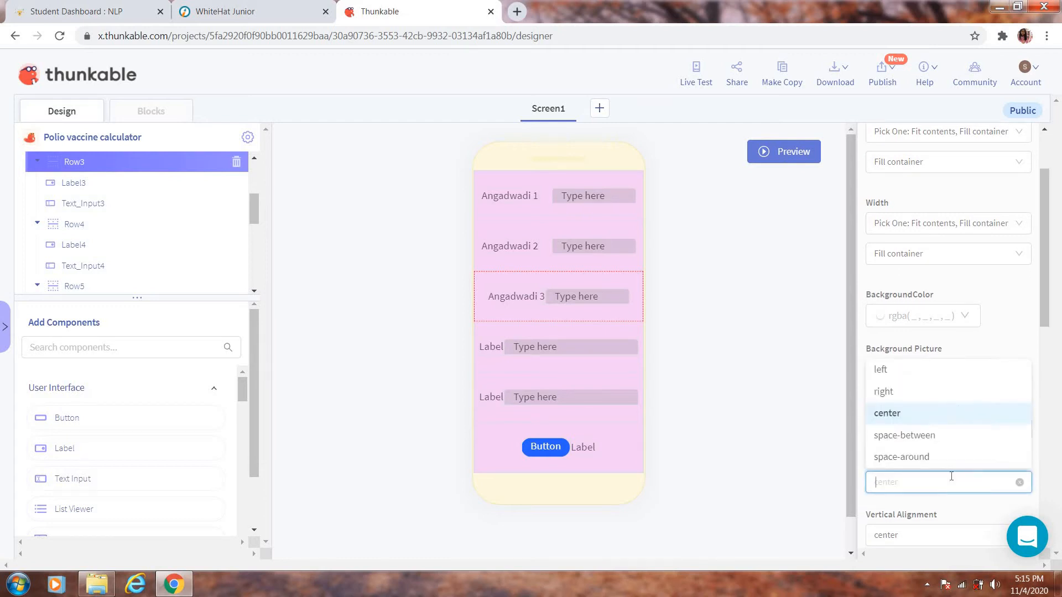
click(903, 456)
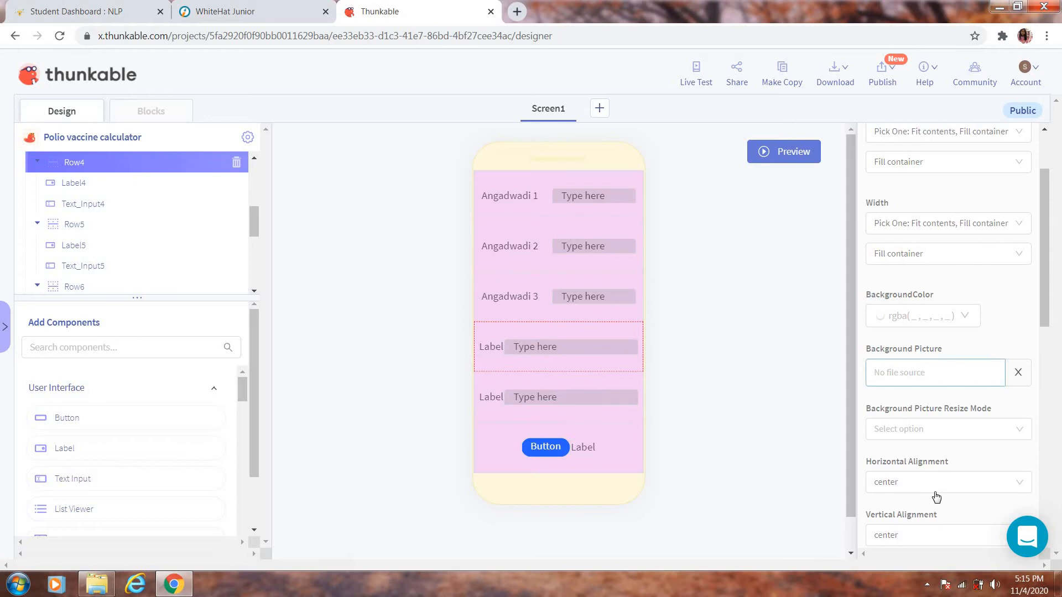
Set the fourth row's label text to 'Angadwadi 4'.
click(947, 483)
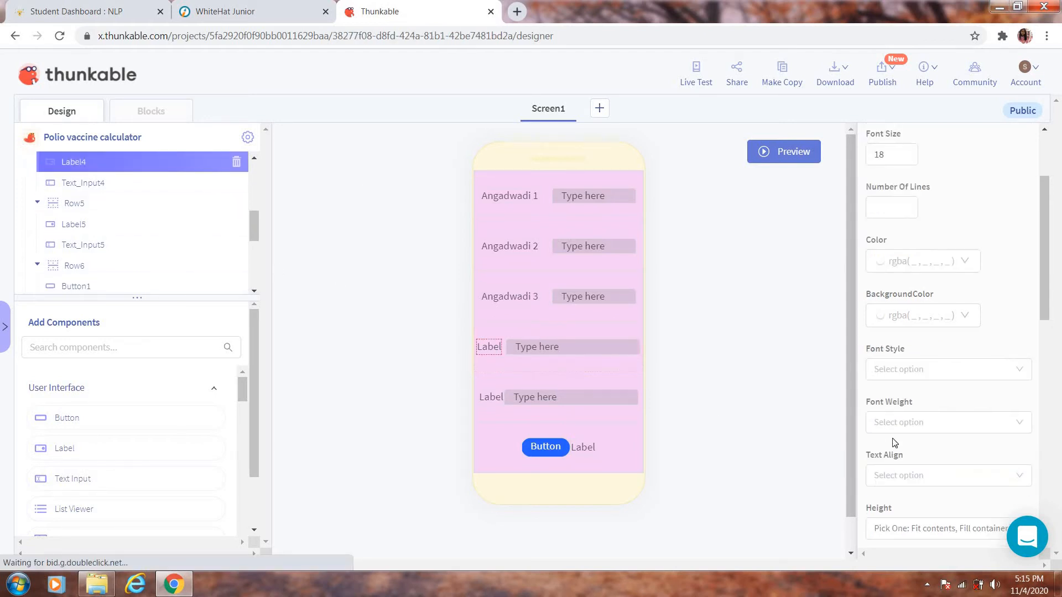
scroll(up, 3)
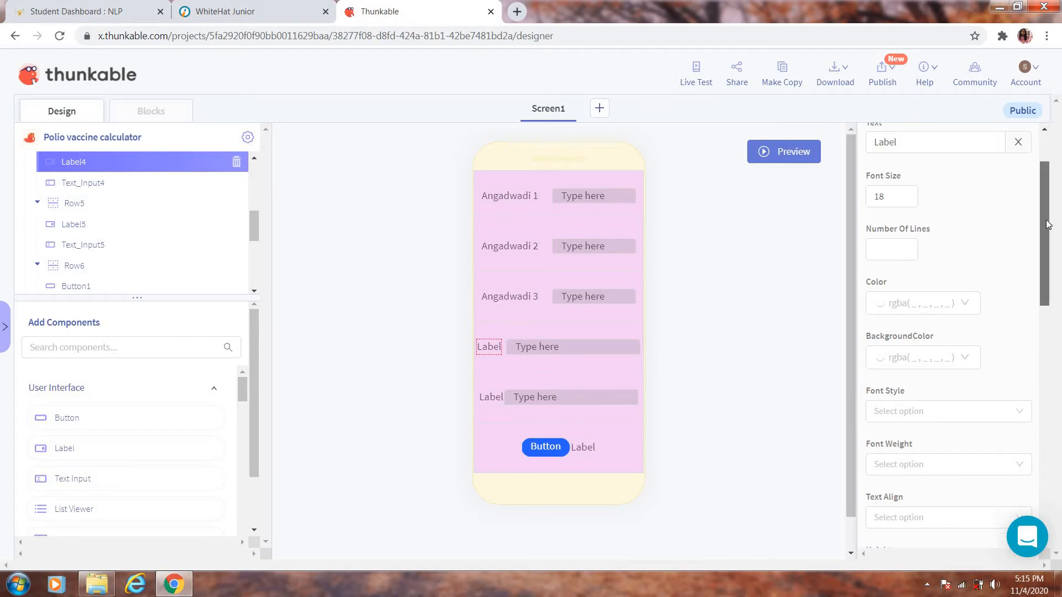
click(934, 154)
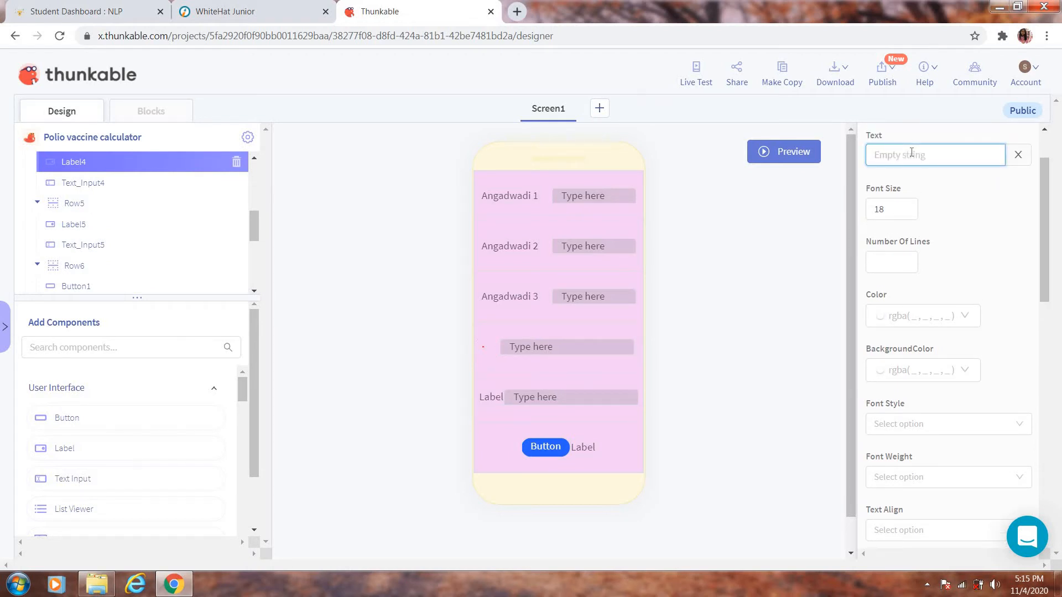
text(A)
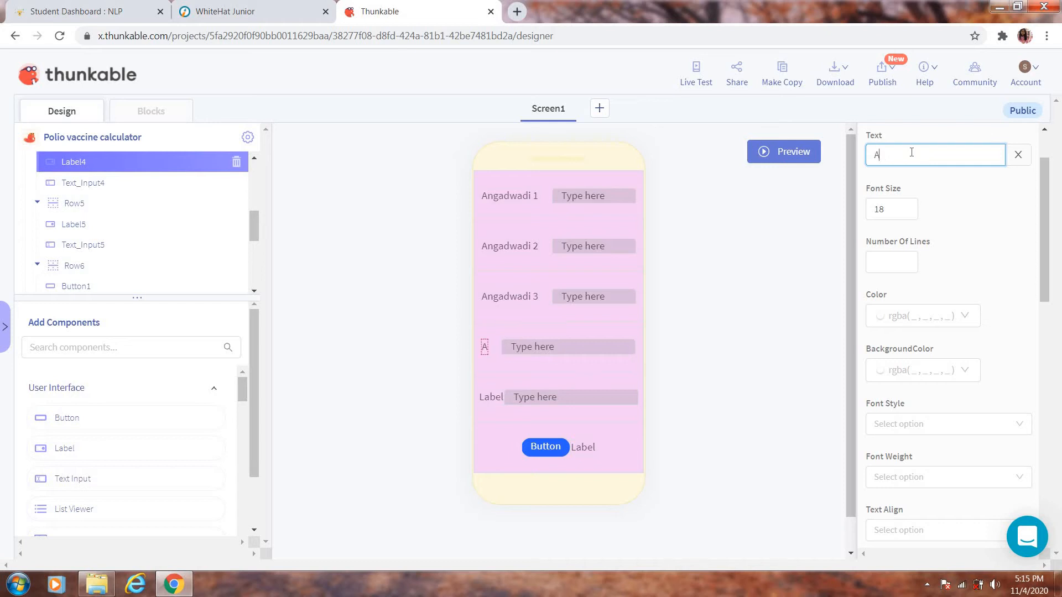
text(nga)
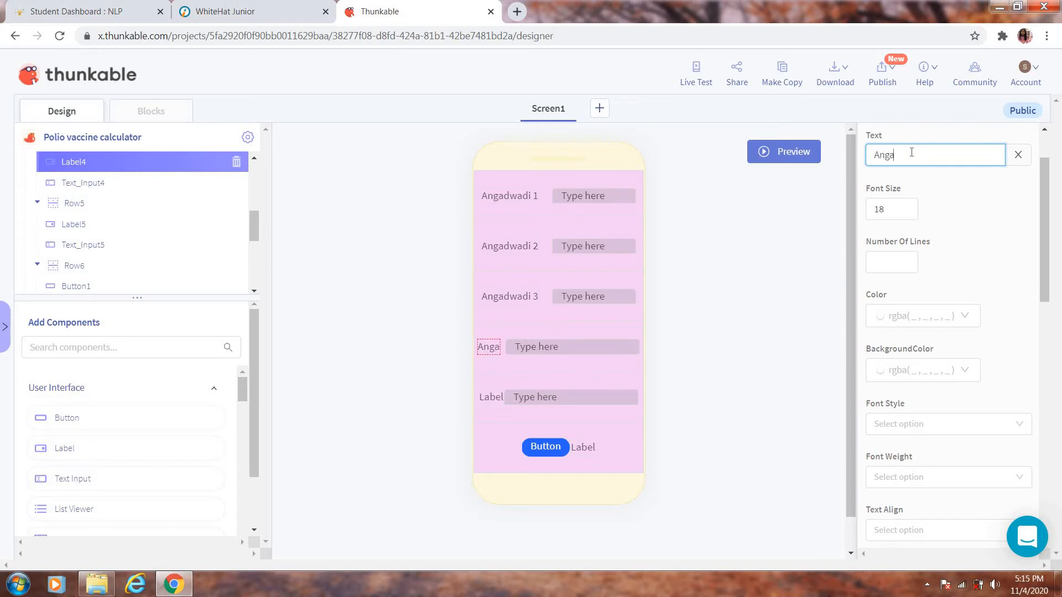
text(dwadi)
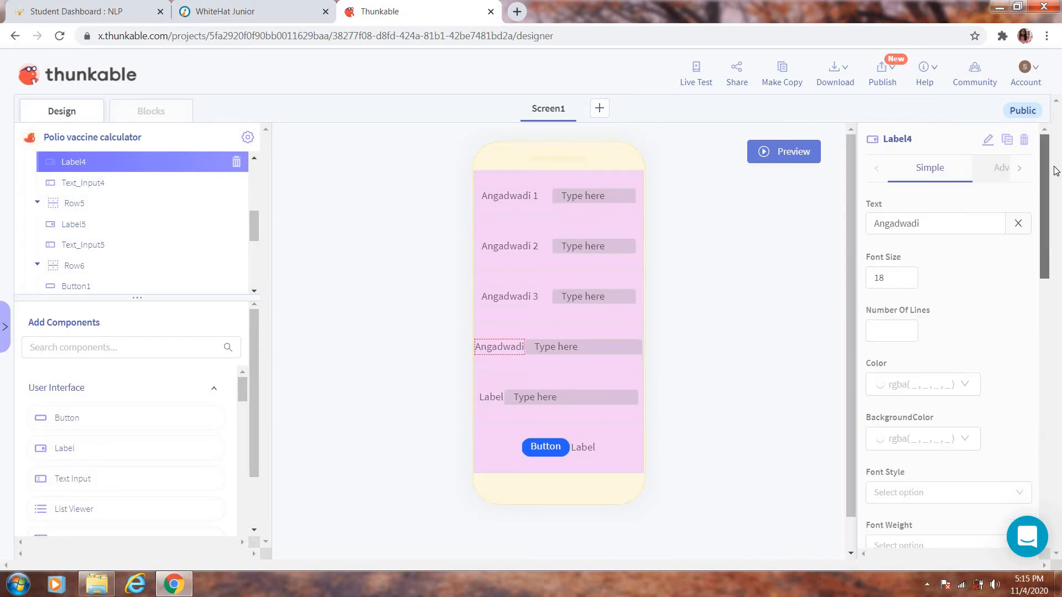
click(934, 223)
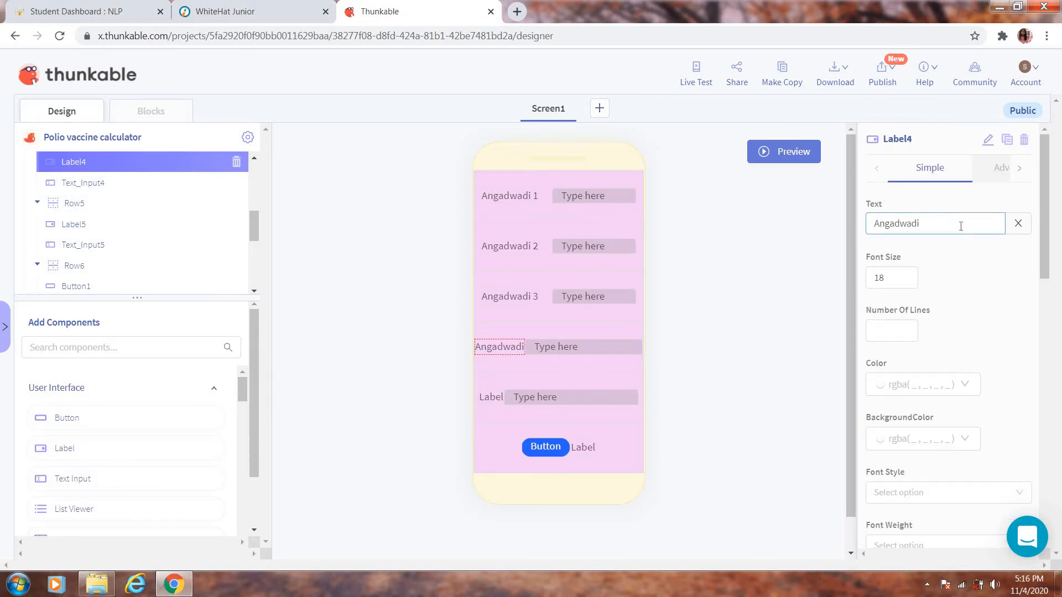
text(4)
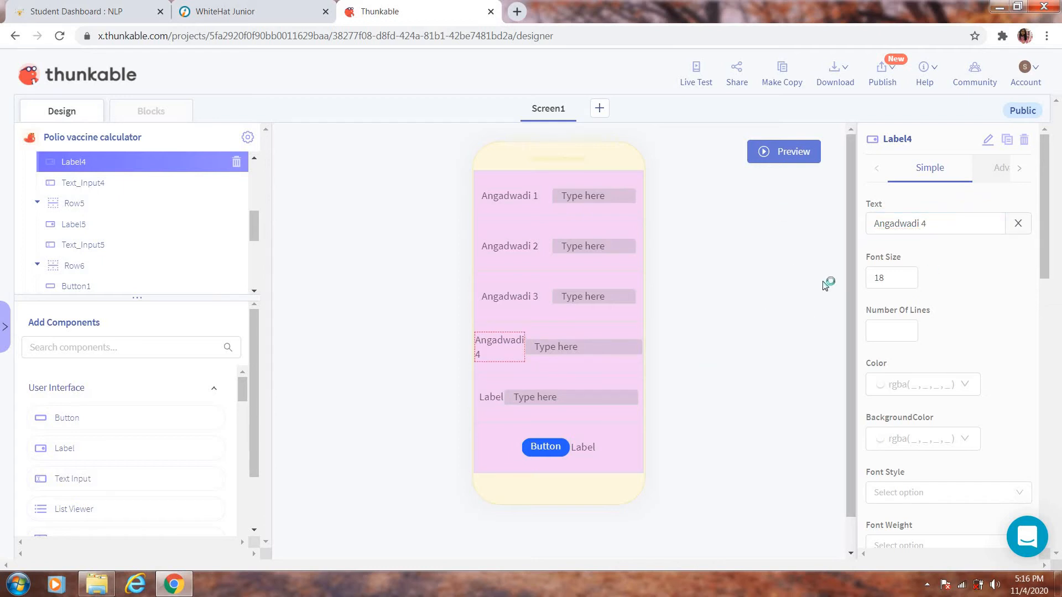
mouse_move(704, 291)
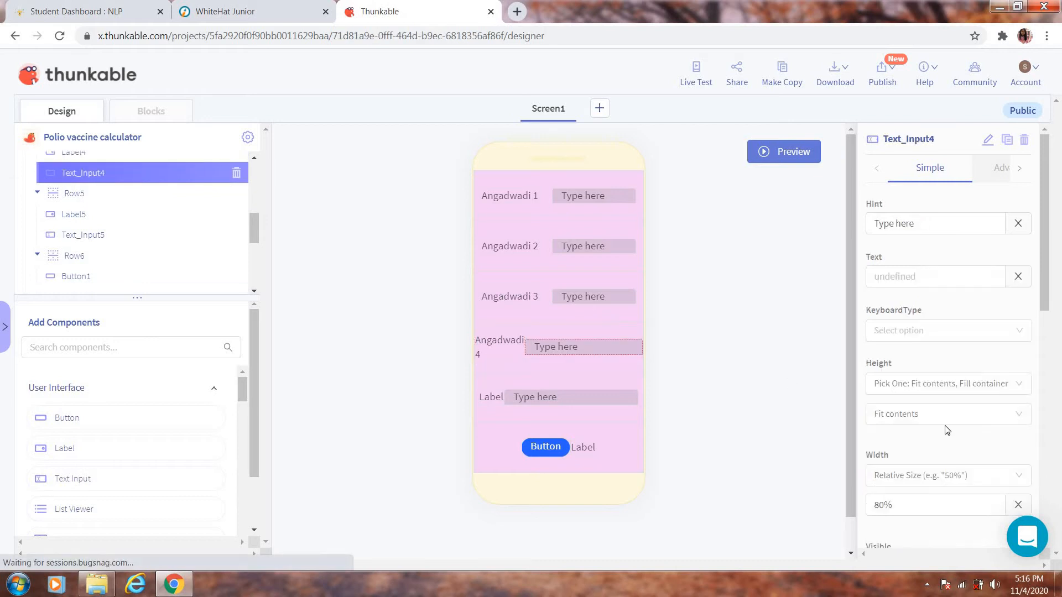
Change the fourth input box's width from 80% to 50%.
click(935, 505)
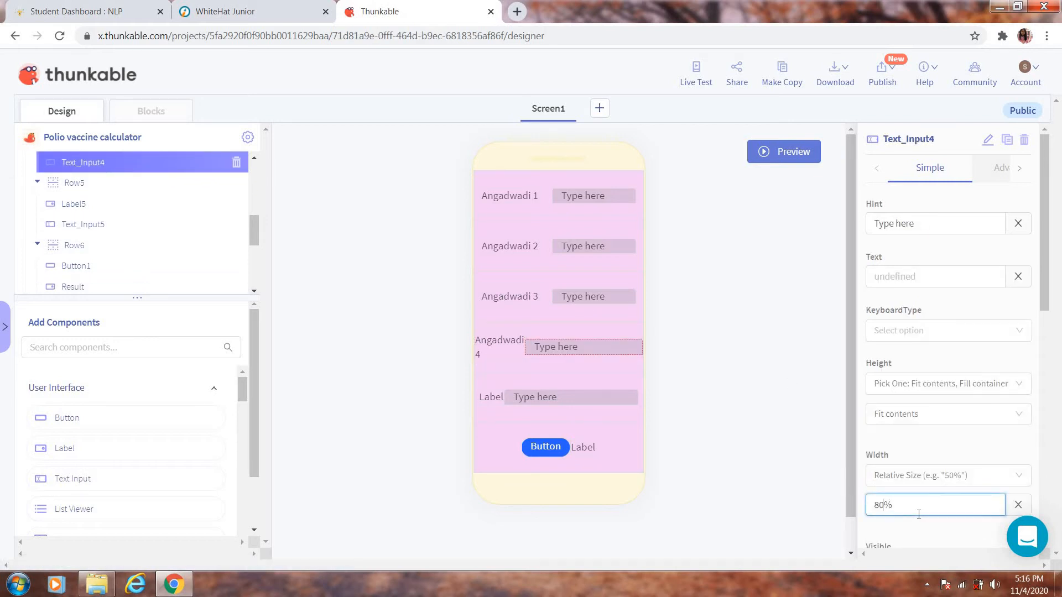
text(5%)
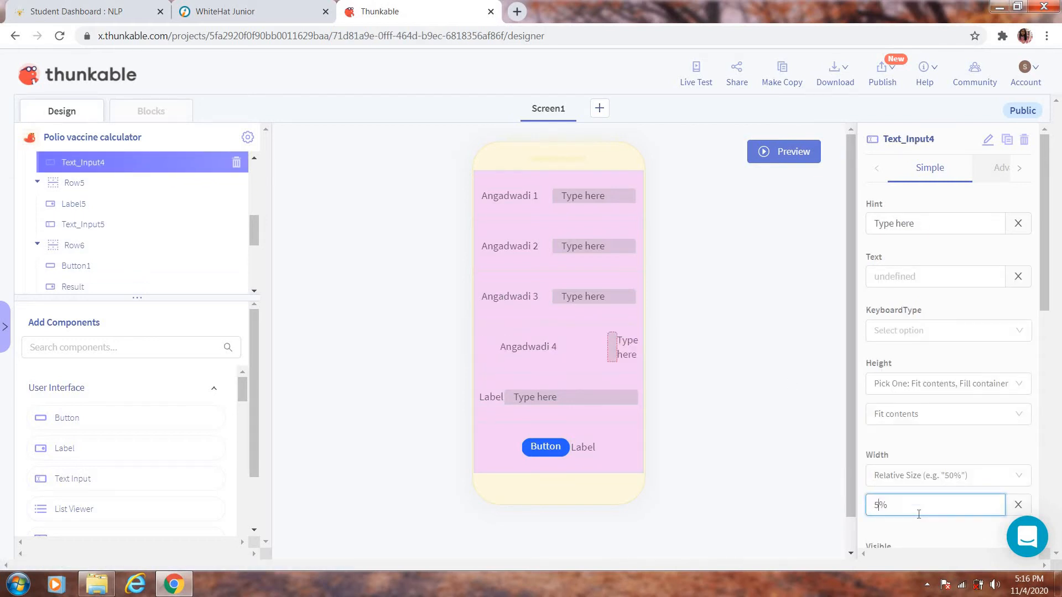
text(50%)
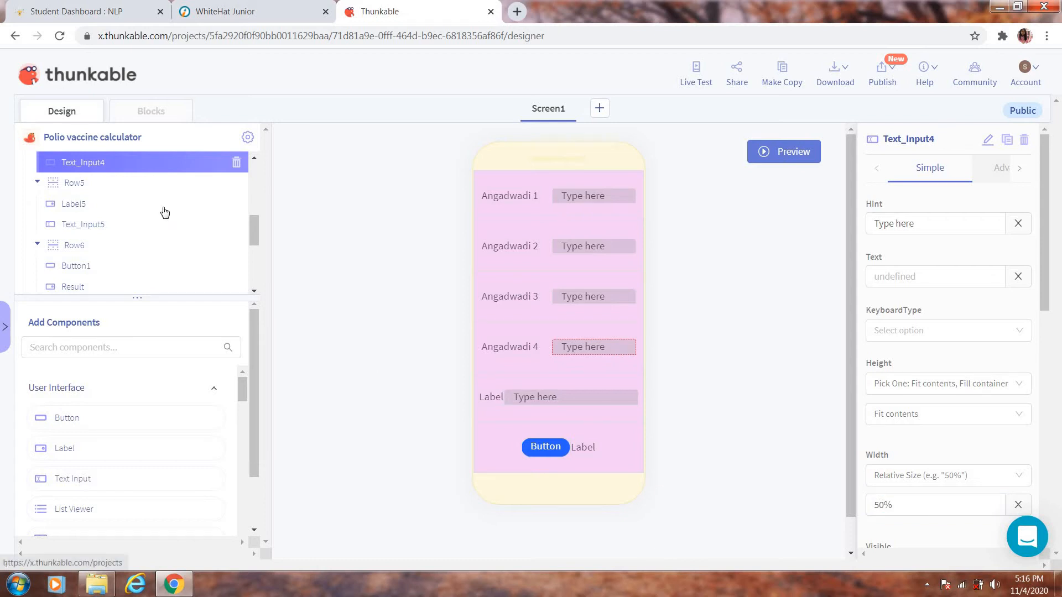
click(75, 182)
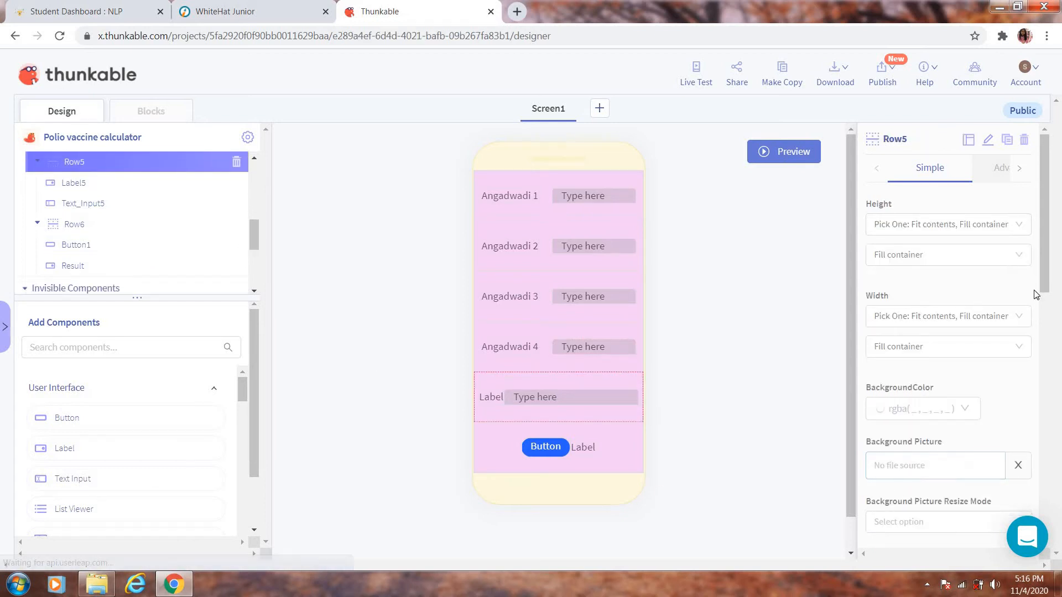
Rename the fifth label to 'Angadwadi 5' and set Text_Input5's width to 50%.
scroll(down, 3)
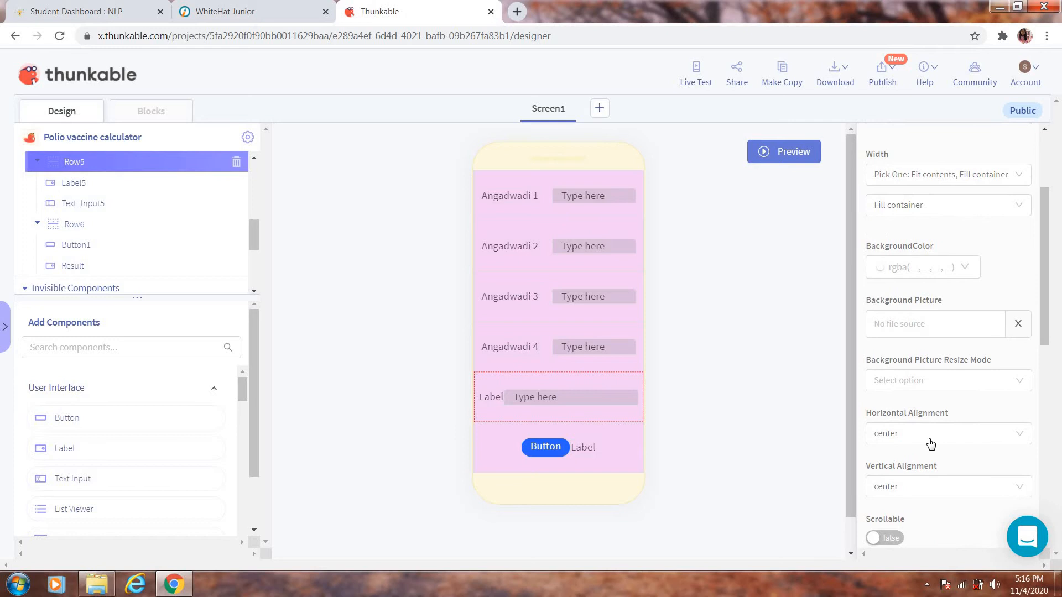
click(947, 434)
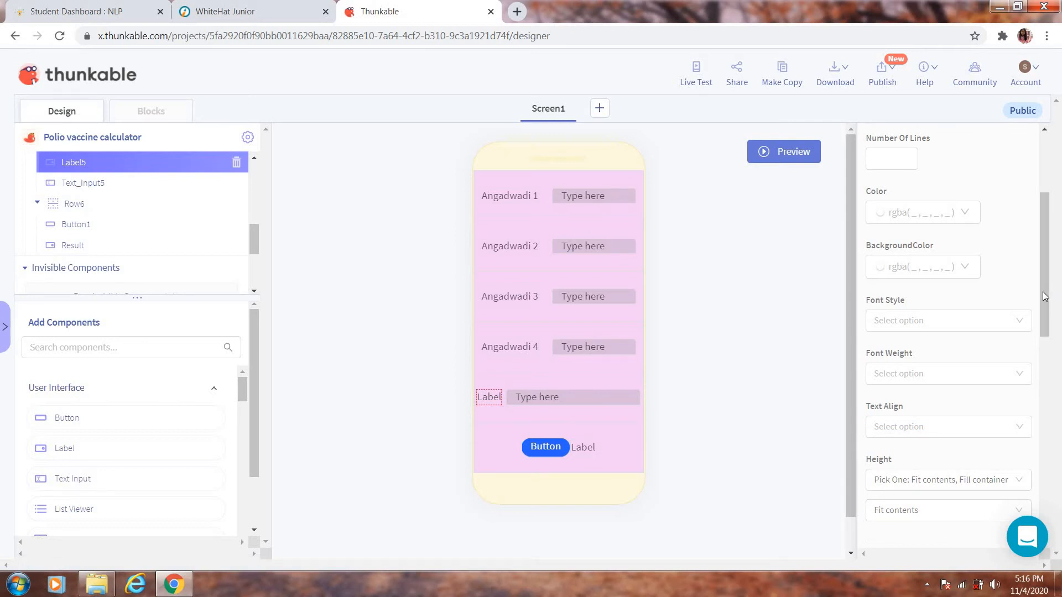
scroll(up, 3)
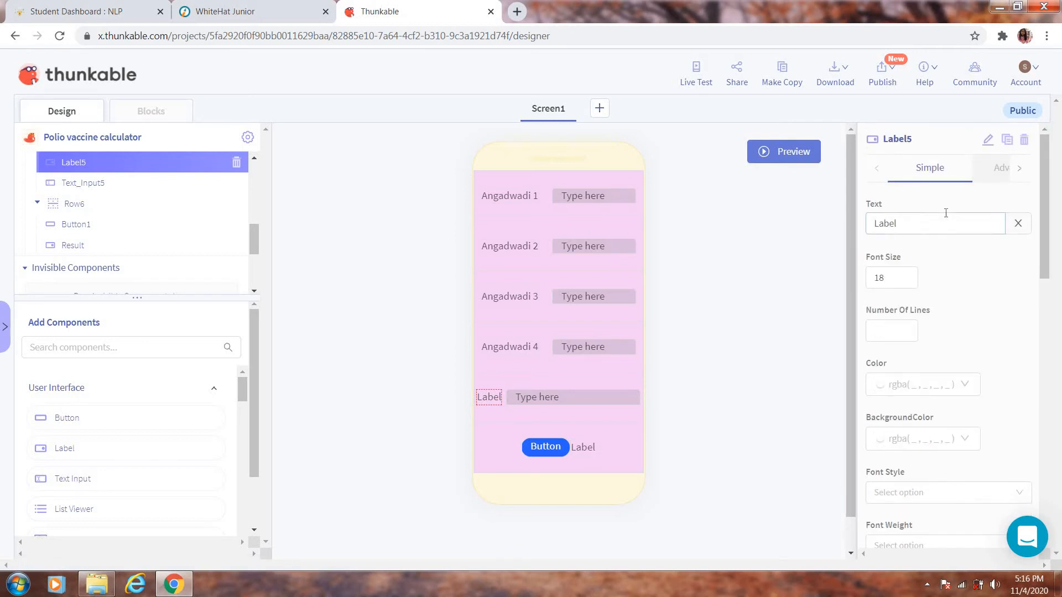
key(Backspace)
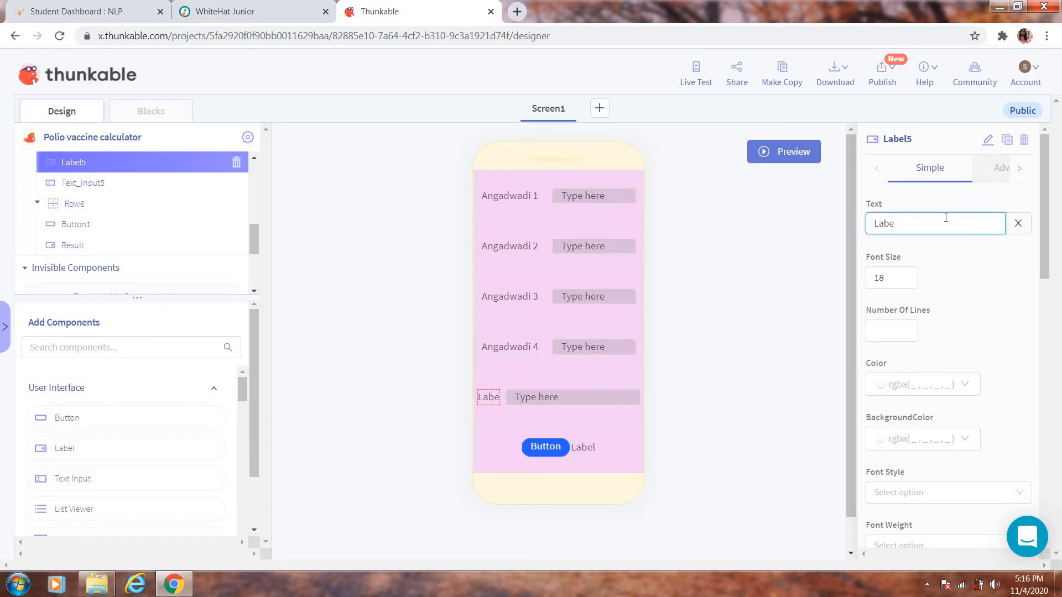
text(A)
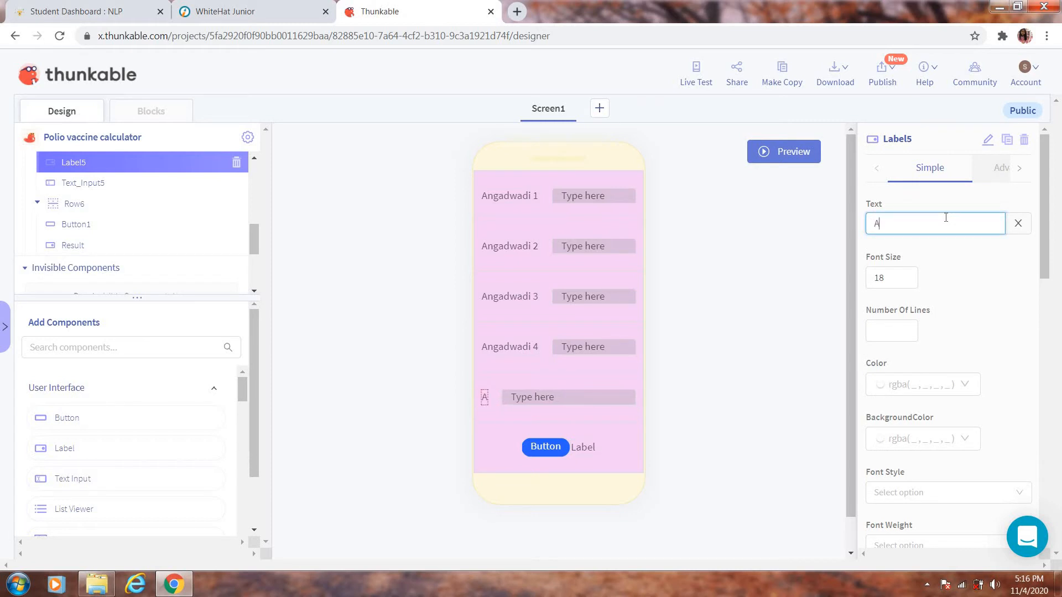
text(N)
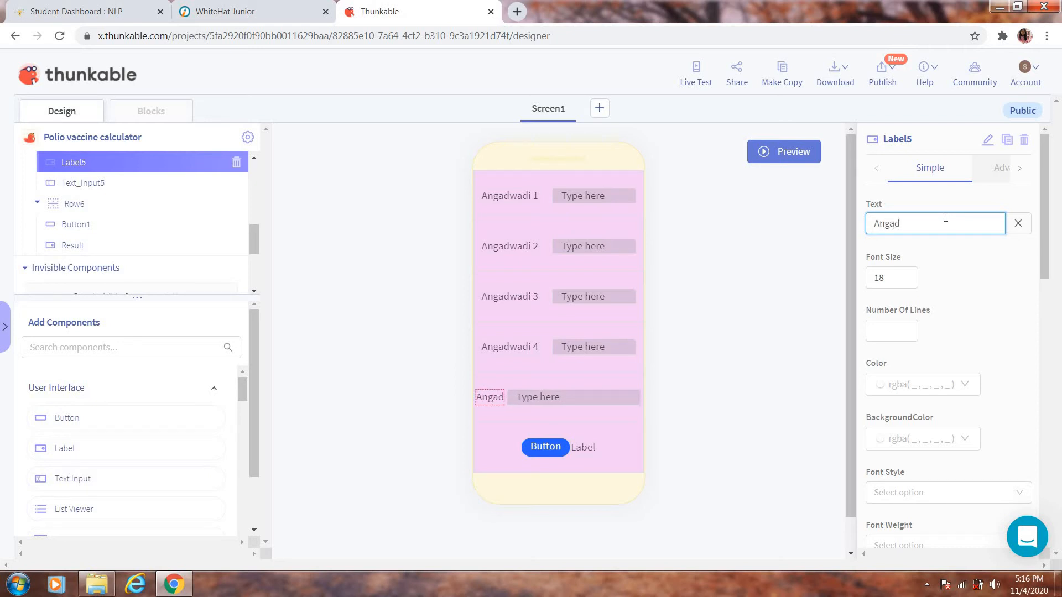
text(wadi)
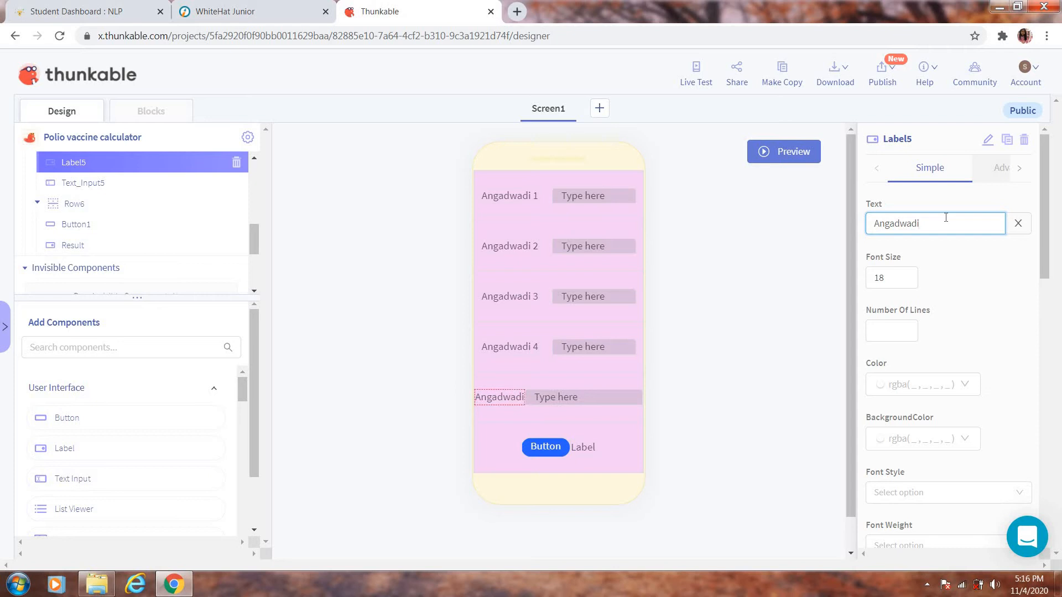
text(5)
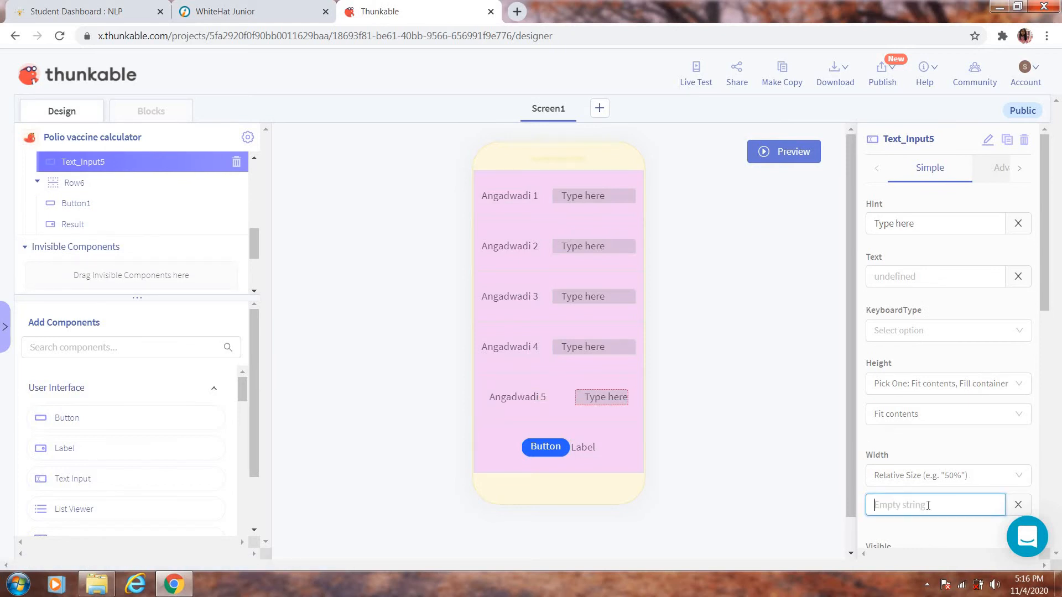
text(50%)
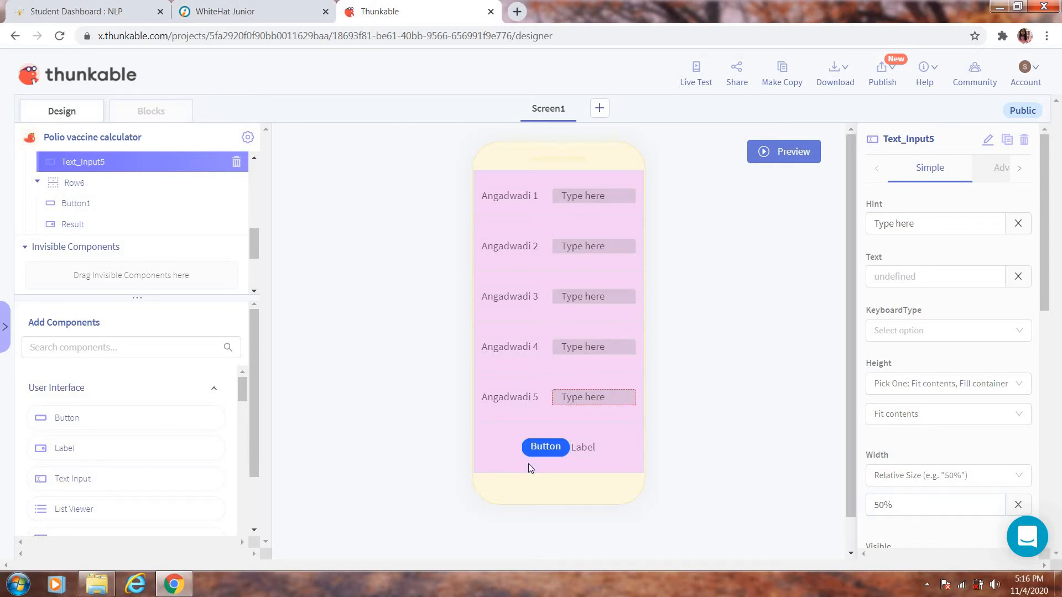
mouse_move(125, 202)
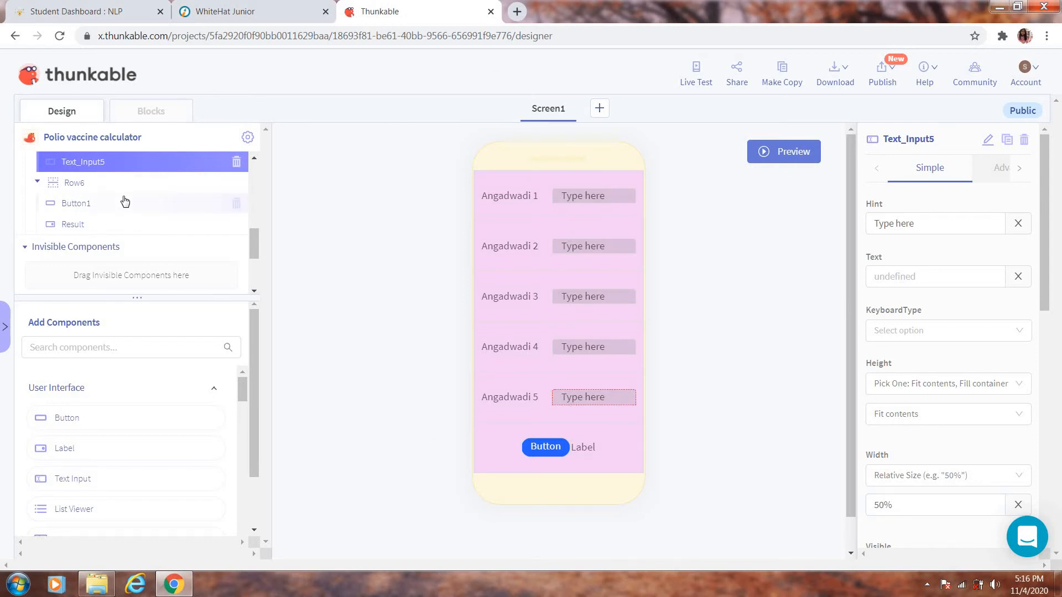
click(75, 203)
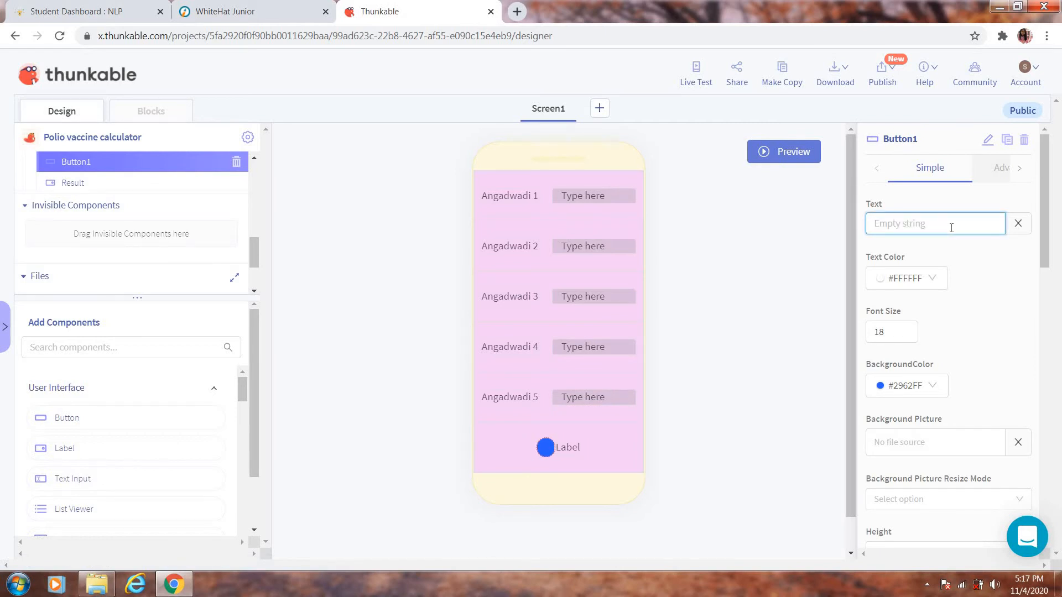
Set Button1's text to 'Calculate' and Row6's horizontal alignment to space-around.
text(Ca)
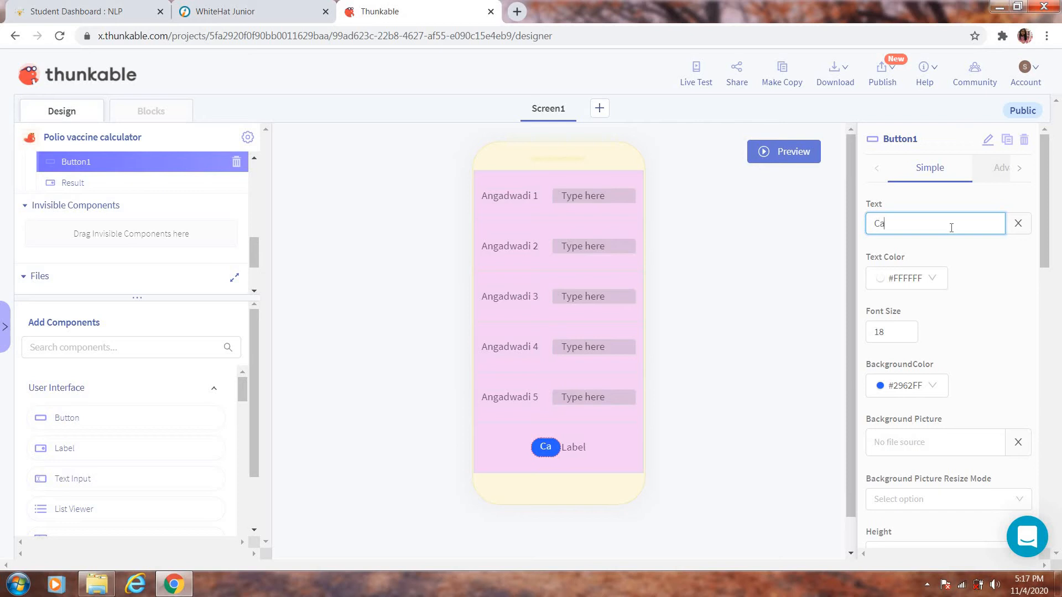
text(lcu)
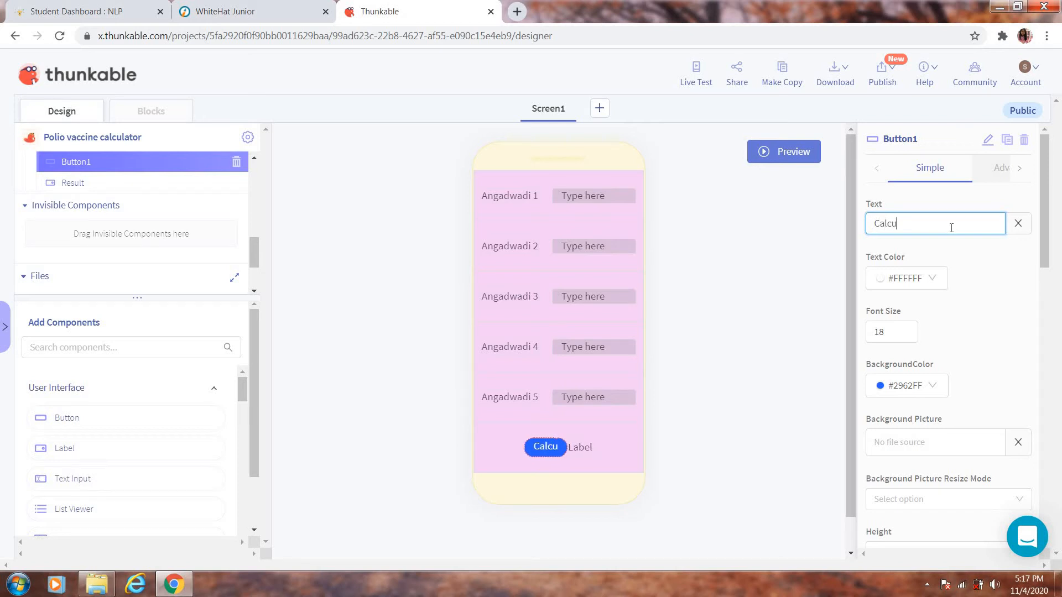
text(lat)
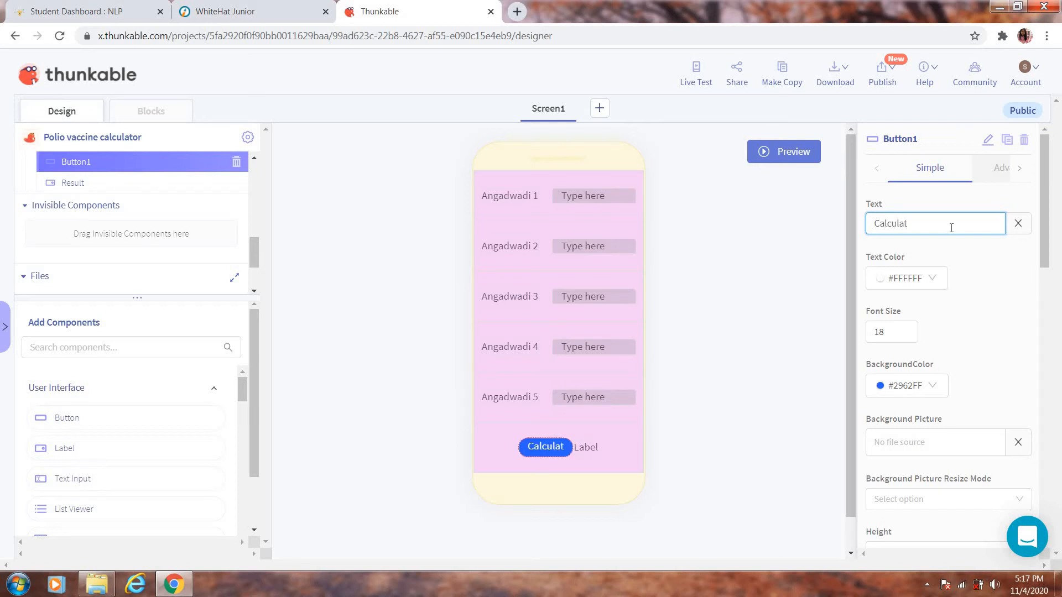
text(e)
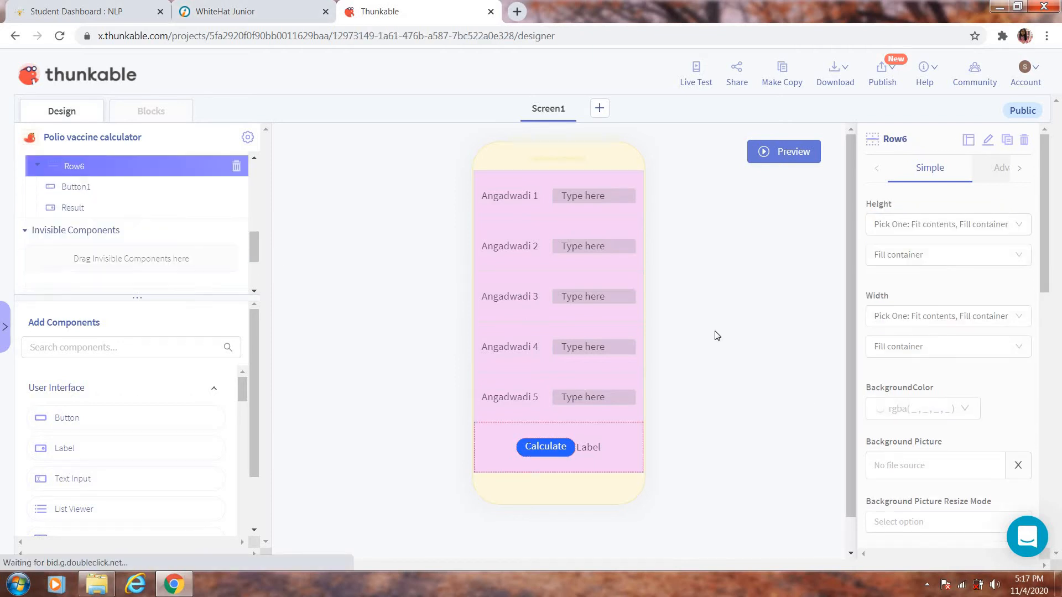
scroll(down, 3)
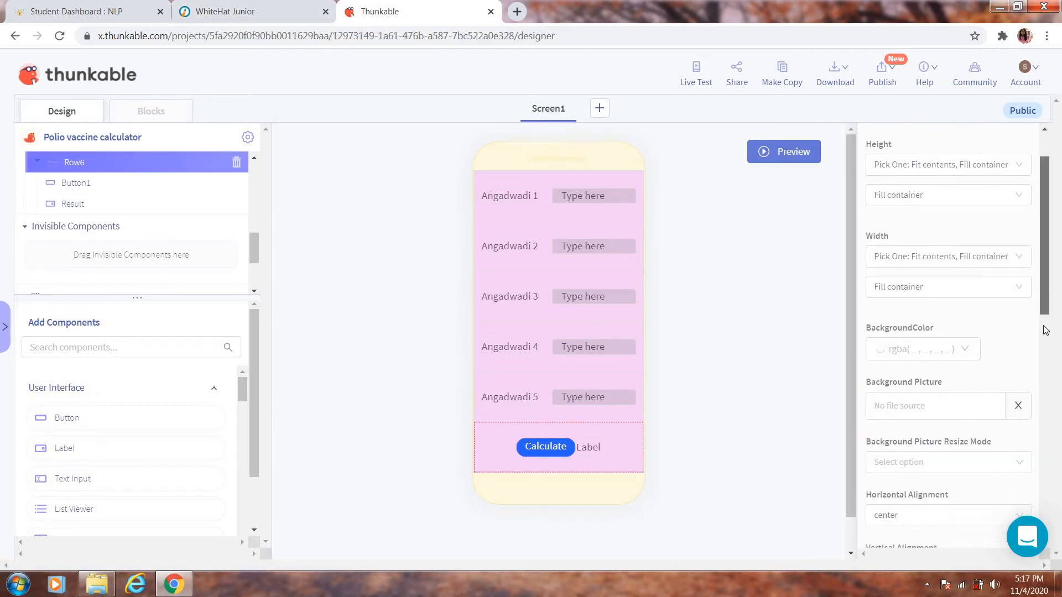
click(947, 516)
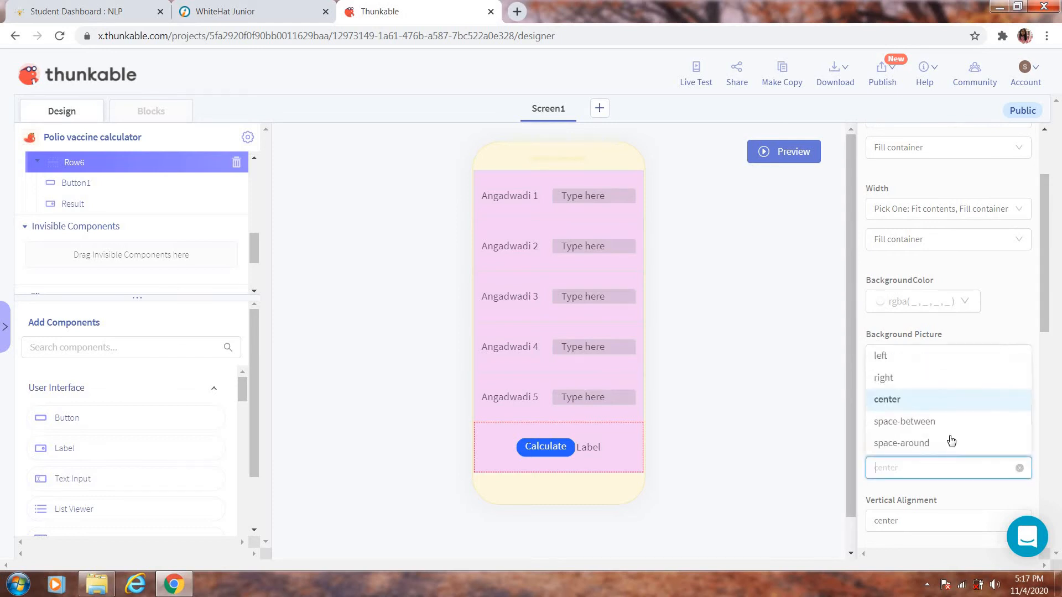
click(901, 443)
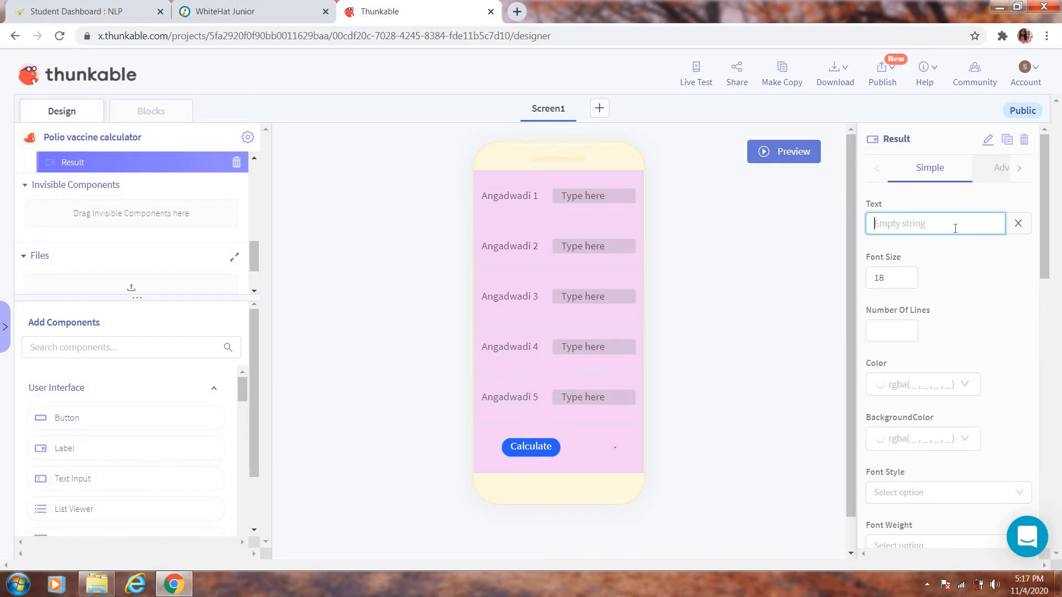
Give the Result label black text and font weight 900, then clear its sample text.
text(look)
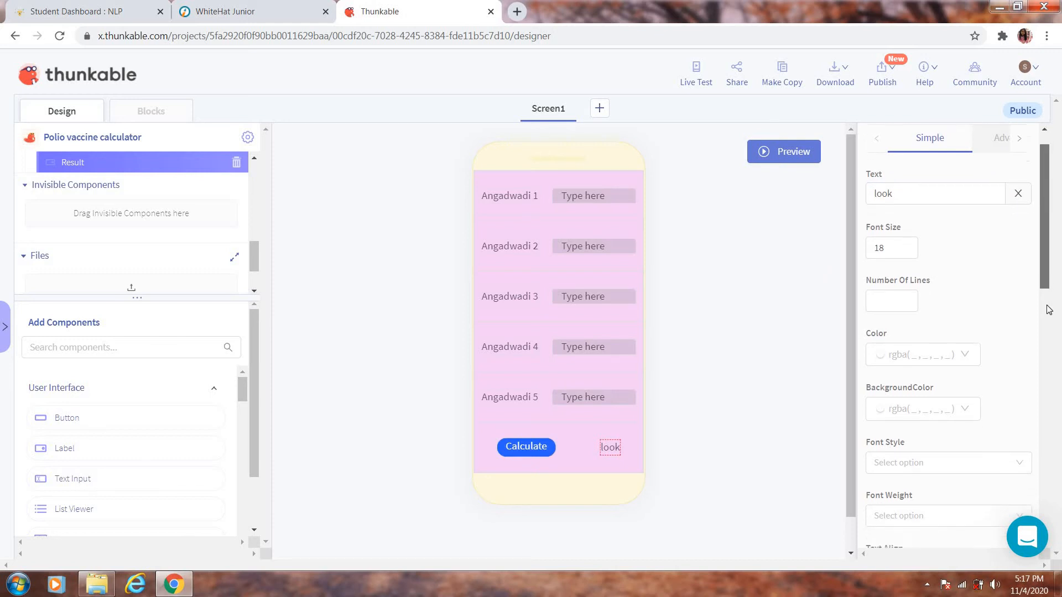
click(920, 354)
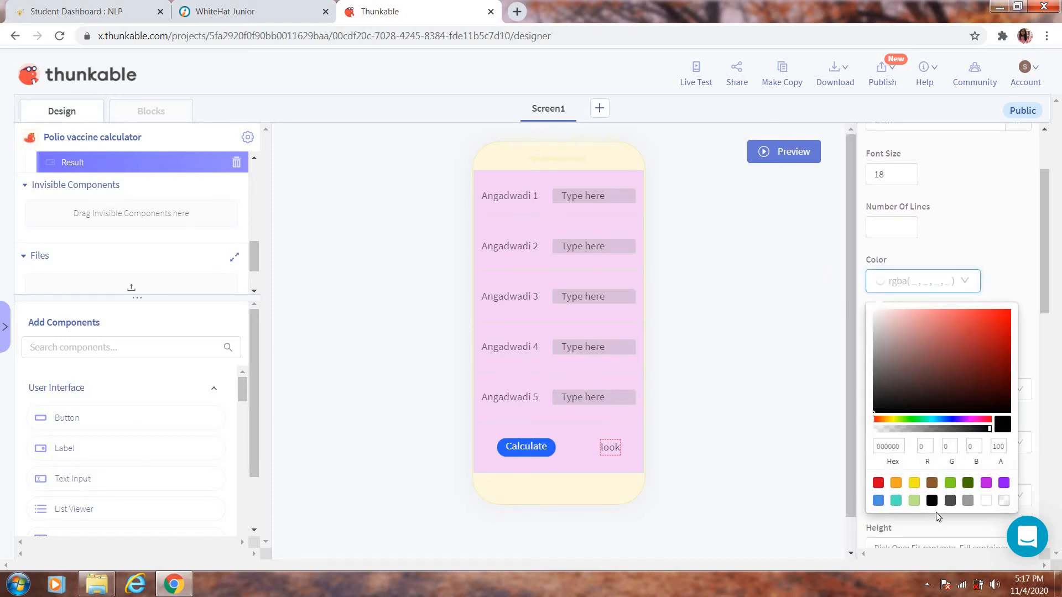
click(932, 500)
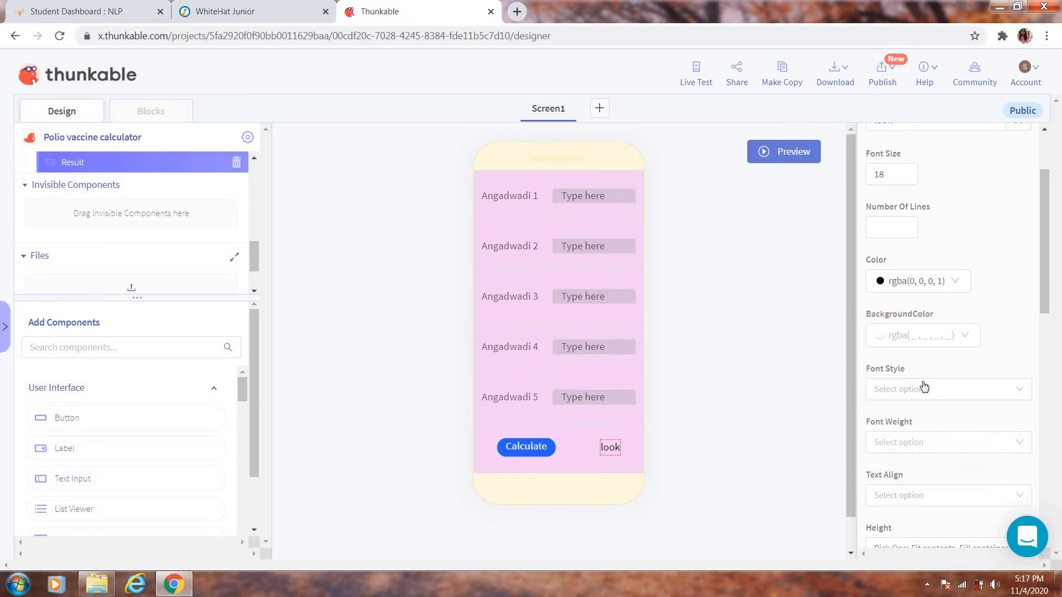
mouse_move(522, 405)
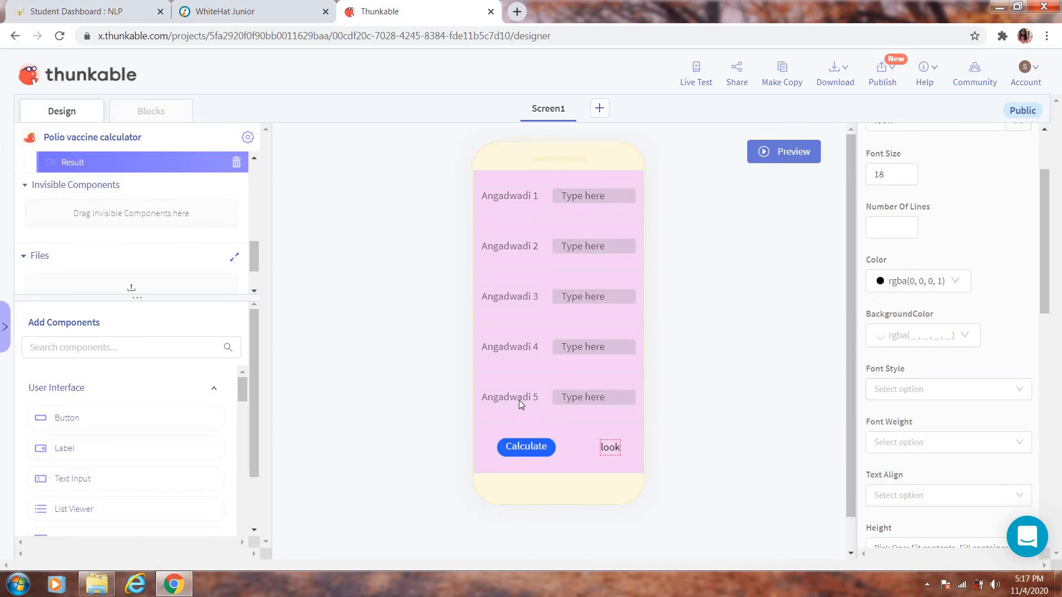
mouse_move(590, 431)
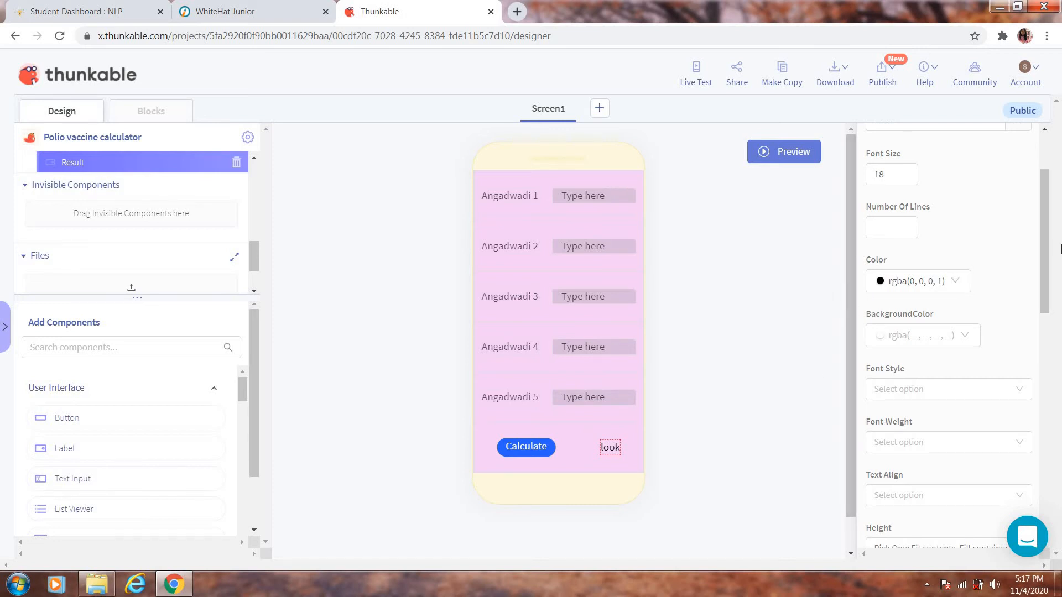
scroll(down, 3)
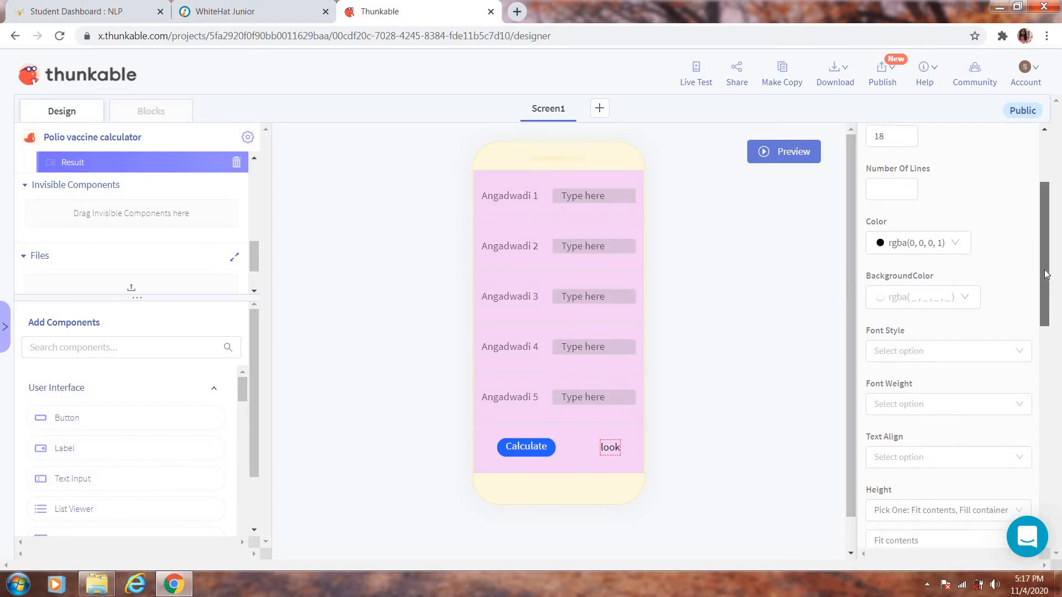
click(947, 350)
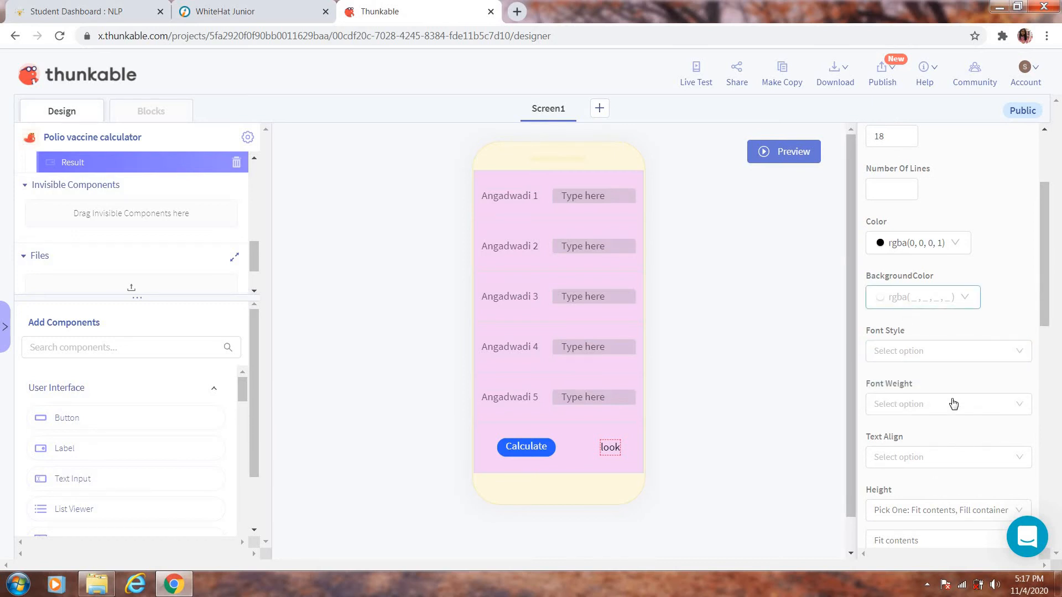
click(947, 404)
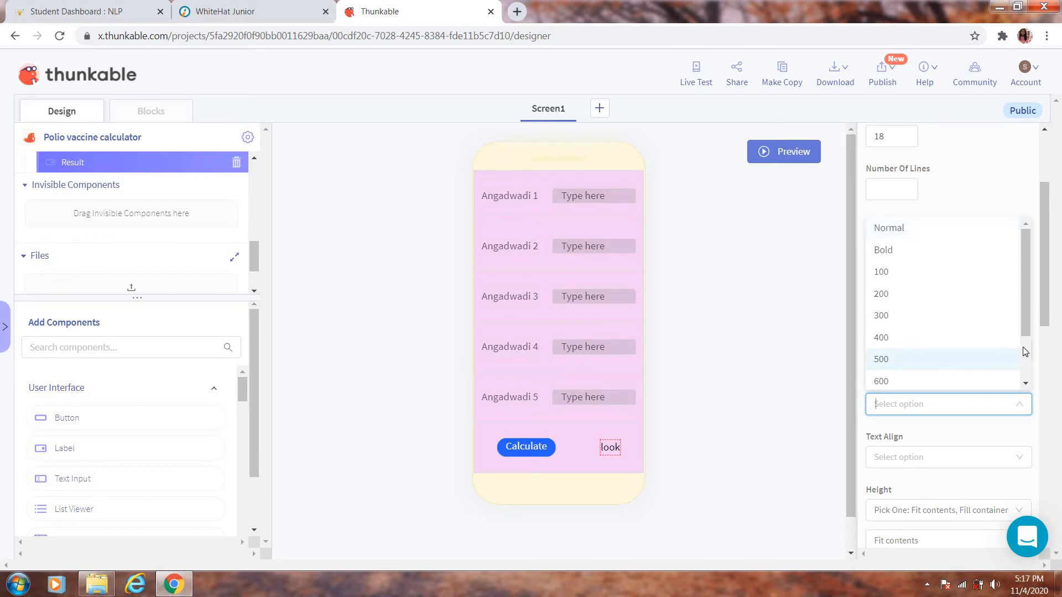
scroll(down, 3)
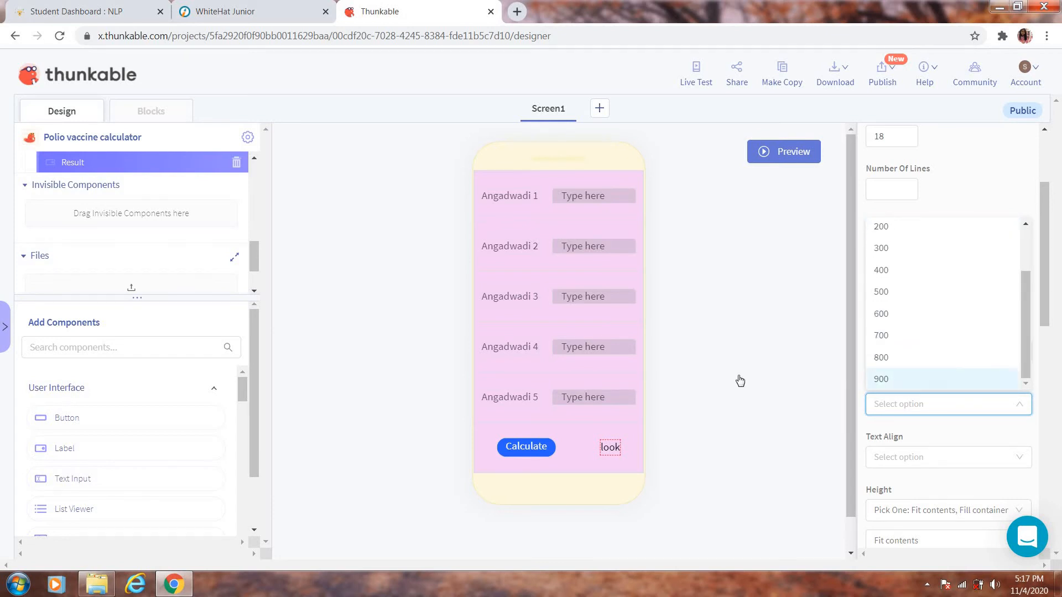
click(882, 379)
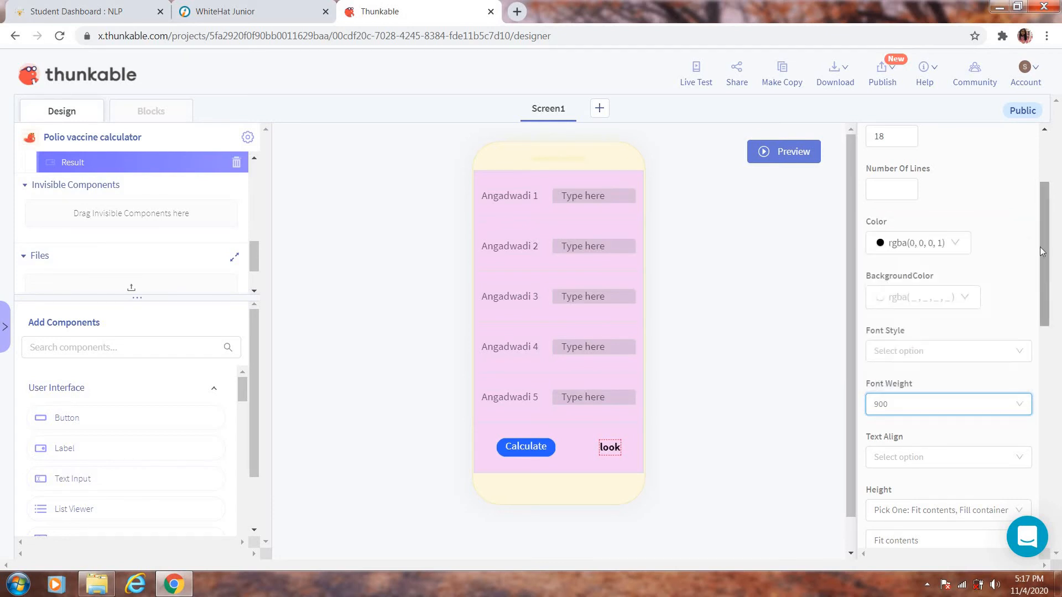
scroll(up, 3)
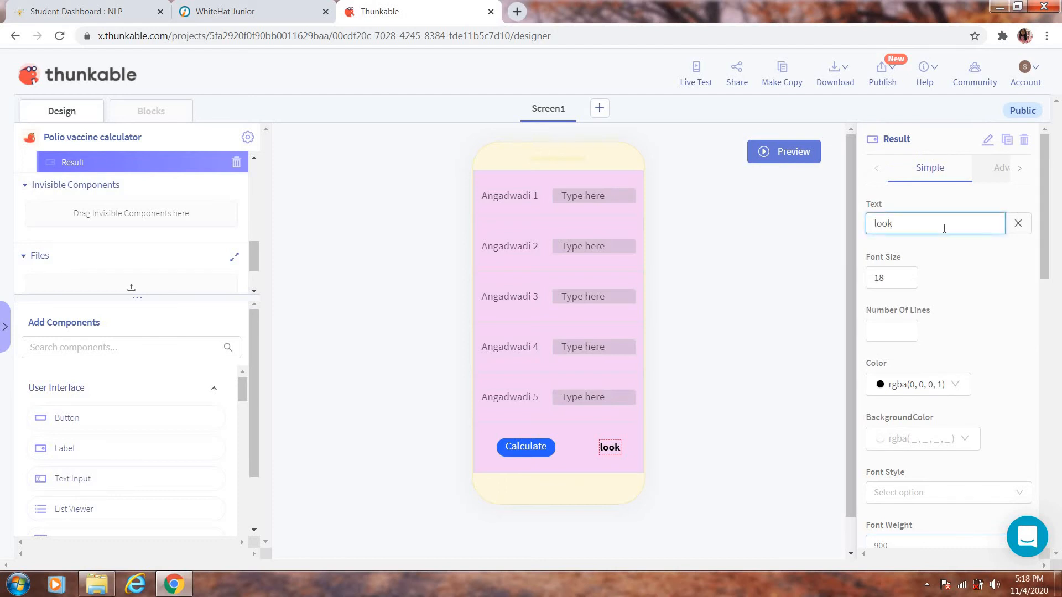
click(1017, 223)
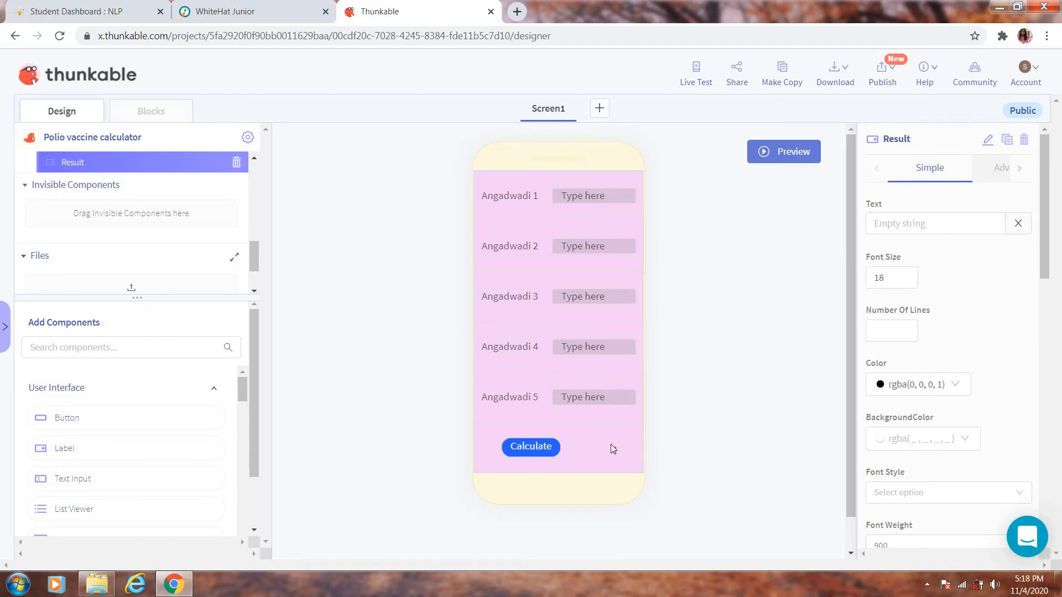
mouse_move(704, 369)
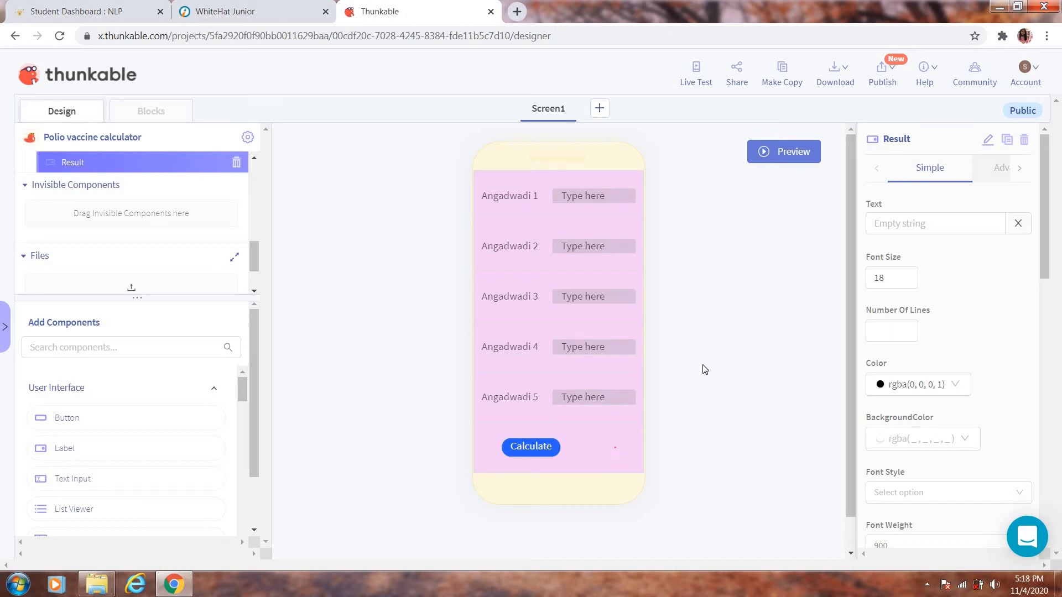
mouse_move(478, 400)
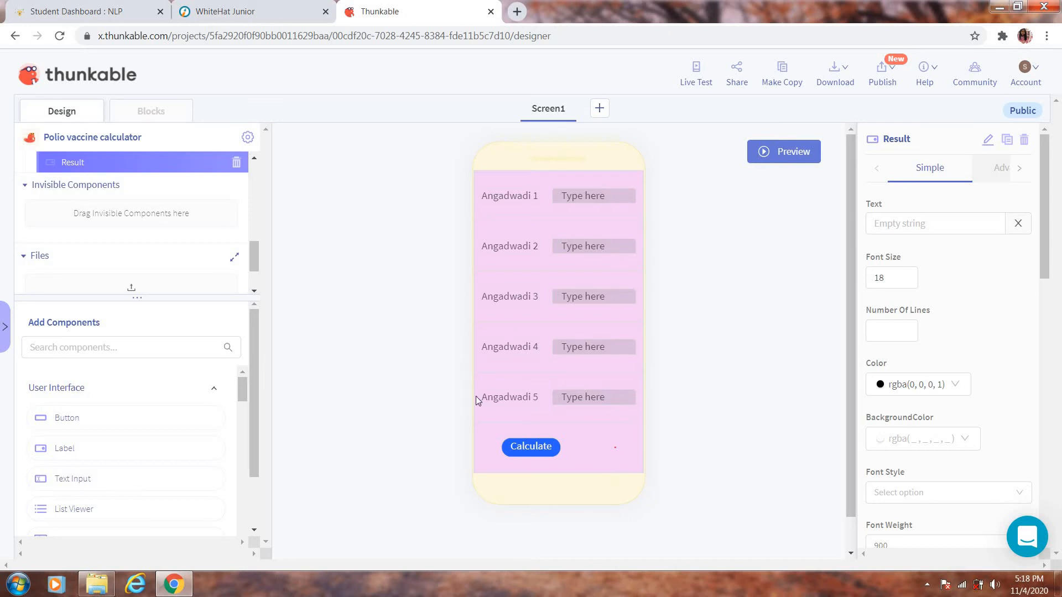
mouse_move(300, 235)
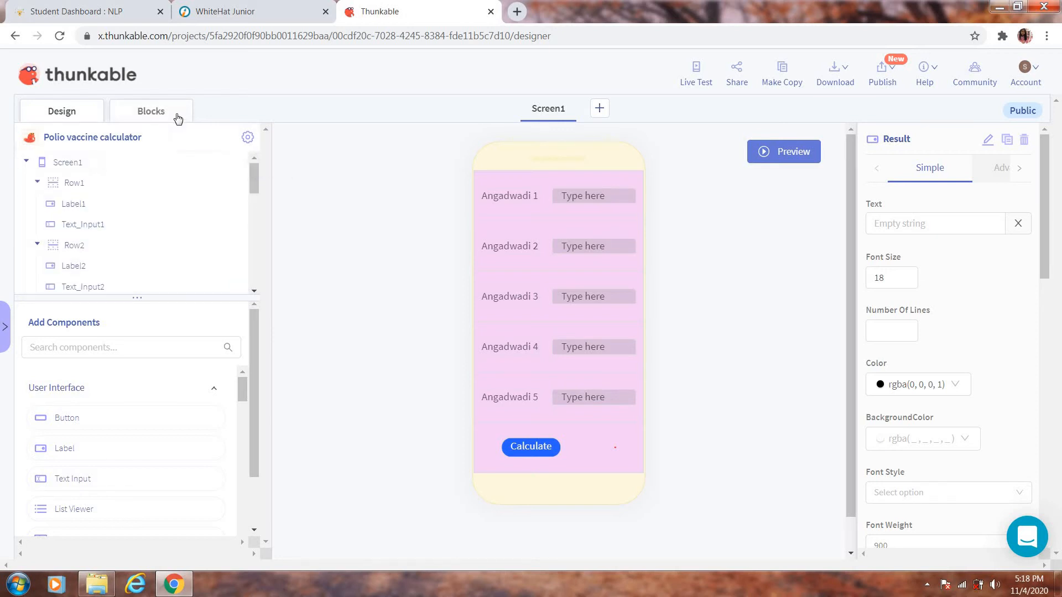
In the Blocks editor, initialize app variable TotalChildern with a 0 number block.
click(151, 112)
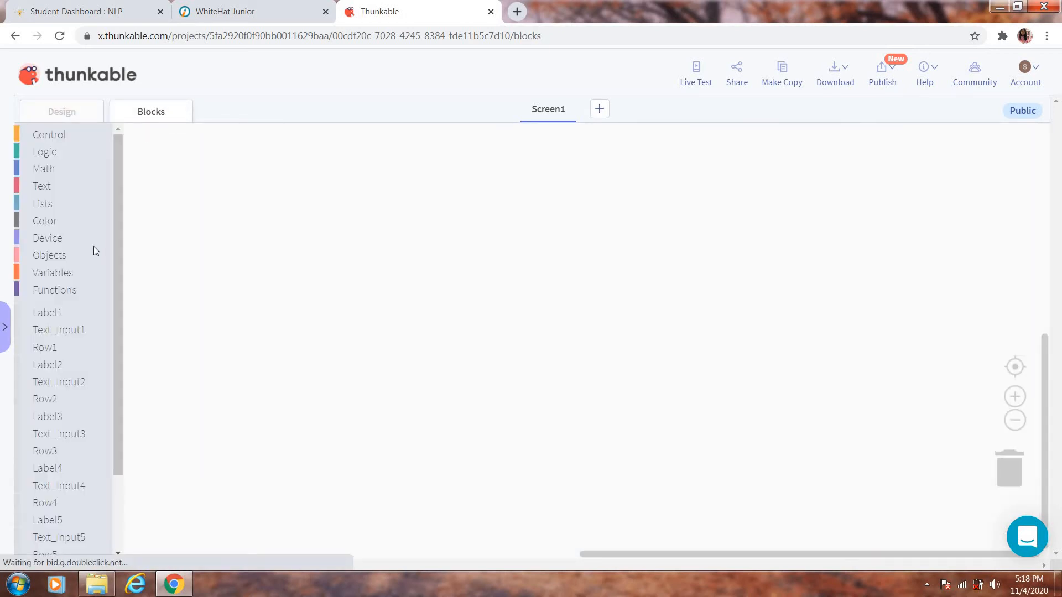
click(53, 272)
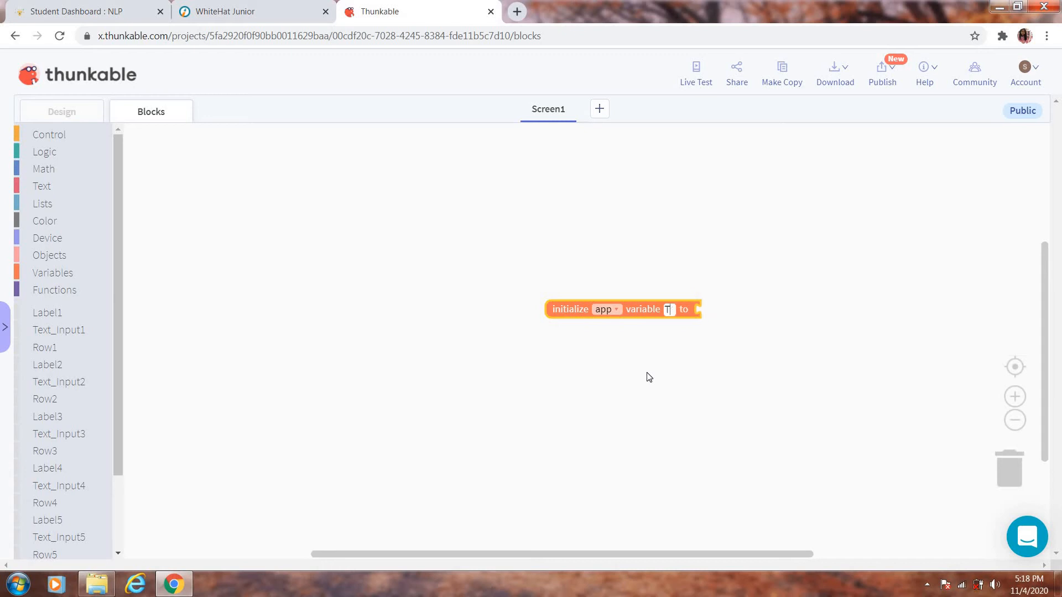
text(To)
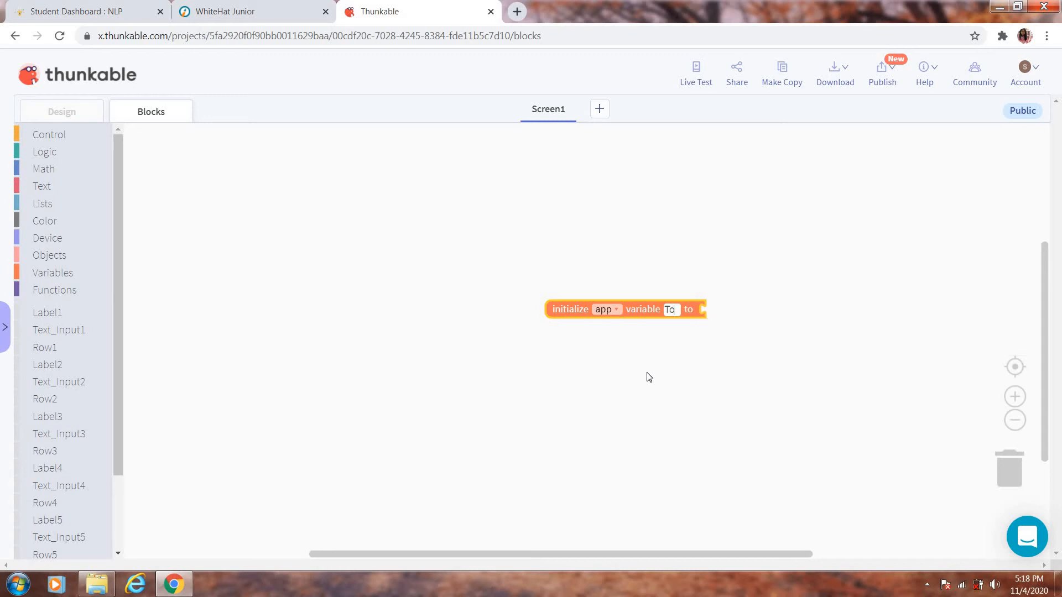
text(TotalCh)
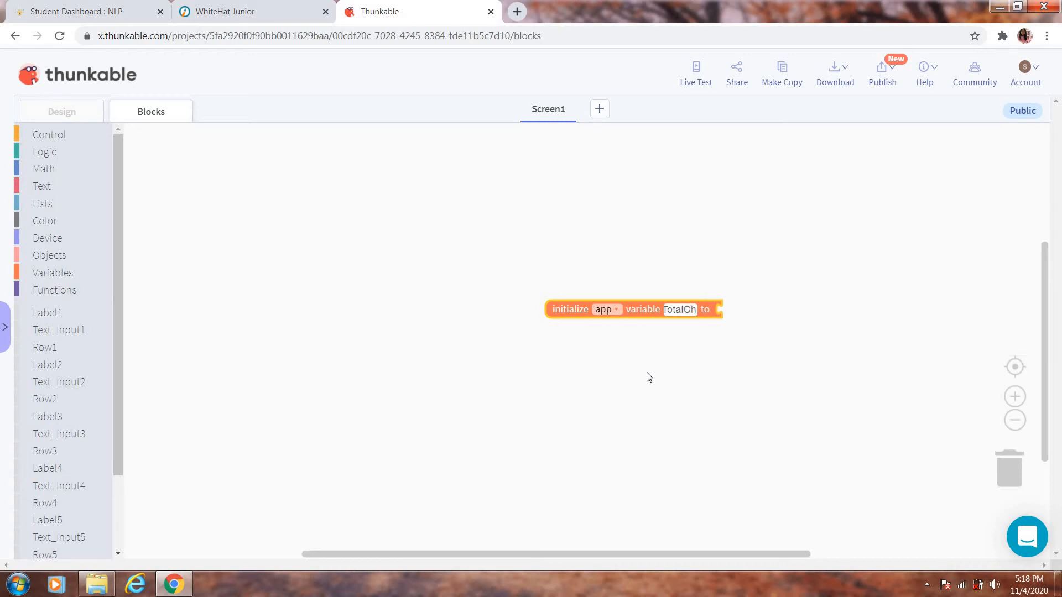
text(ldern)
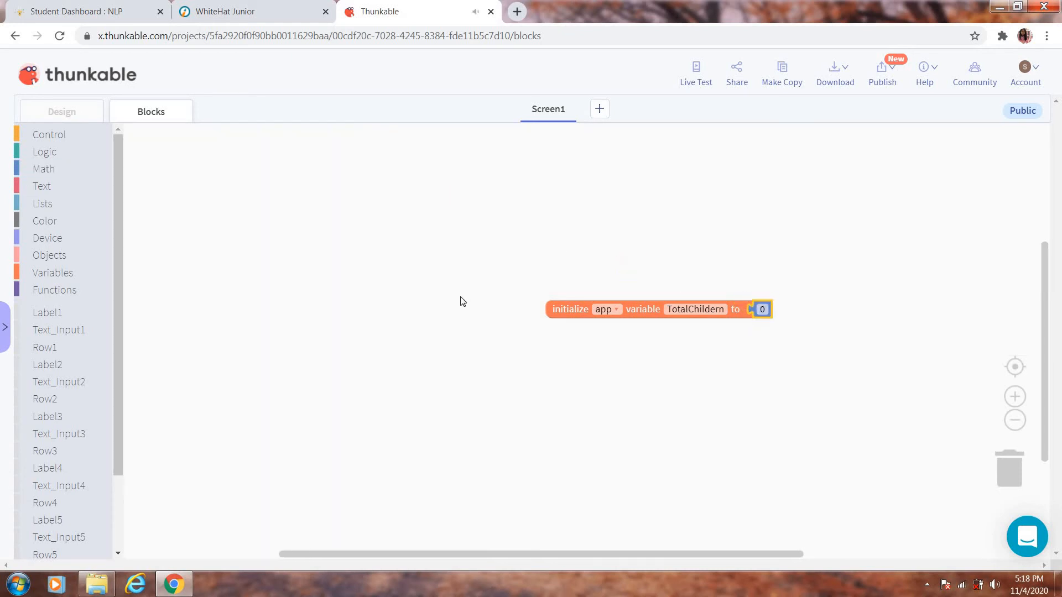
mouse_move(723, 302)
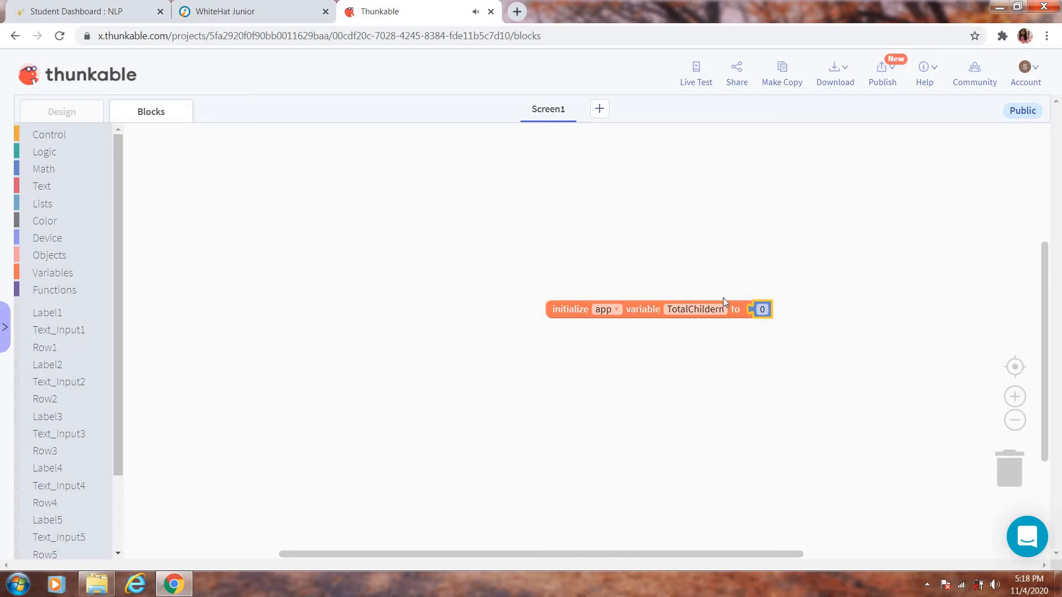
mouse_move(175, 272)
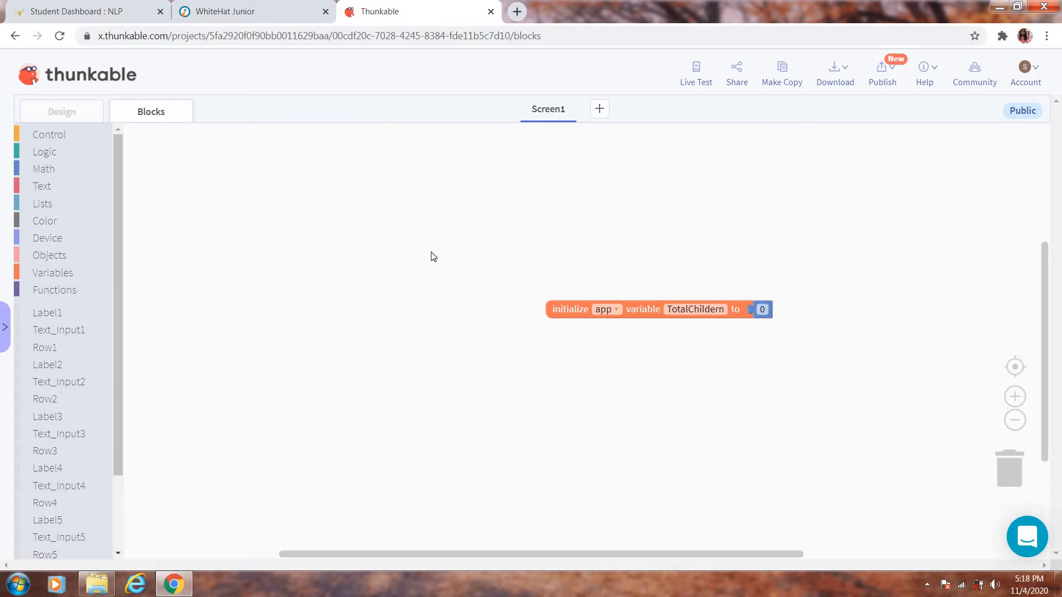
mouse_move(190, 451)
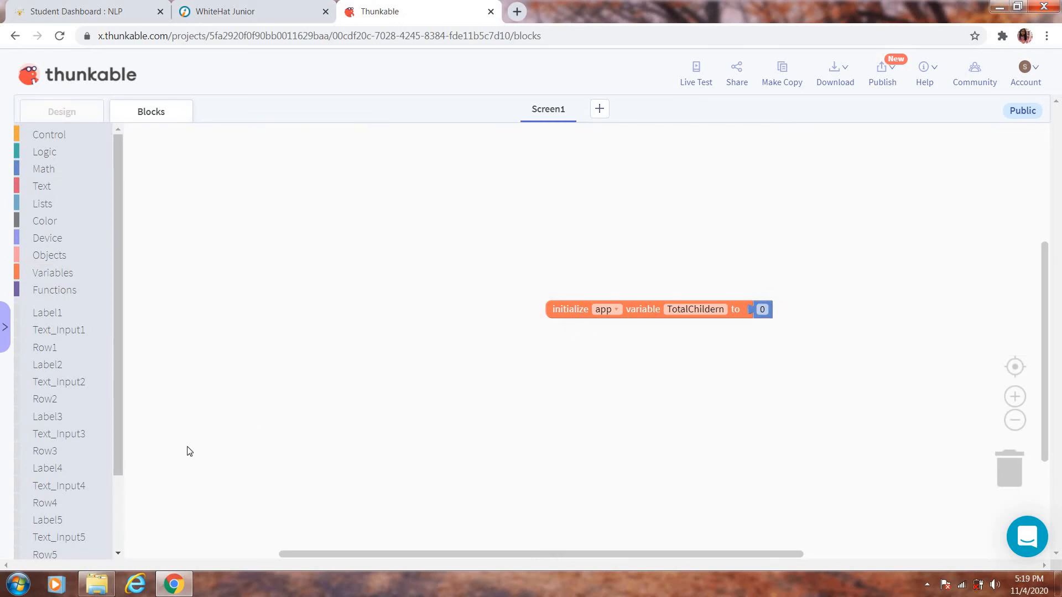
mouse_move(118, 447)
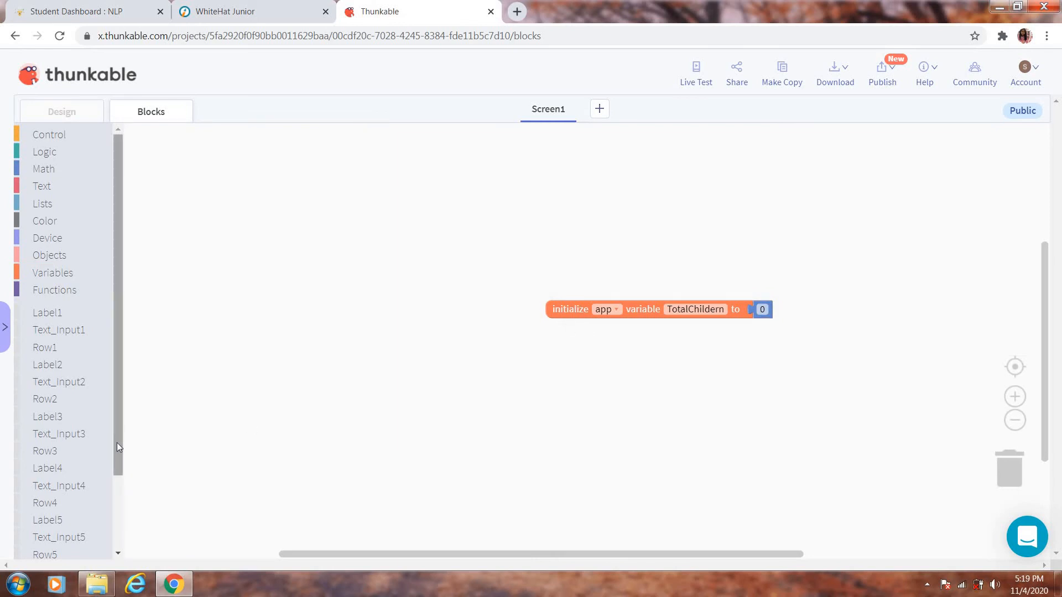
Put a 'set app TotalChildern to' block in Button1 Click holding a 1 + 1 block.
scroll(down, 3)
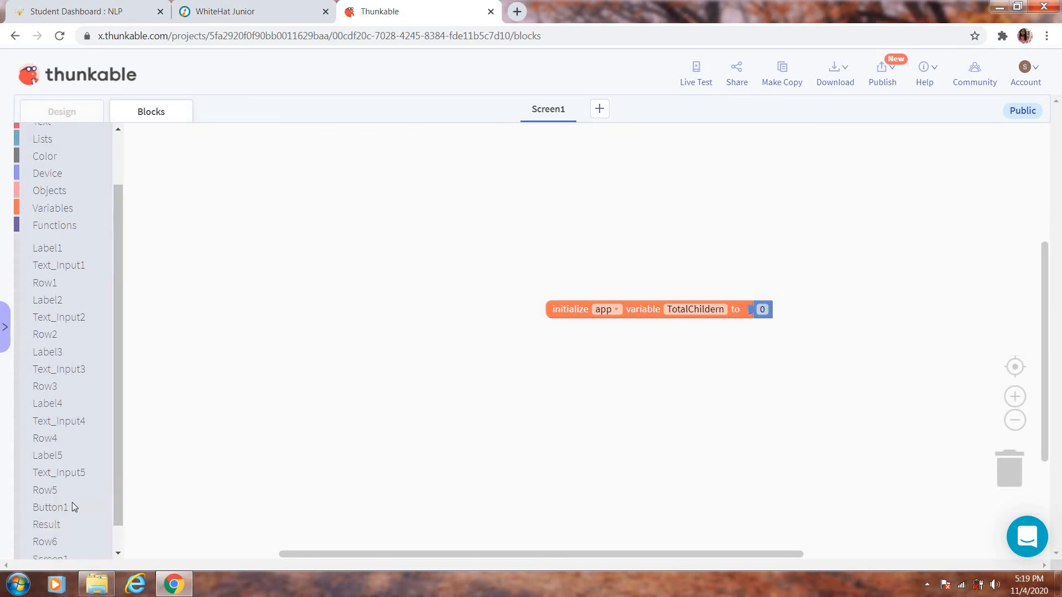
click(51, 508)
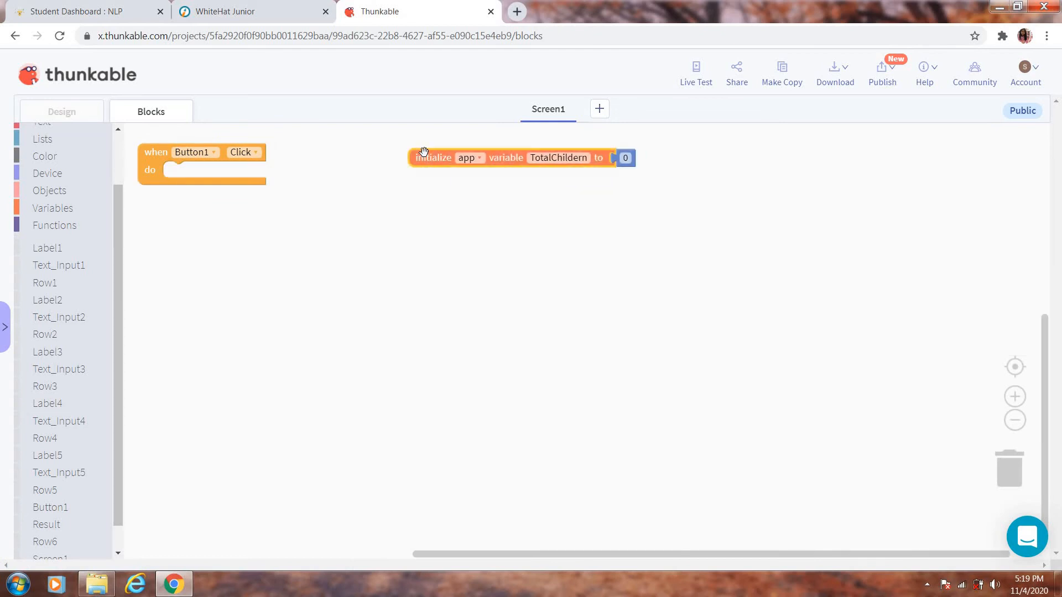
mouse_move(434, 157)
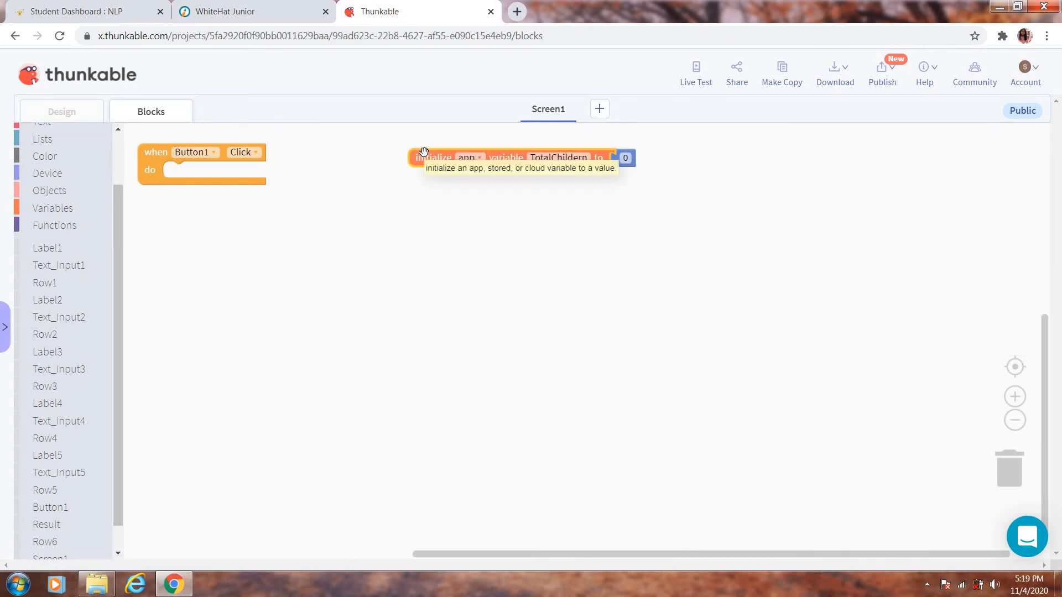
mouse_move(121, 221)
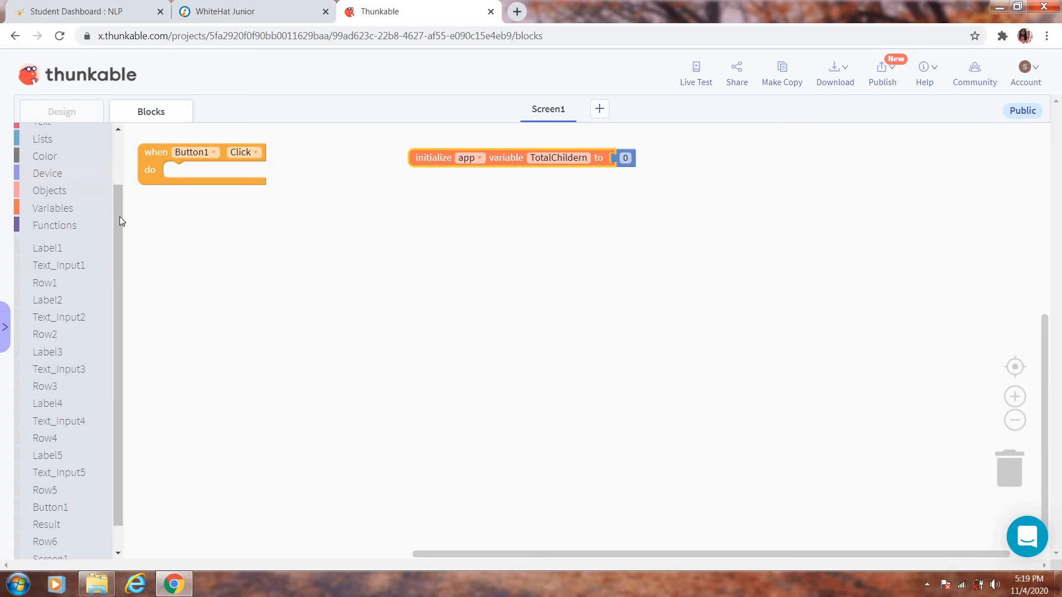
scroll(up, 3)
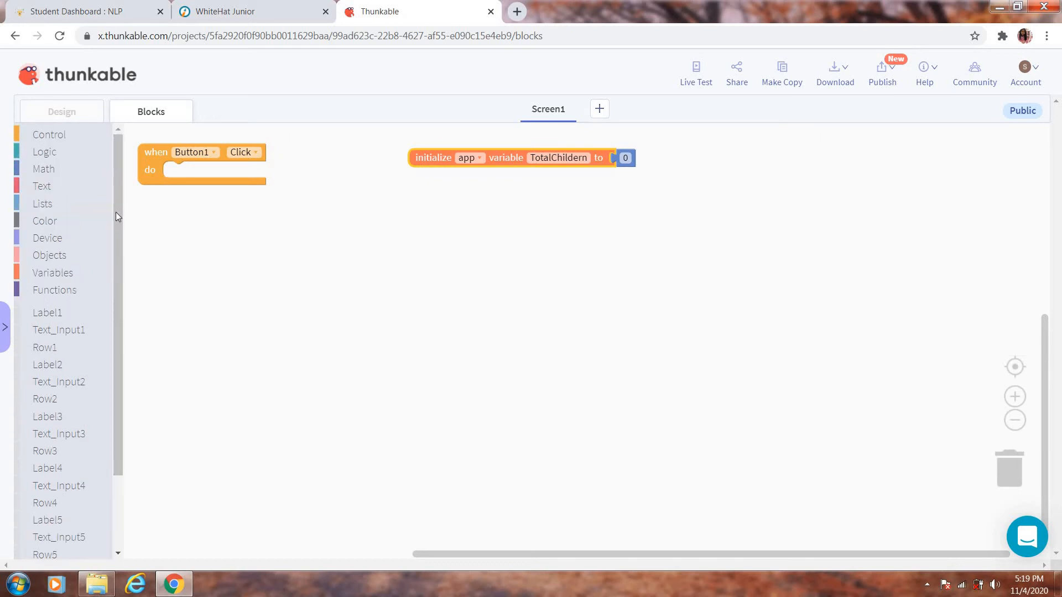
click(52, 272)
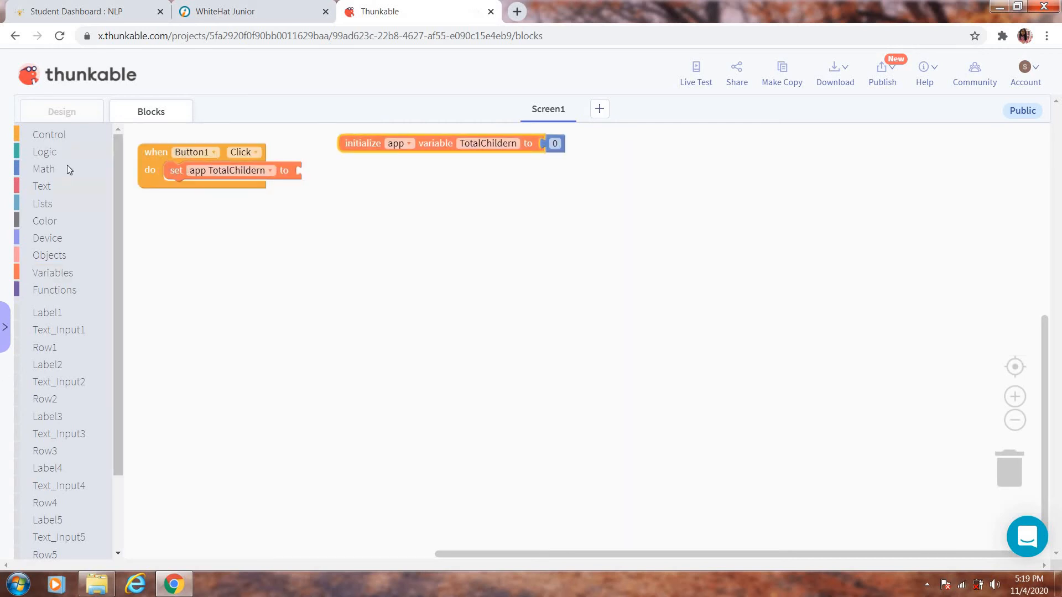
click(45, 168)
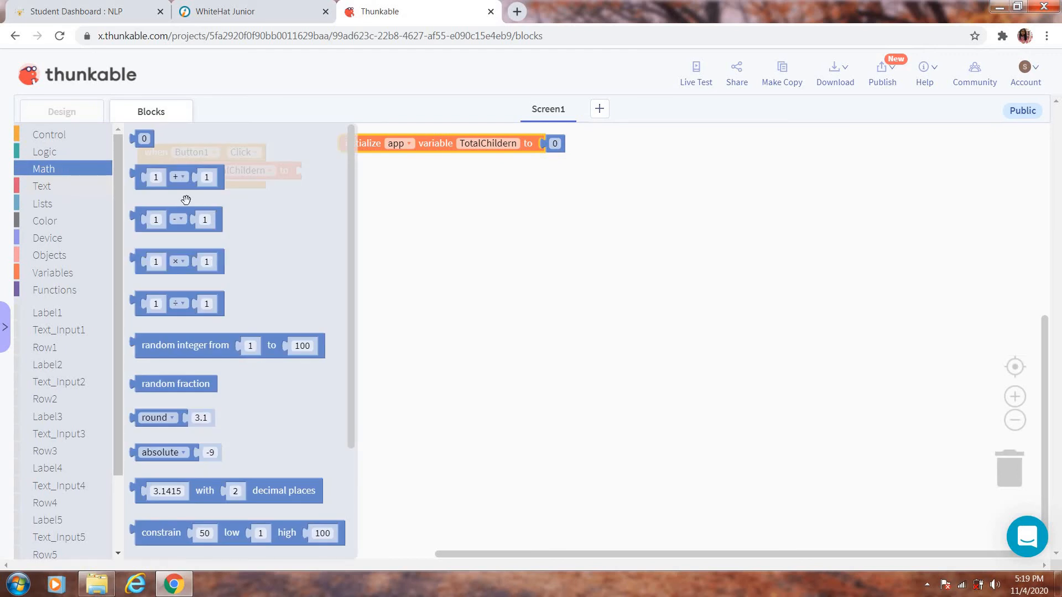
drag(179, 177, 373, 221)
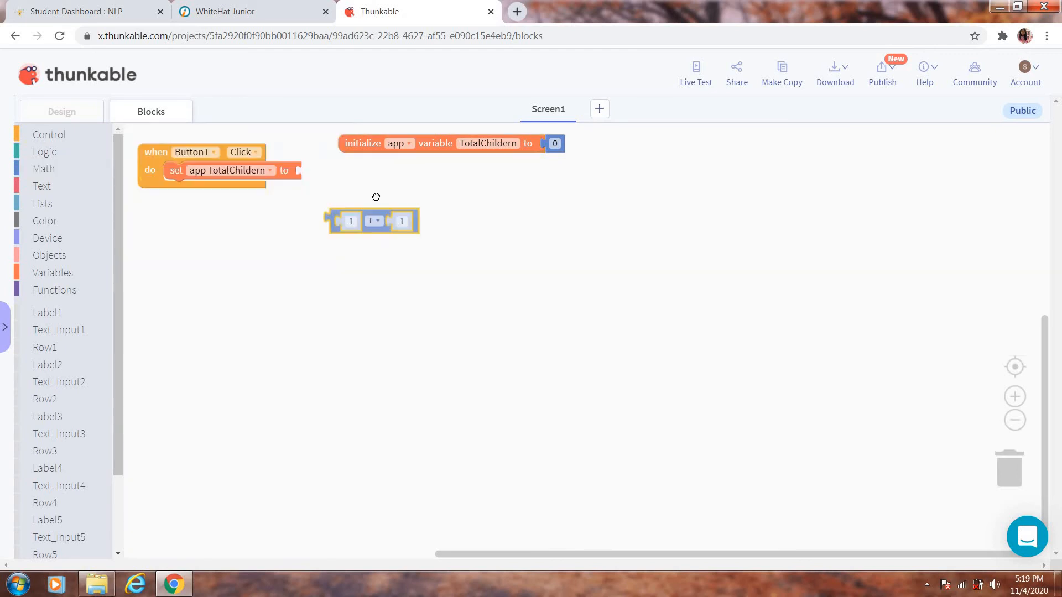
drag(372, 221, 346, 174)
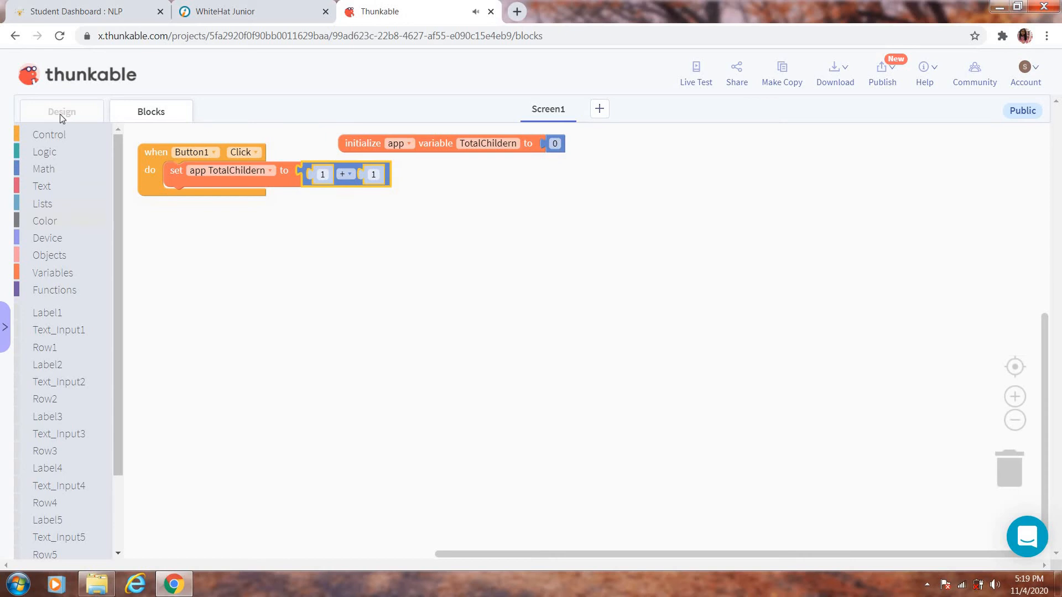
mouse_move(78, 274)
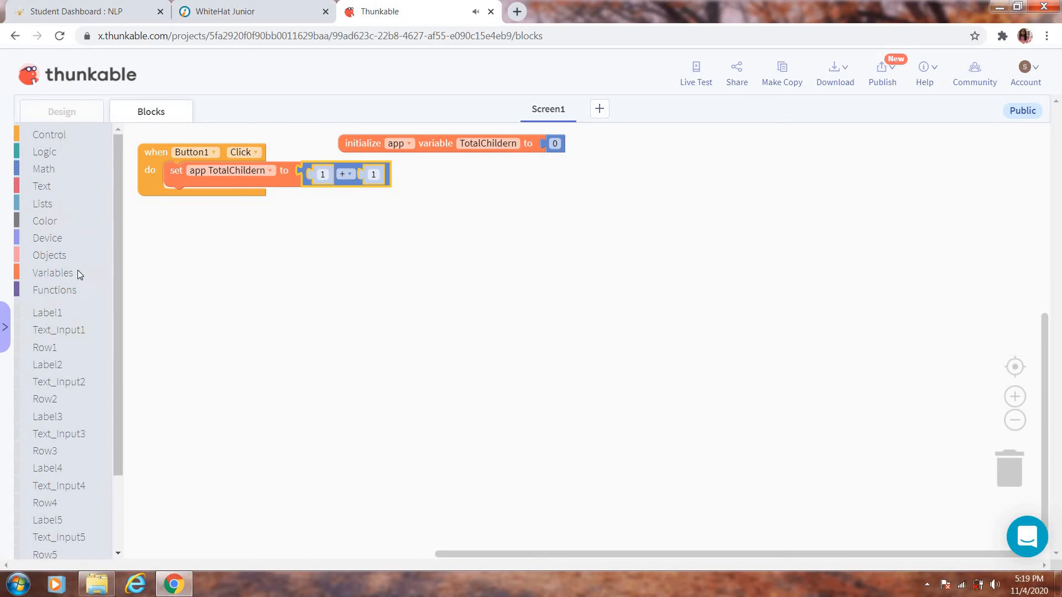
Fill the addition with TotalChildern and Text_Input1's Text, then duplicate the set block.
click(53, 272)
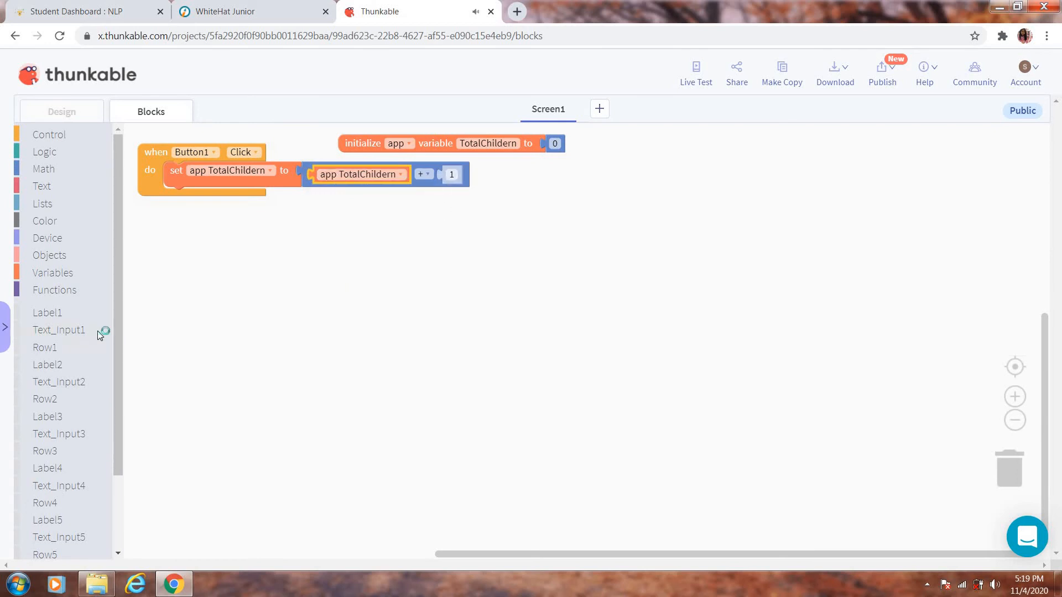
click(58, 330)
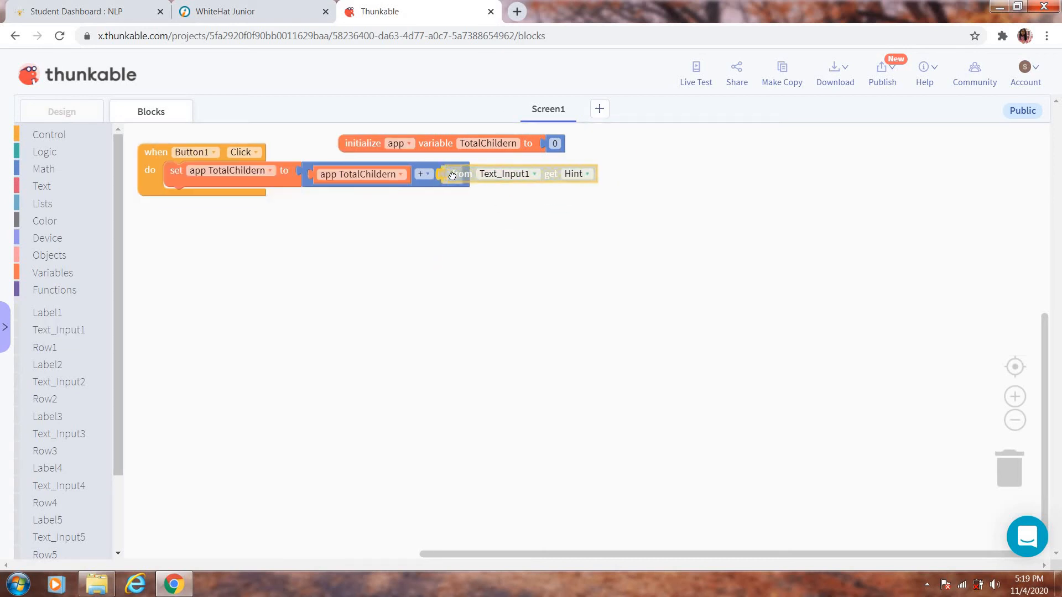
click(585, 174)
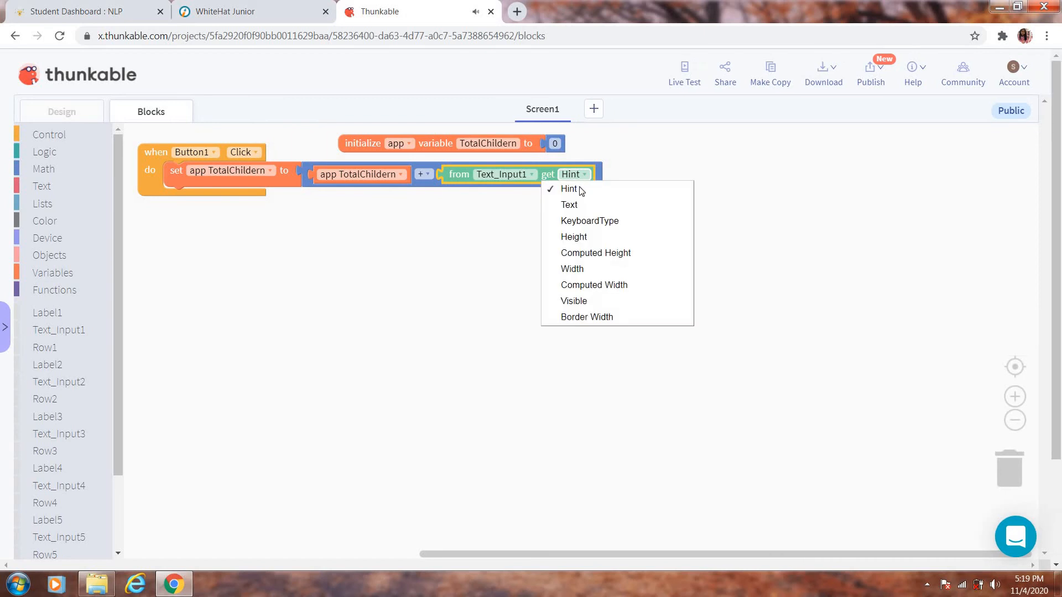
click(569, 205)
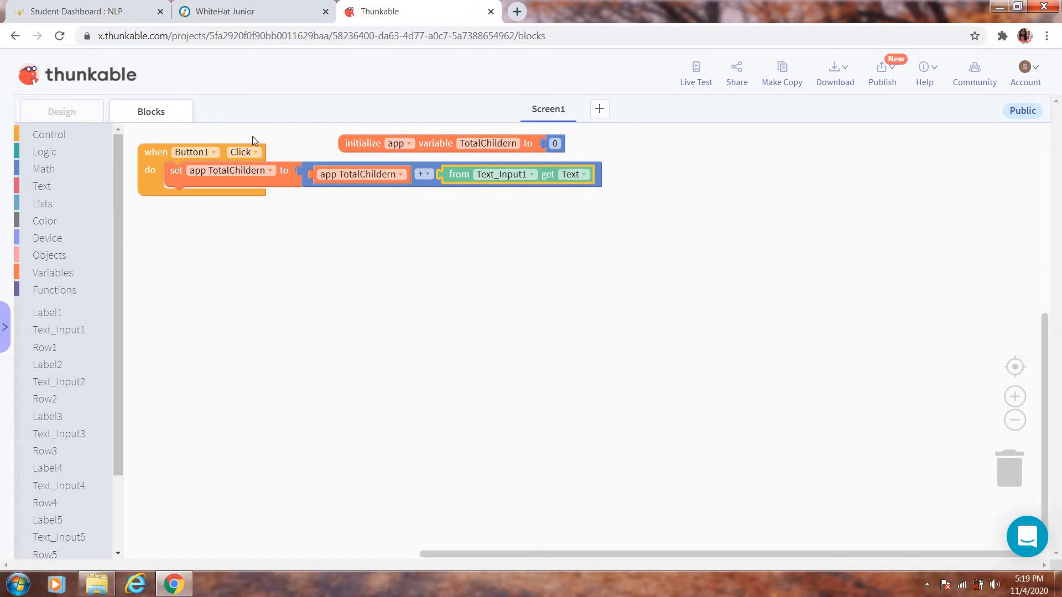
right_click(288, 183)
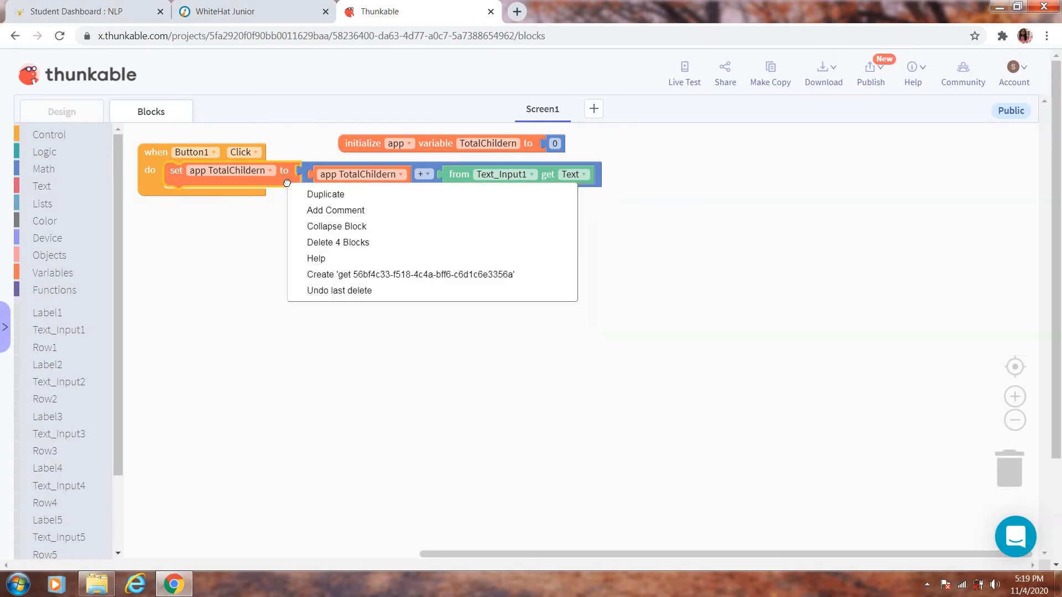
mouse_move(326, 194)
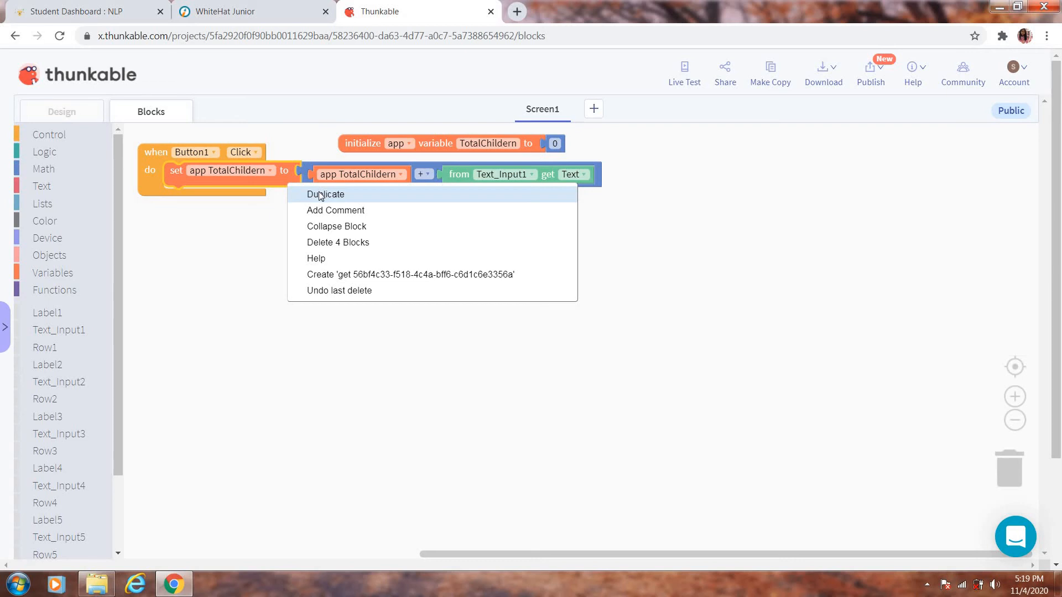
mouse_move(383, 226)
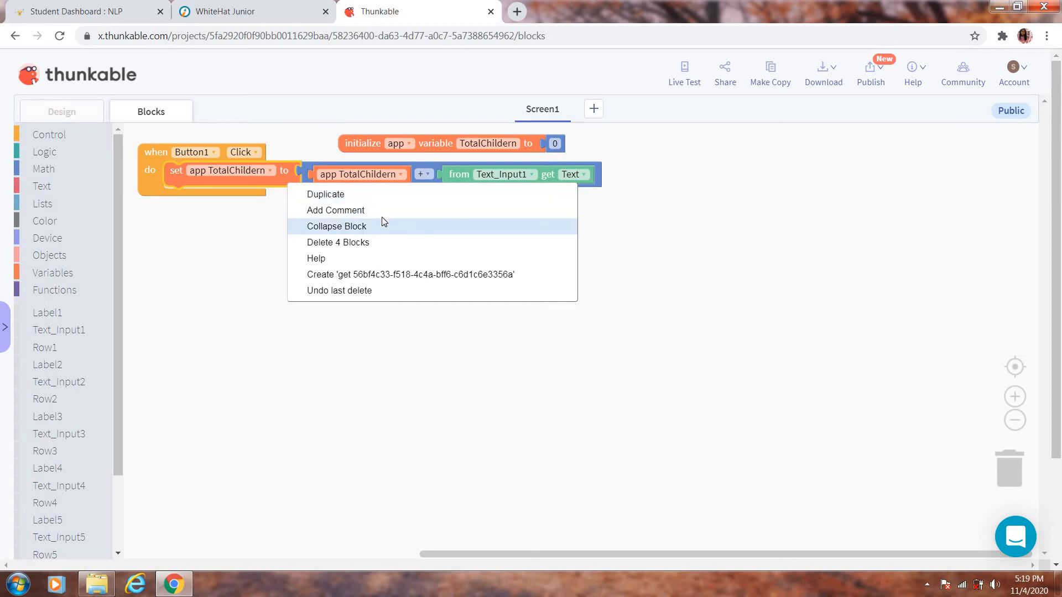
mouse_move(383, 204)
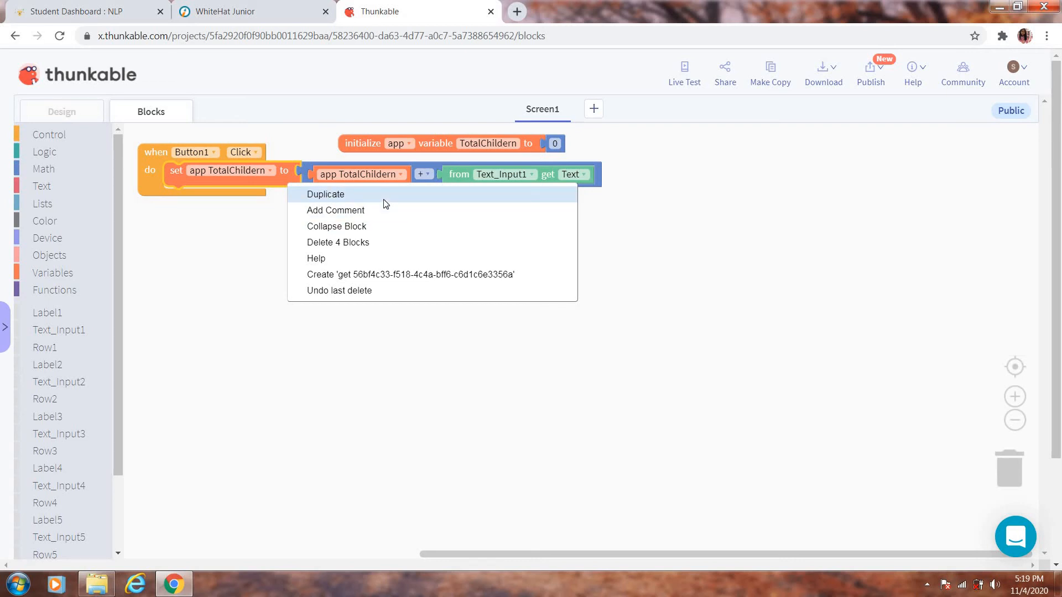
click(326, 195)
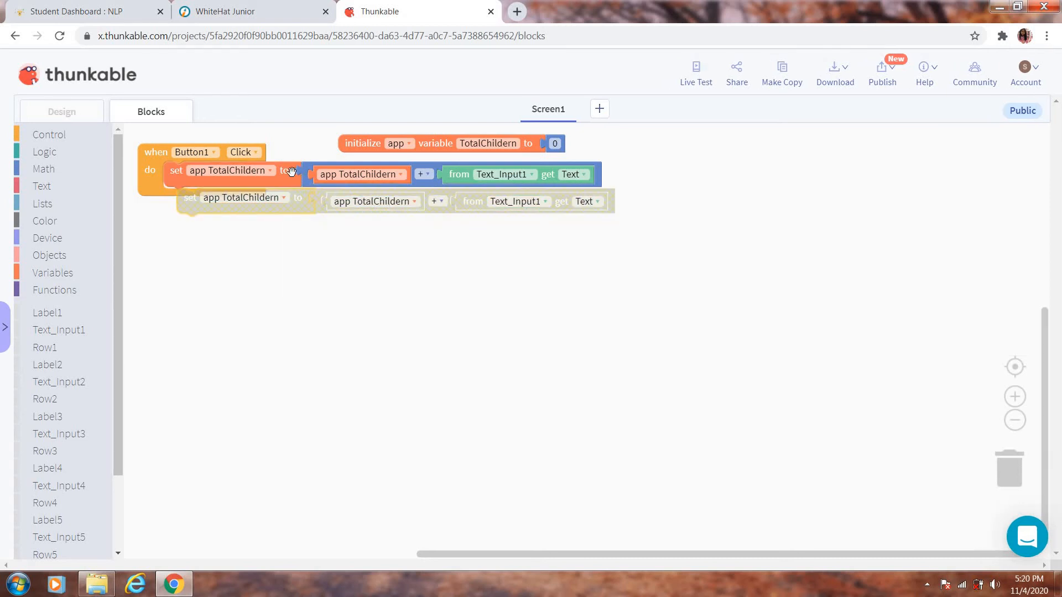
Stack the duplicated assignments, making them read Text_Input2 through Text_Input5.
right_click(359, 175)
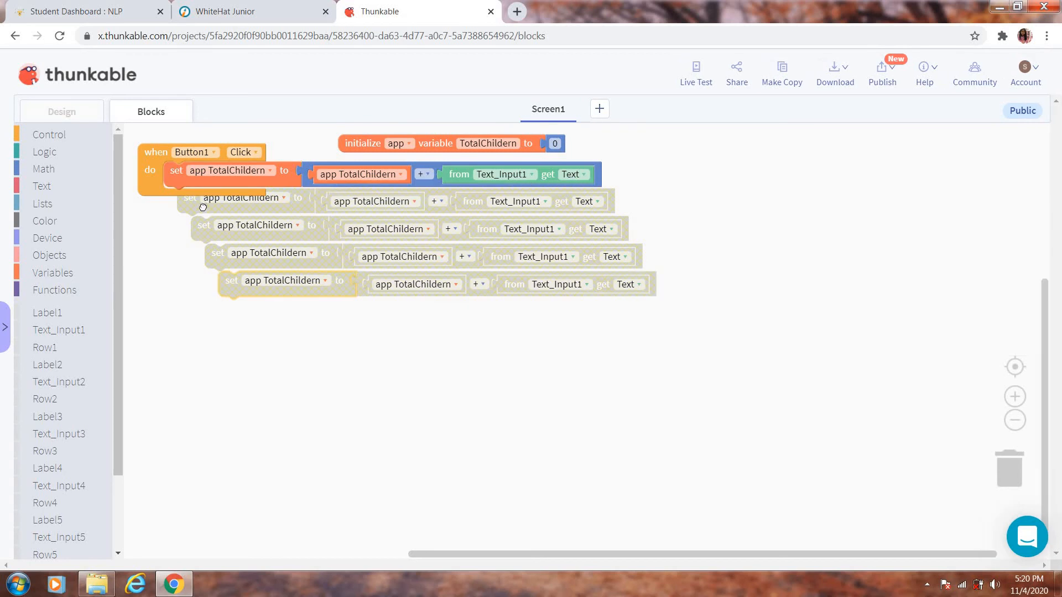
drag(197, 206, 197, 197)
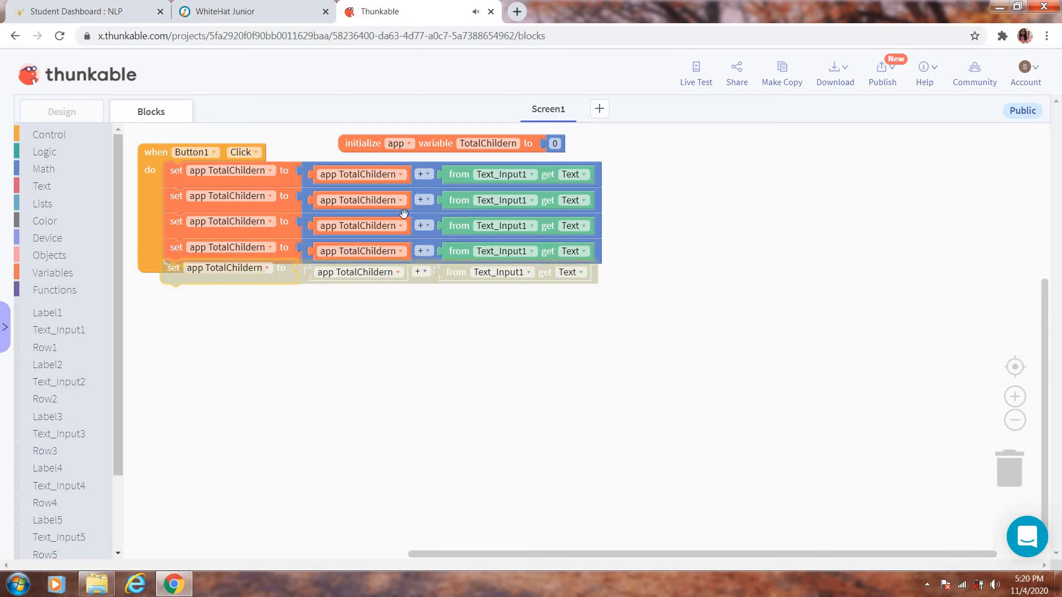
click(529, 199)
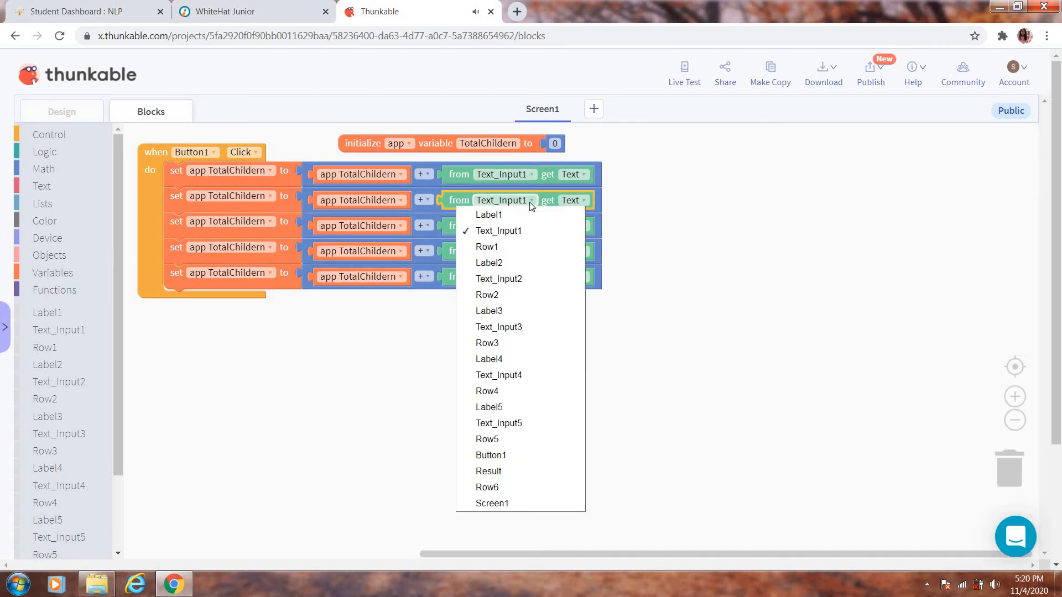
mouse_move(499, 278)
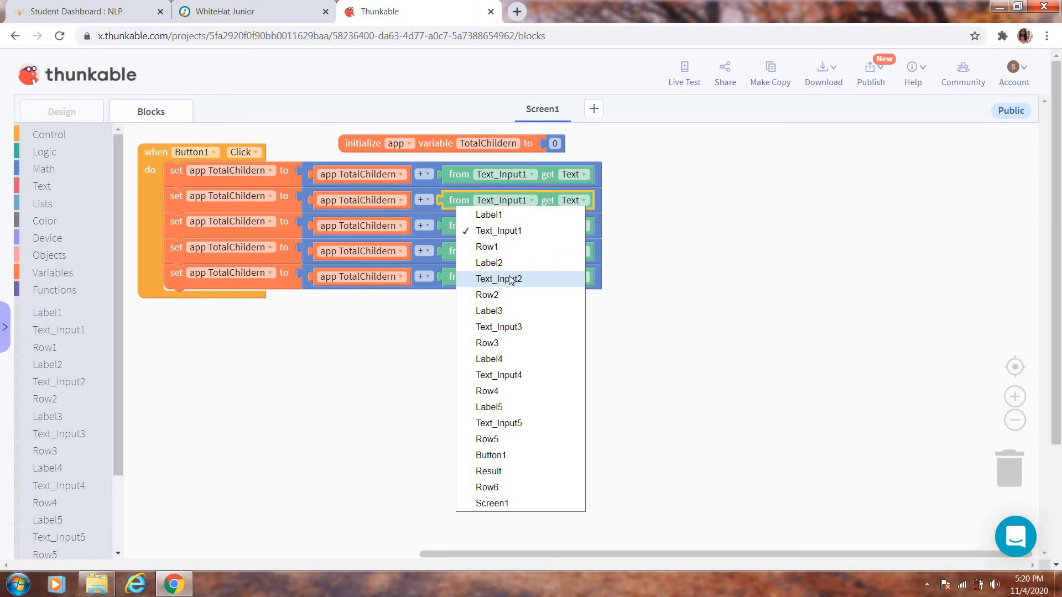
click(499, 278)
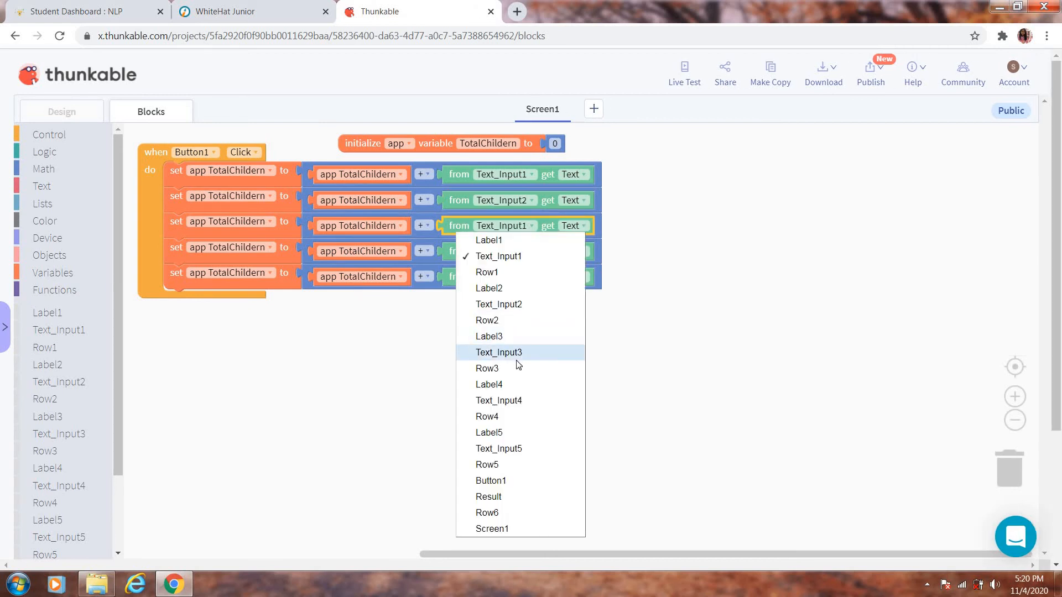
click(499, 352)
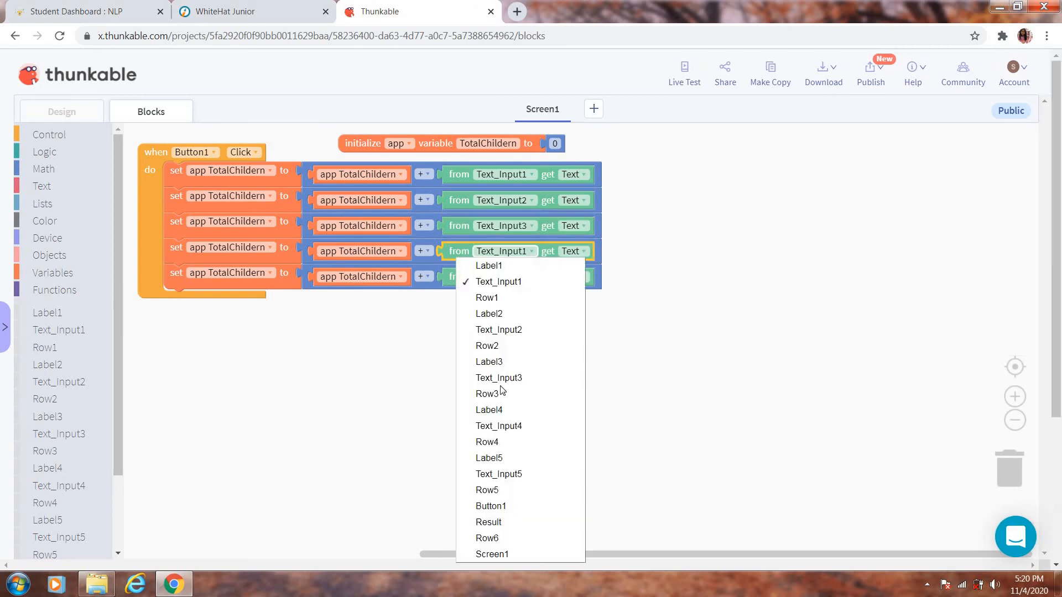
click(498, 426)
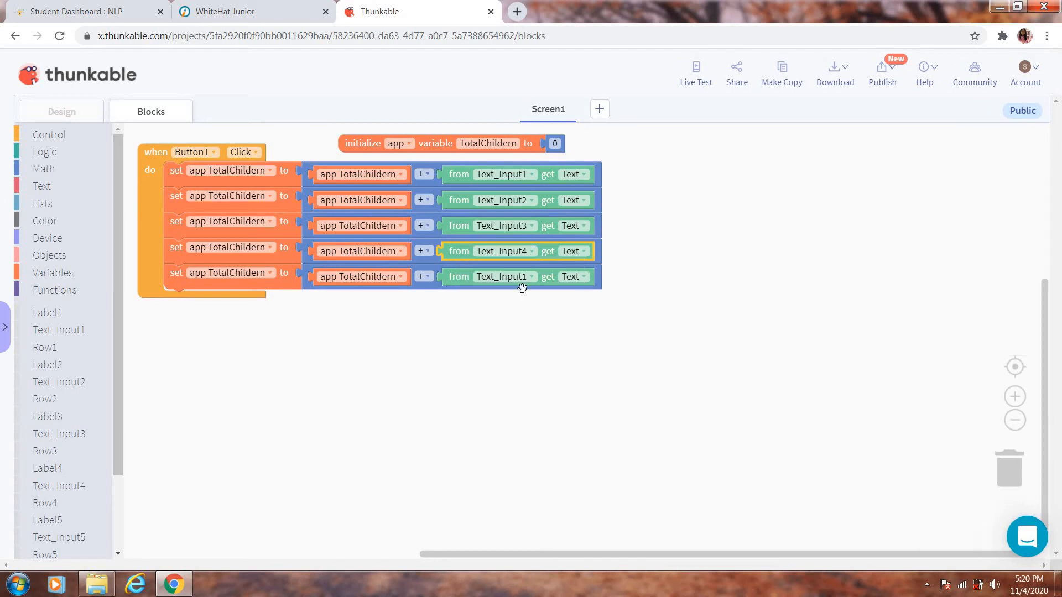
click(505, 276)
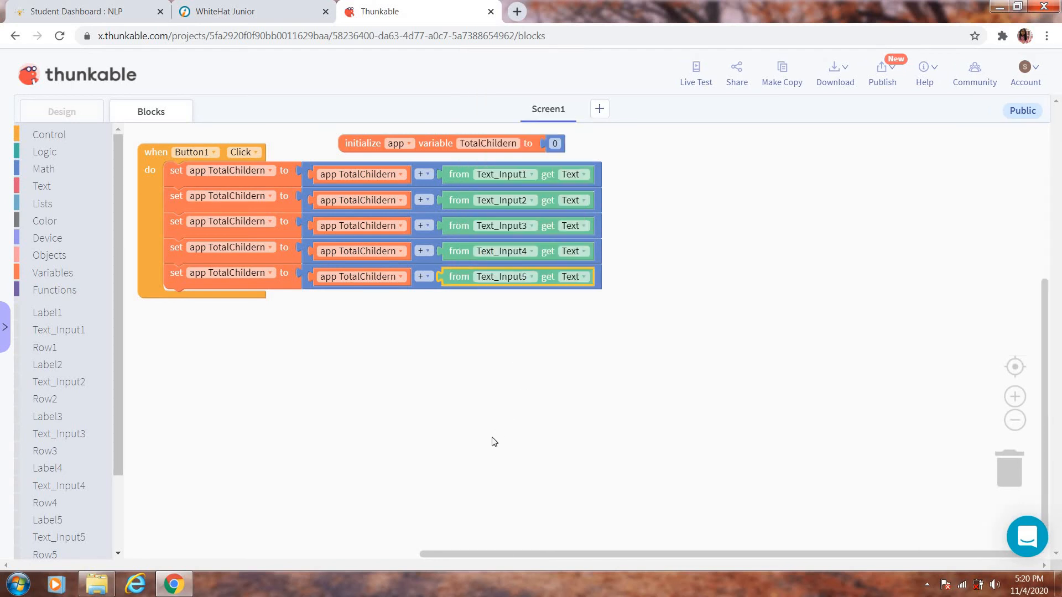
mouse_move(363, 367)
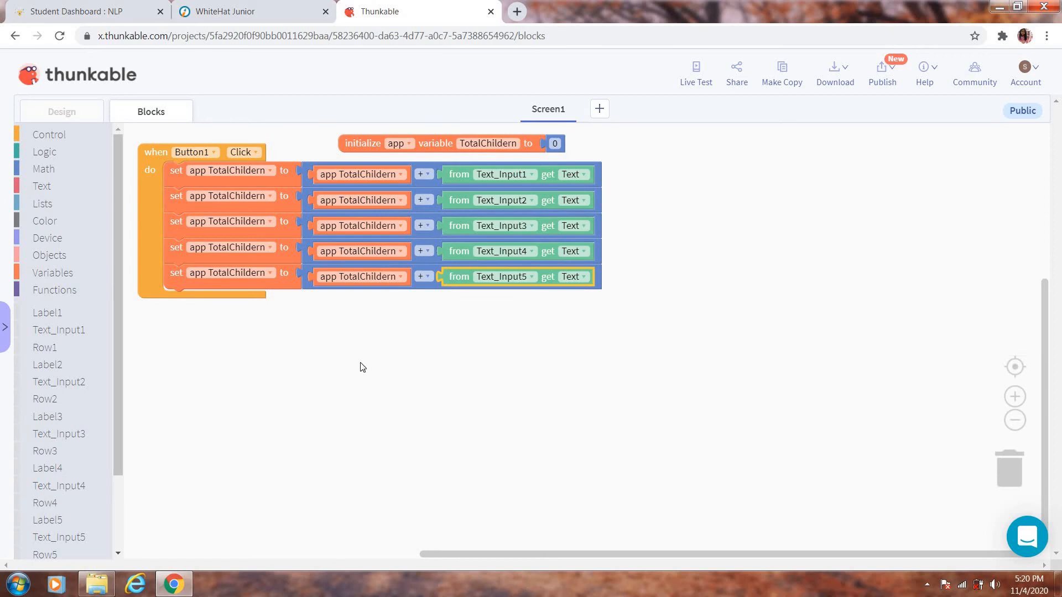
mouse_move(154, 343)
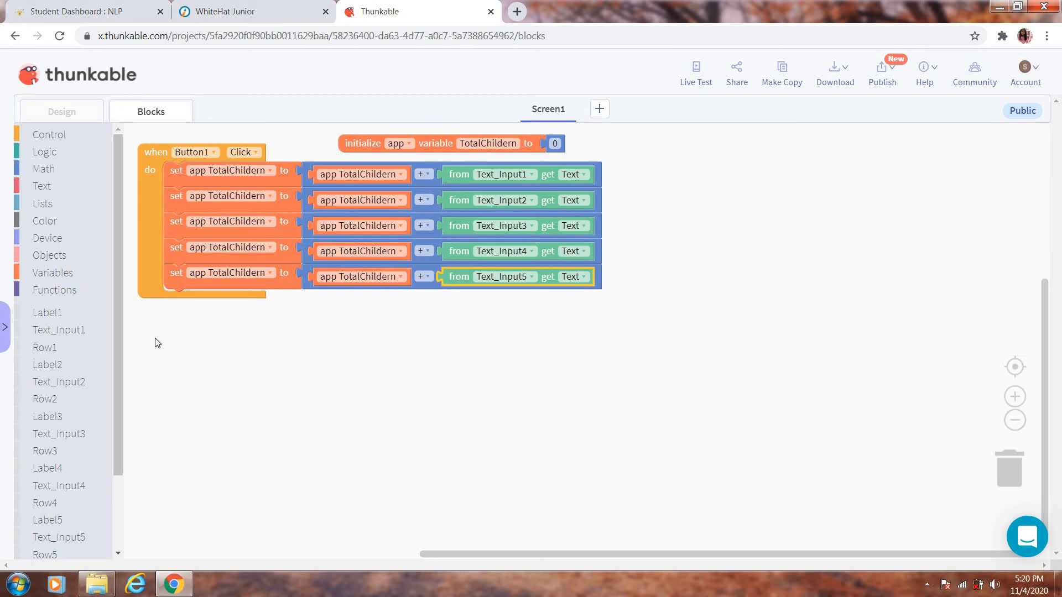
mouse_move(96, 274)
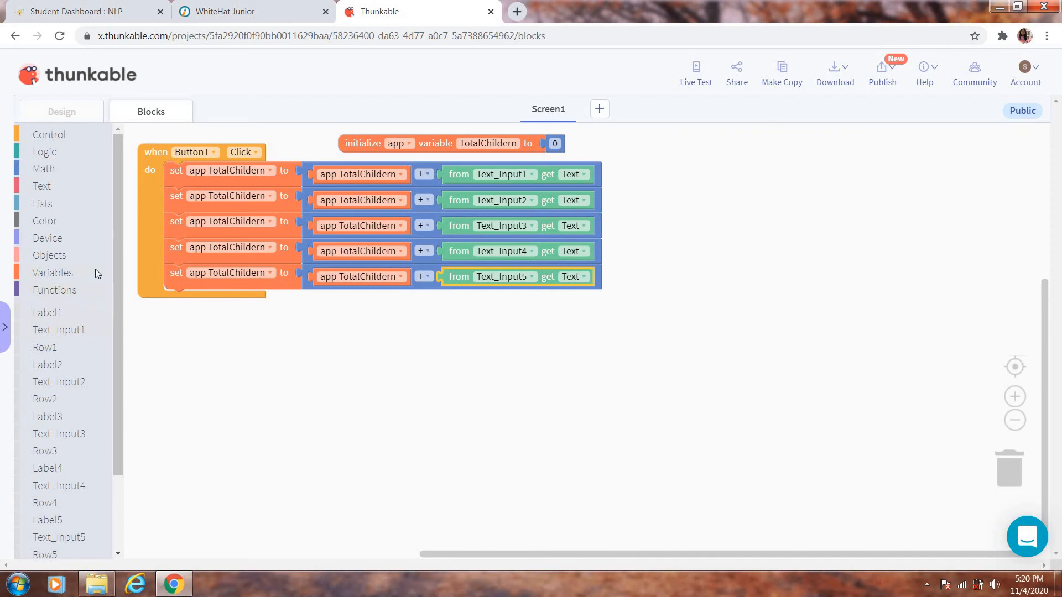
mouse_move(120, 422)
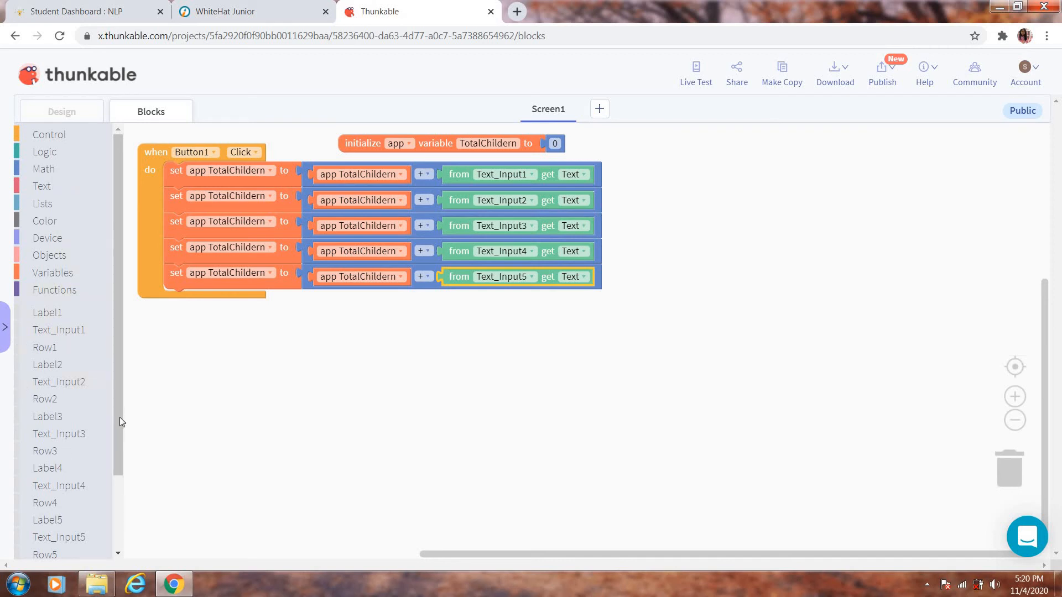
Set Result's Text to a join block whose first string is 'Vials Requird :'.
scroll(down, 3)
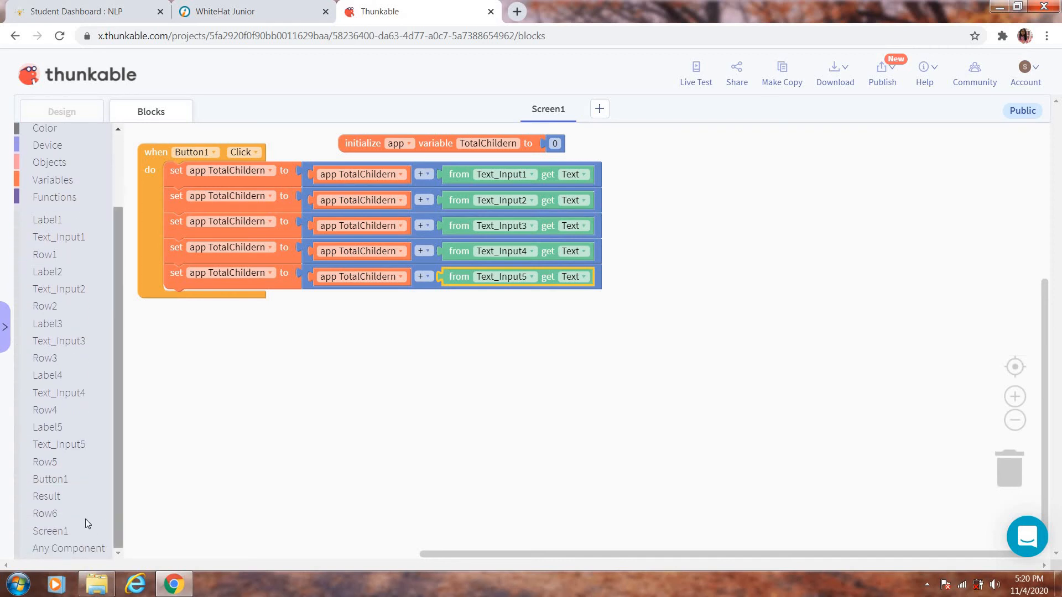
mouse_move(77, 491)
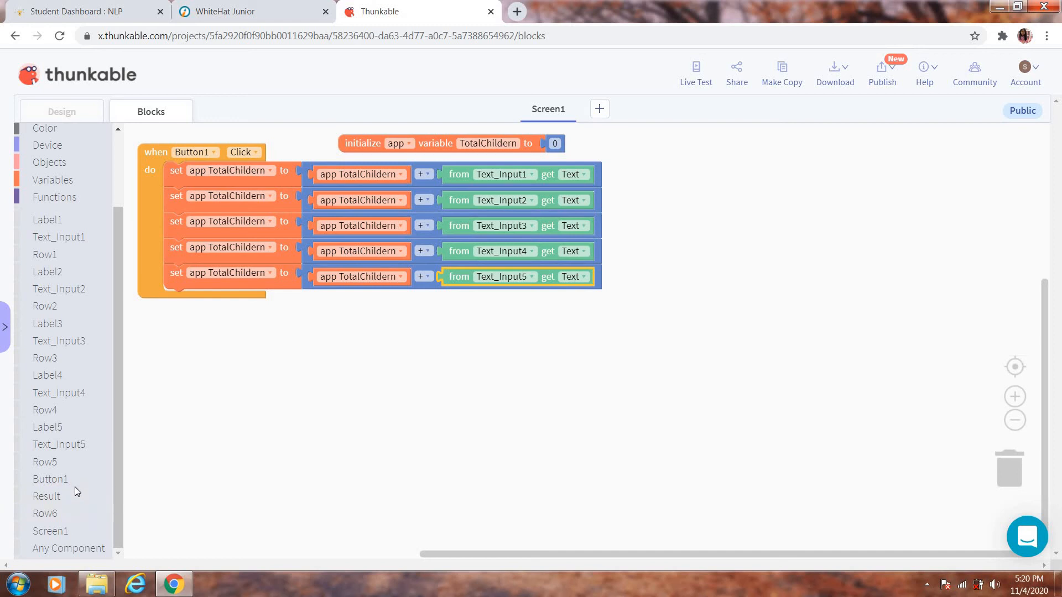
click(45, 495)
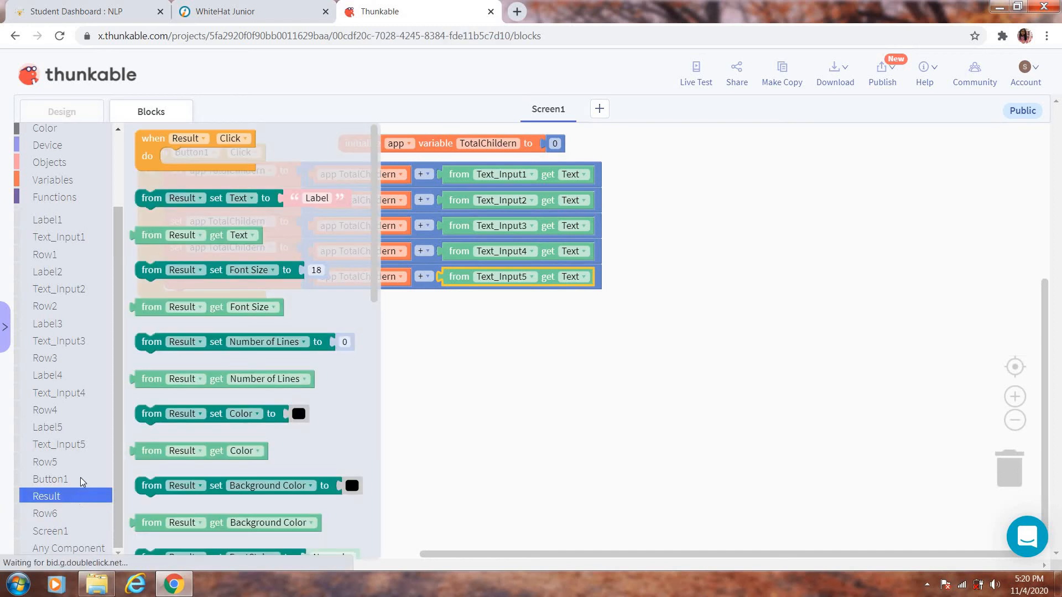
mouse_move(156, 203)
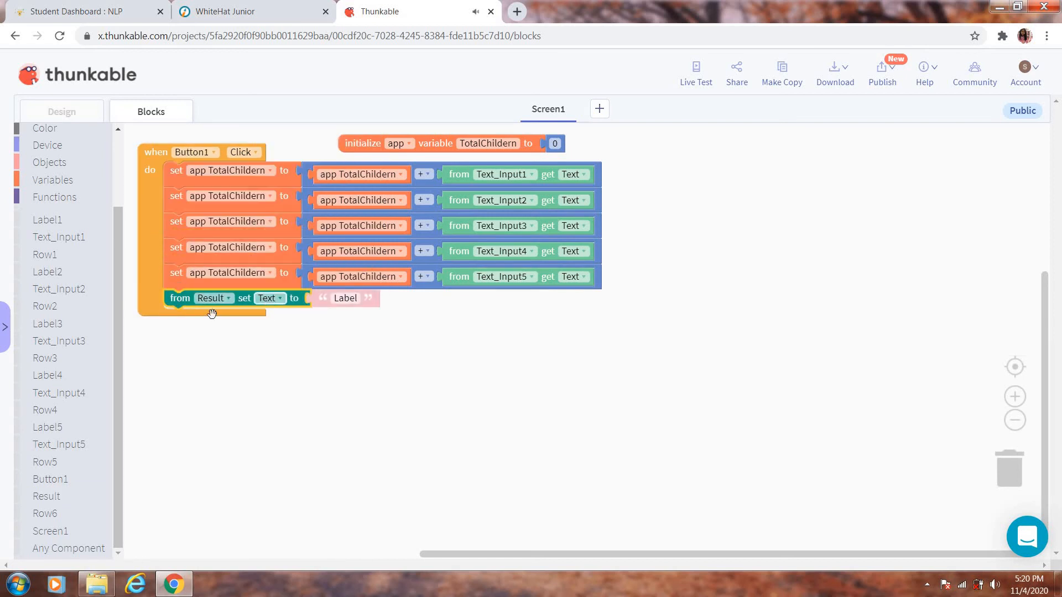
scroll(up, 3)
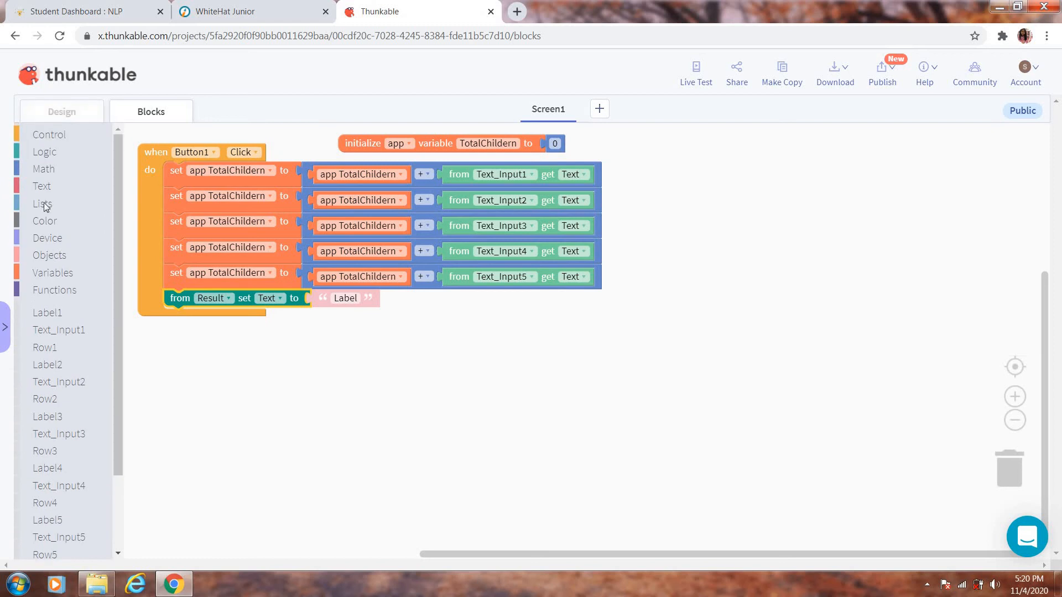
click(41, 187)
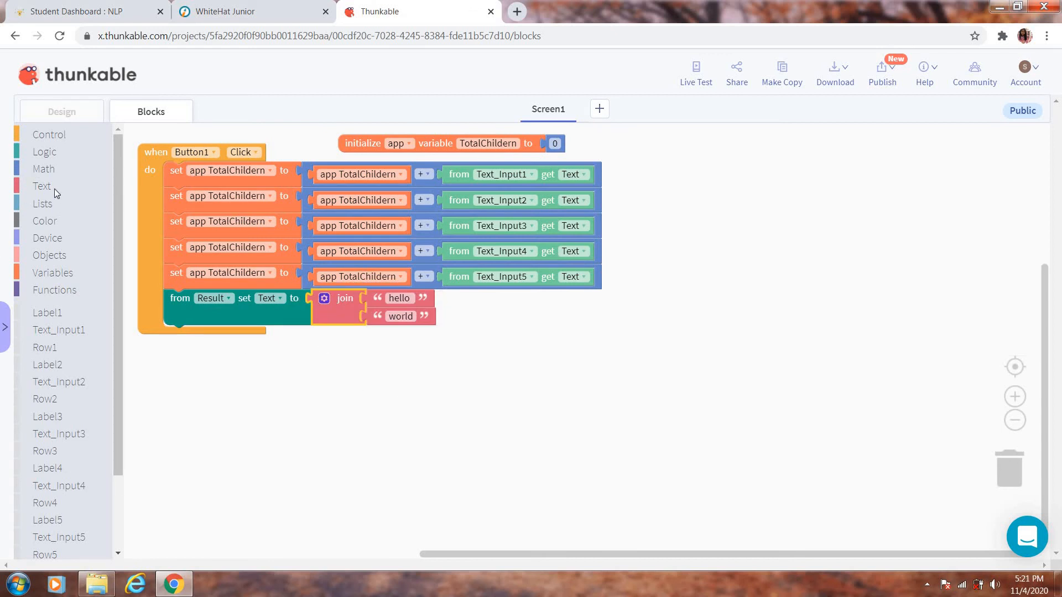
mouse_move(49, 188)
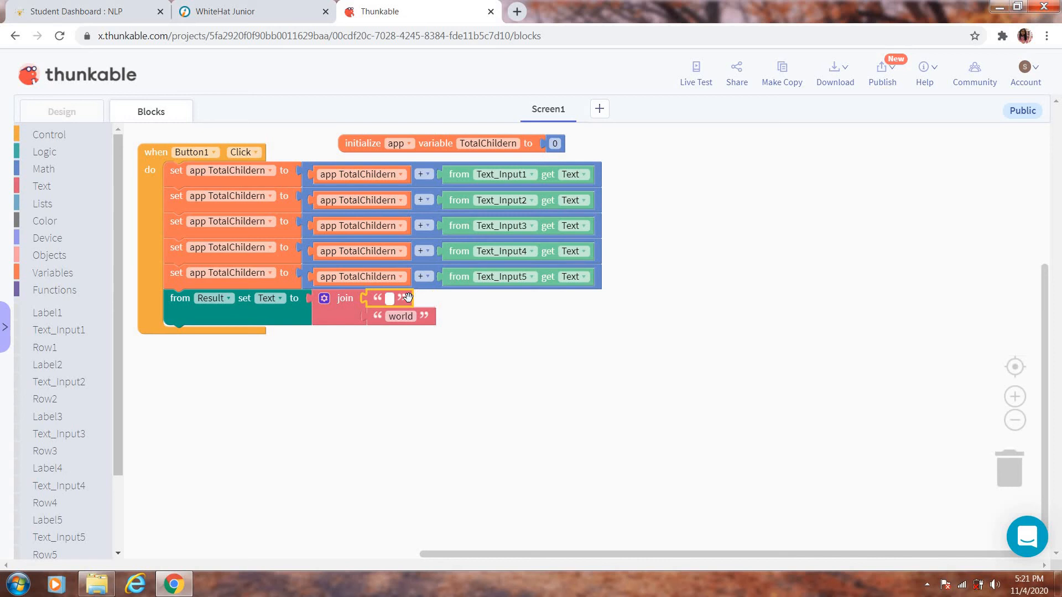
text(V)
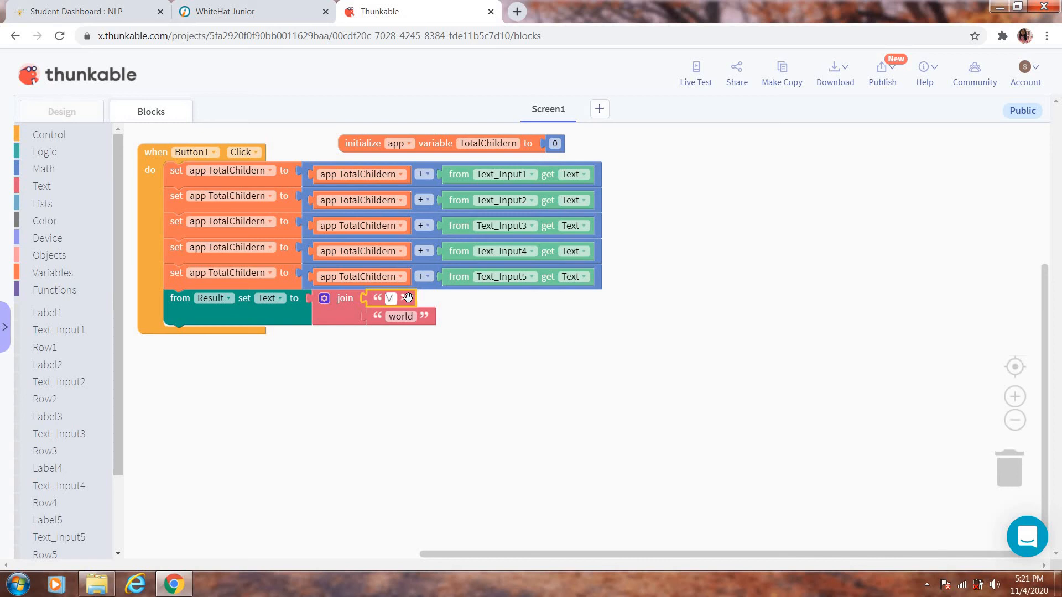
text(ials Requird)
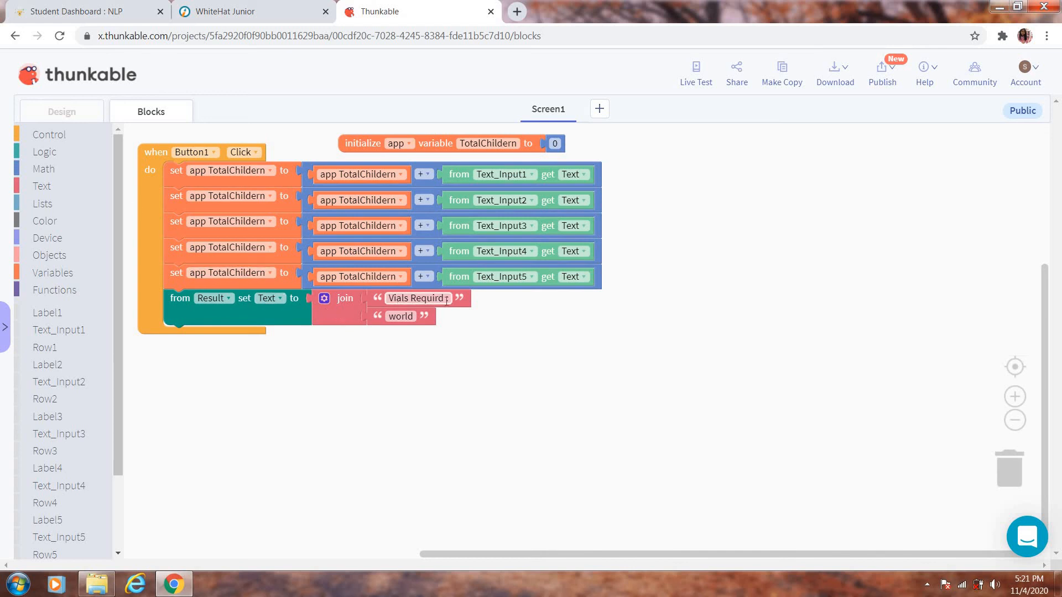
click(61, 112)
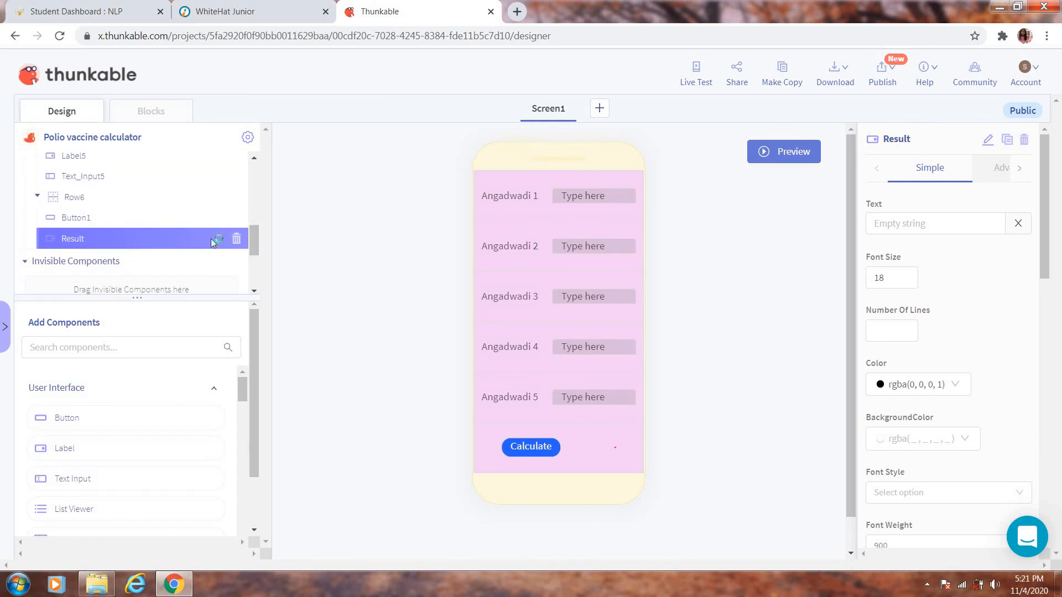
mouse_move(100, 245)
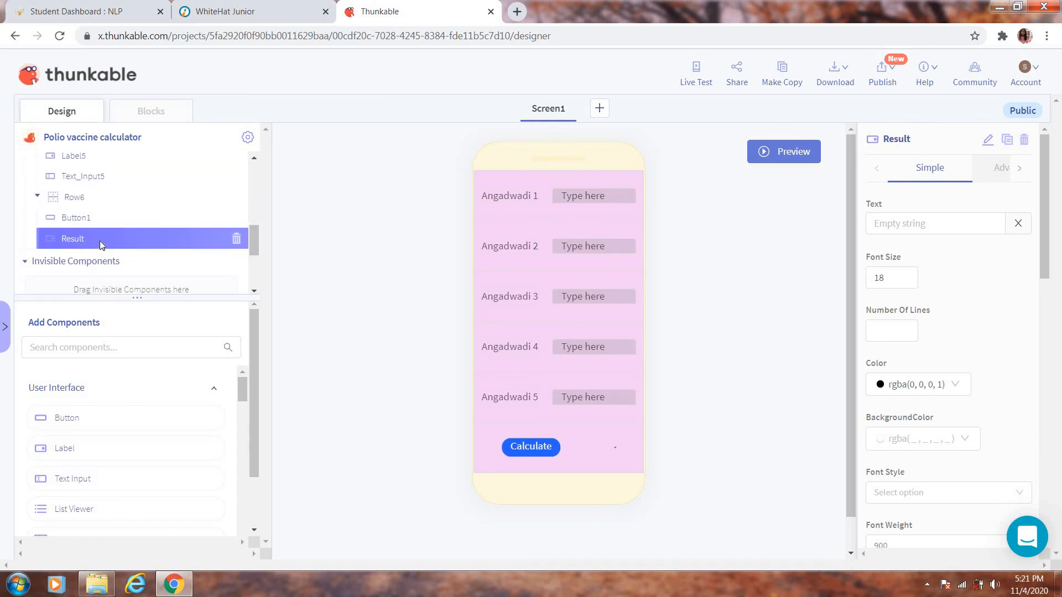
mouse_move(458, 197)
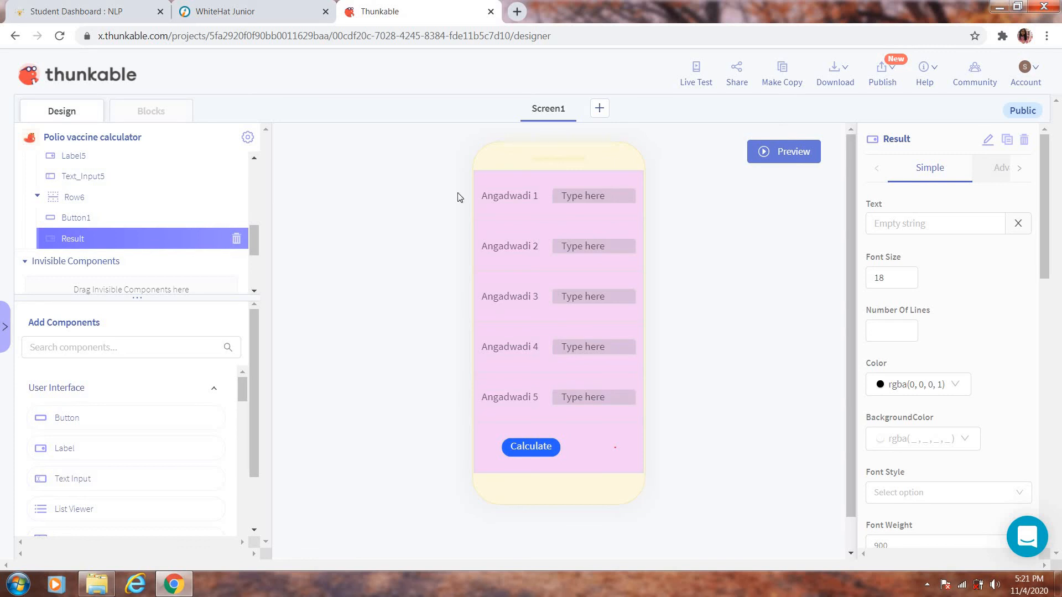
mouse_move(223, 160)
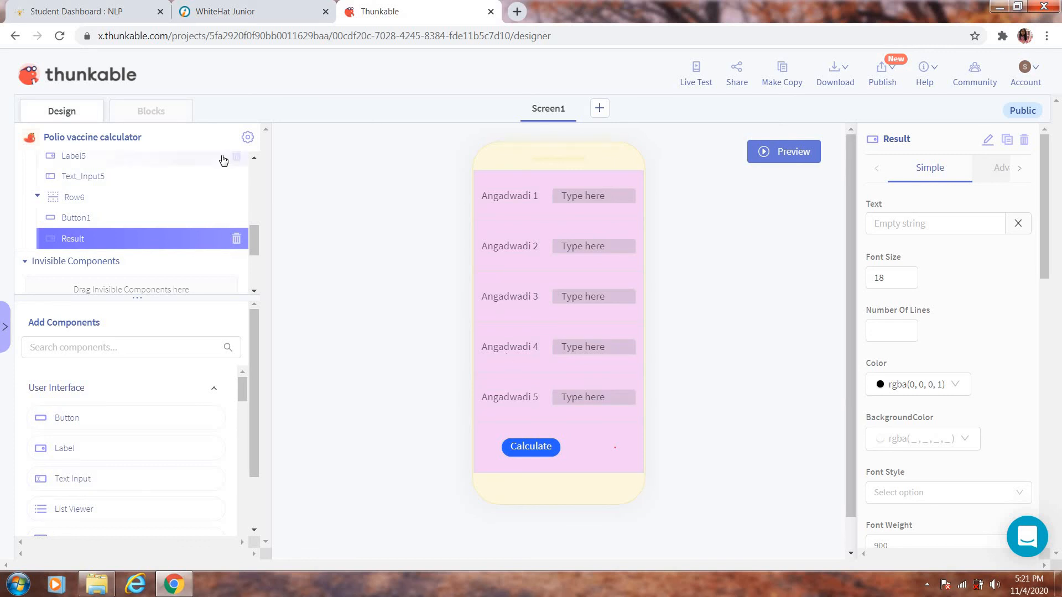
Switch back to the Blocks editor.
click(150, 111)
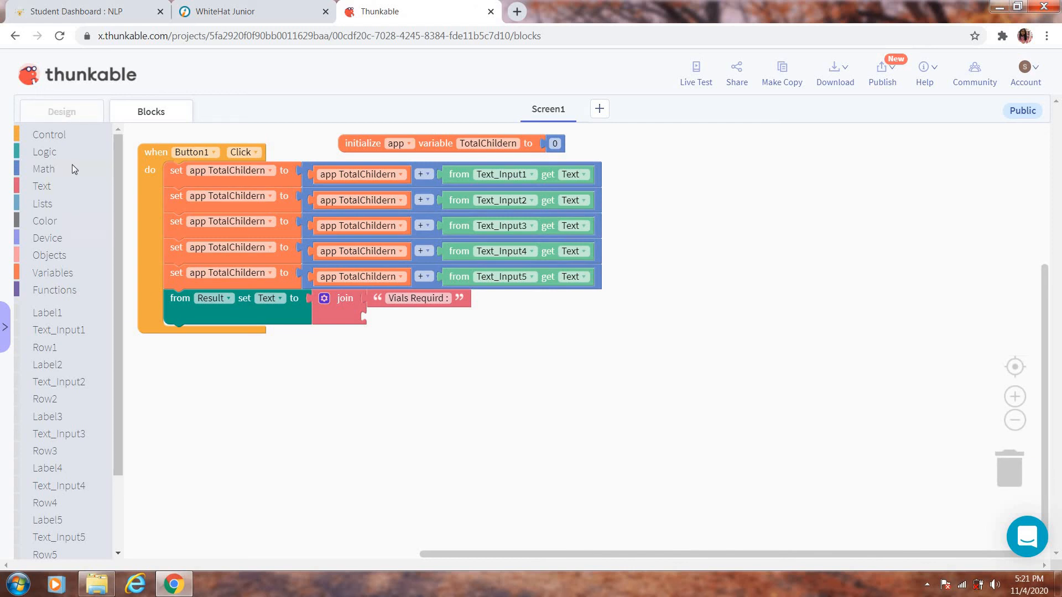
Replace "world" in the Result join with round(app TotalChildern ÷ 20).
click(44, 169)
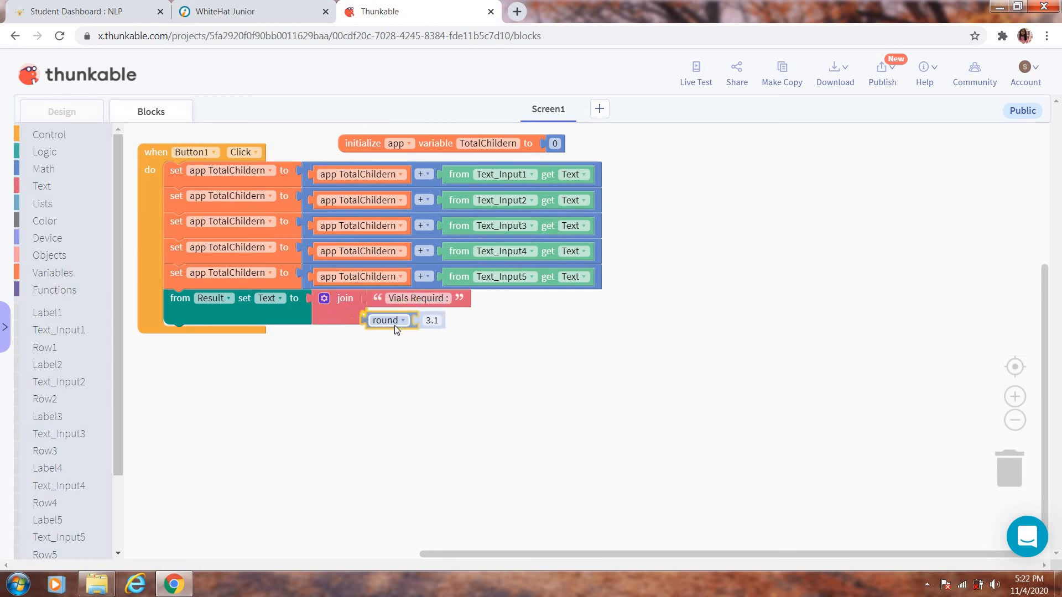
click(43, 168)
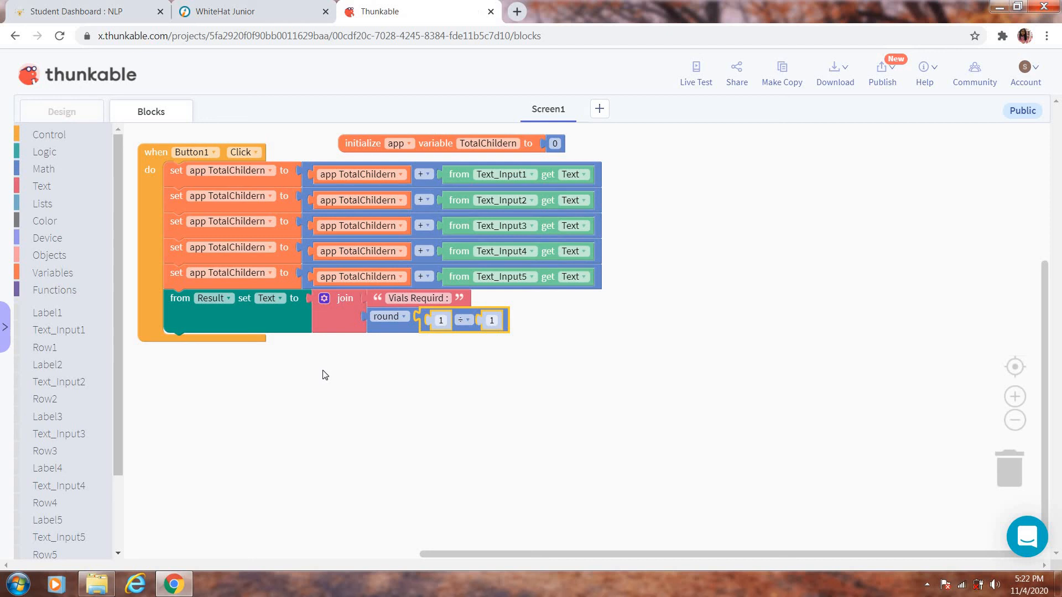
mouse_move(211, 377)
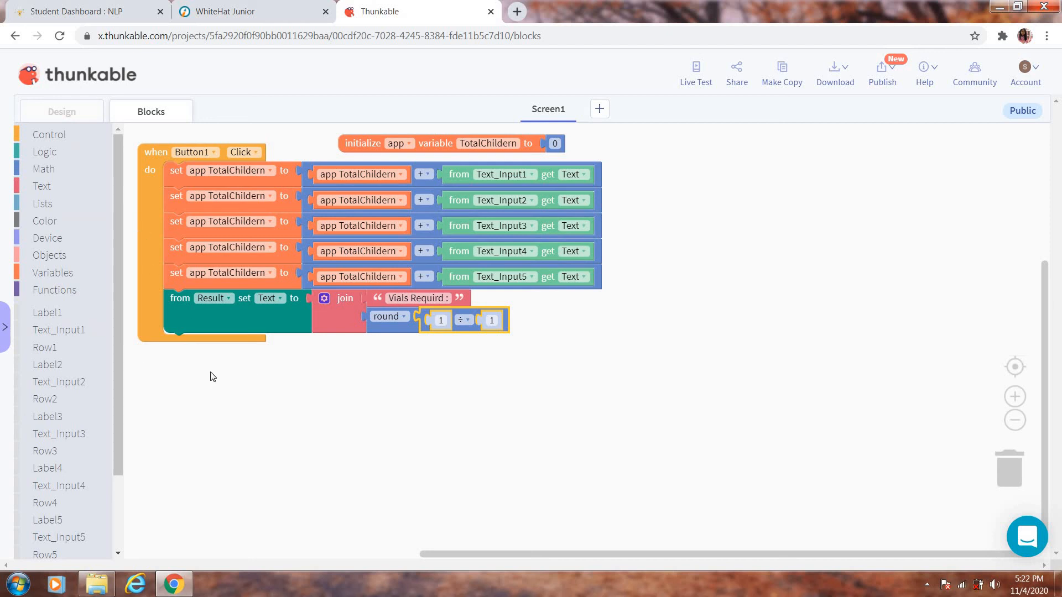
mouse_move(80, 334)
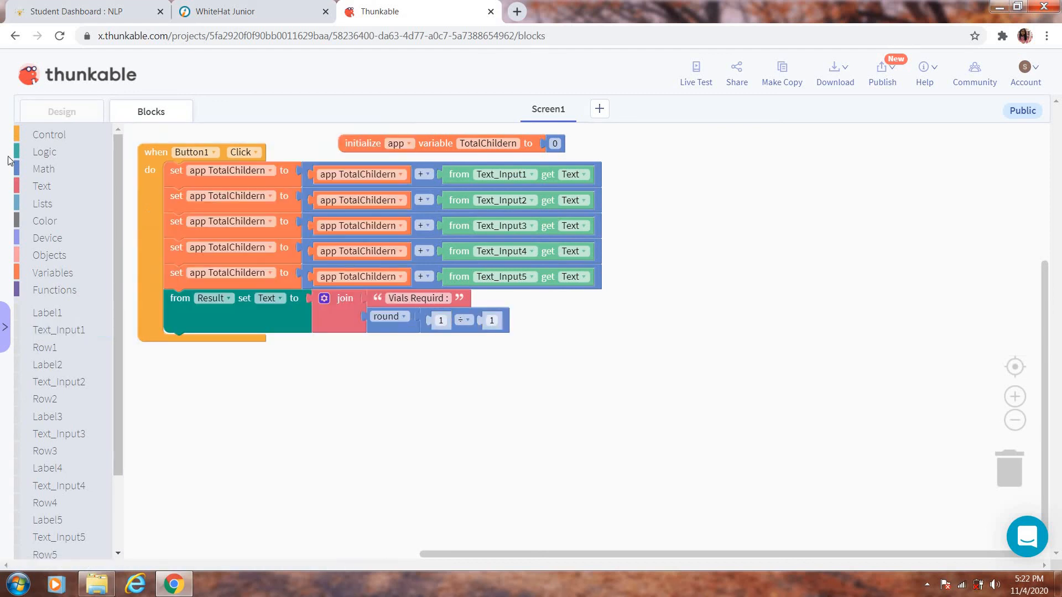
click(52, 272)
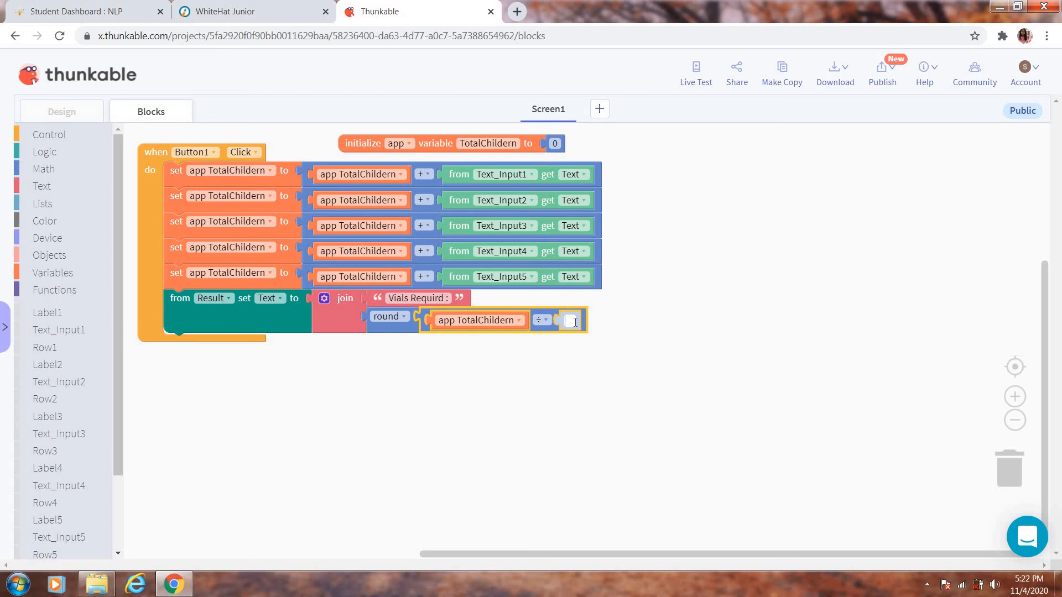
text(20)
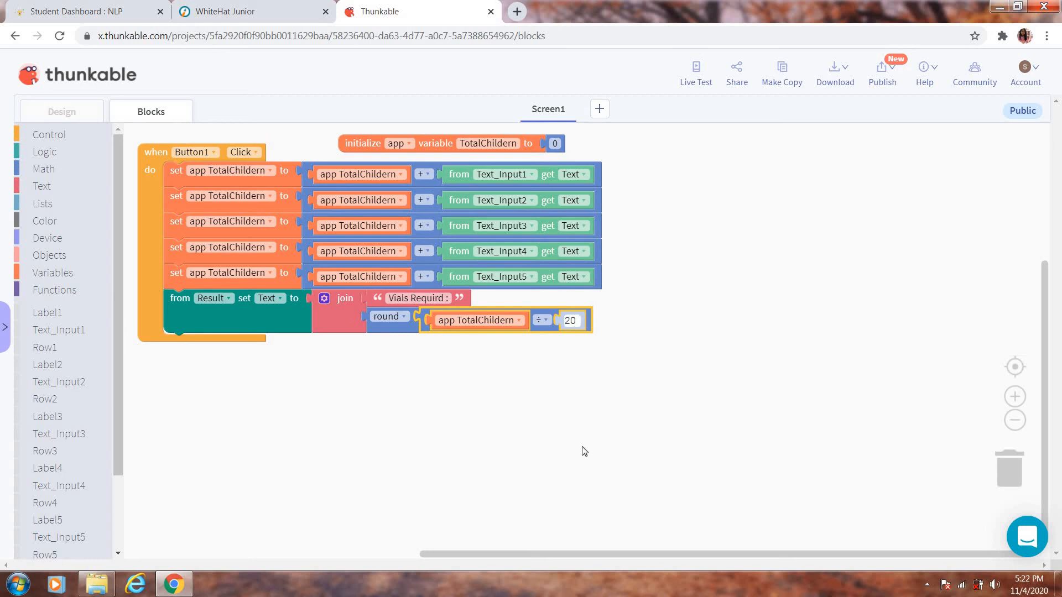
click(341, 403)
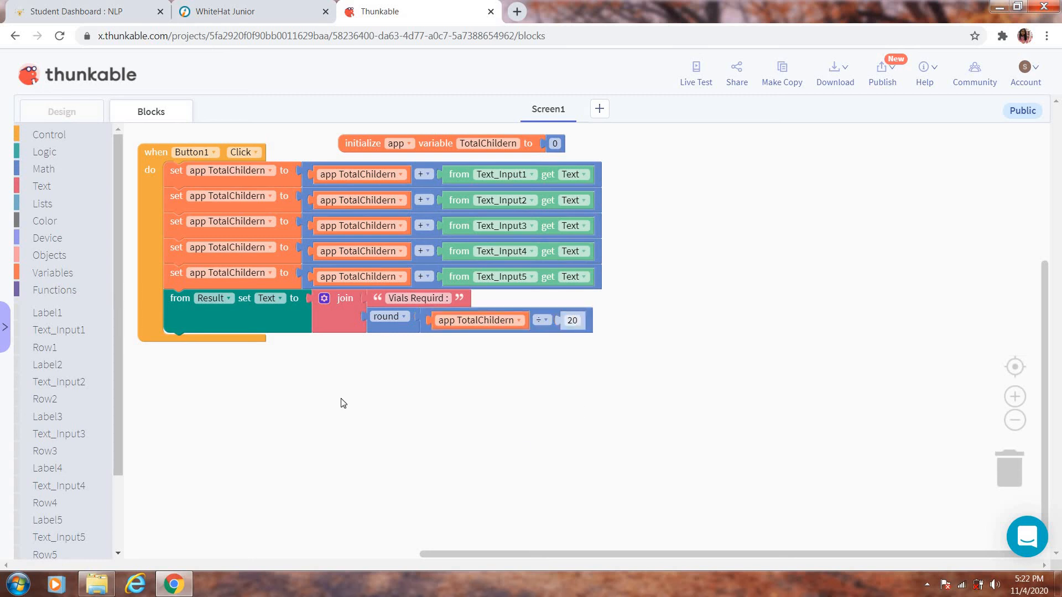
click(61, 111)
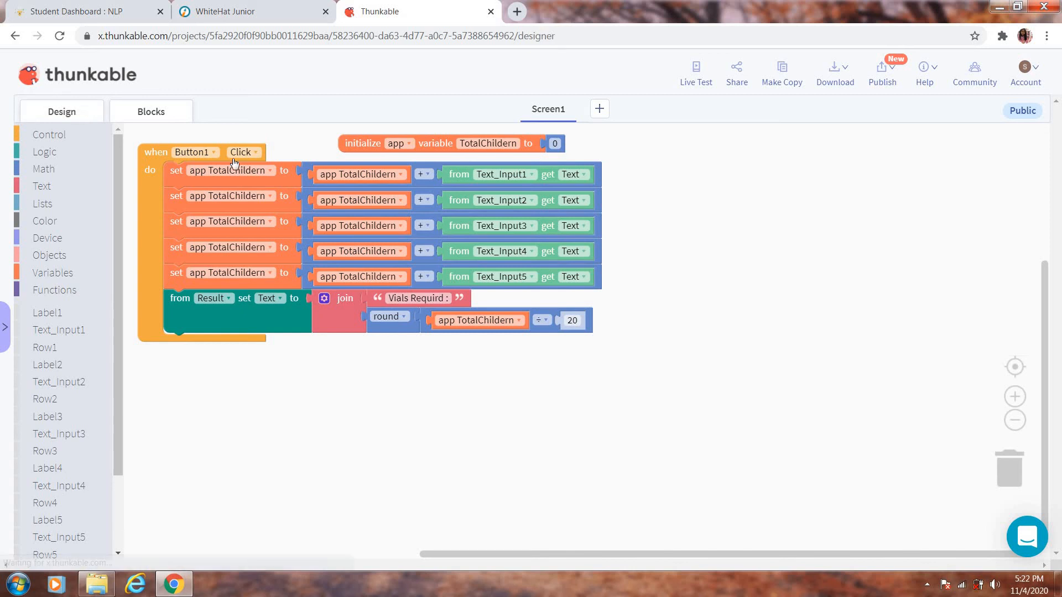
Preview the app with counts 12, 45, 5, 85 and 2 and calculate, showing 'Vials Requird :7'.
click(60, 111)
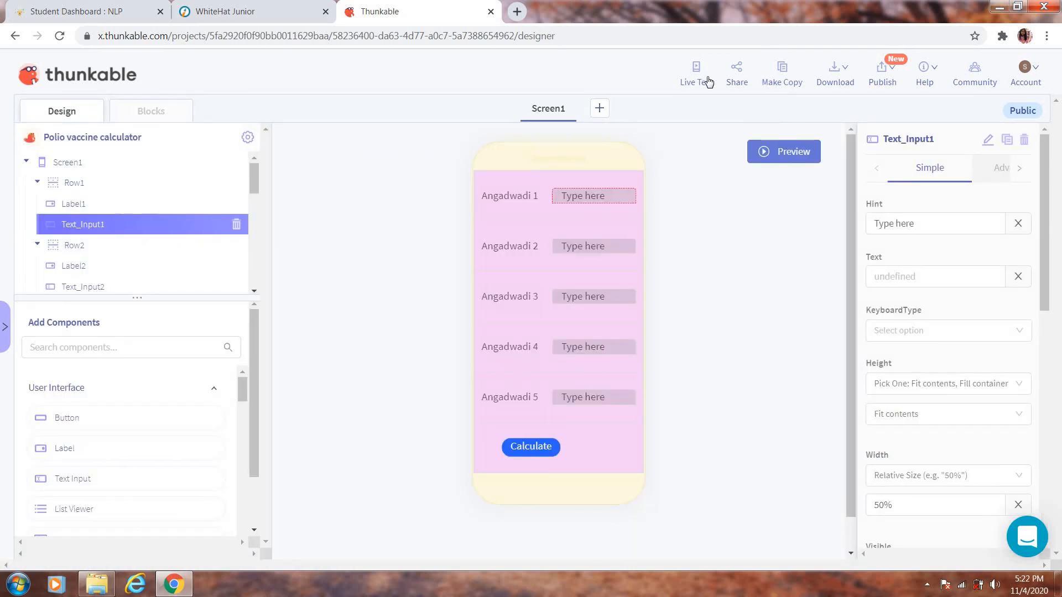
click(696, 71)
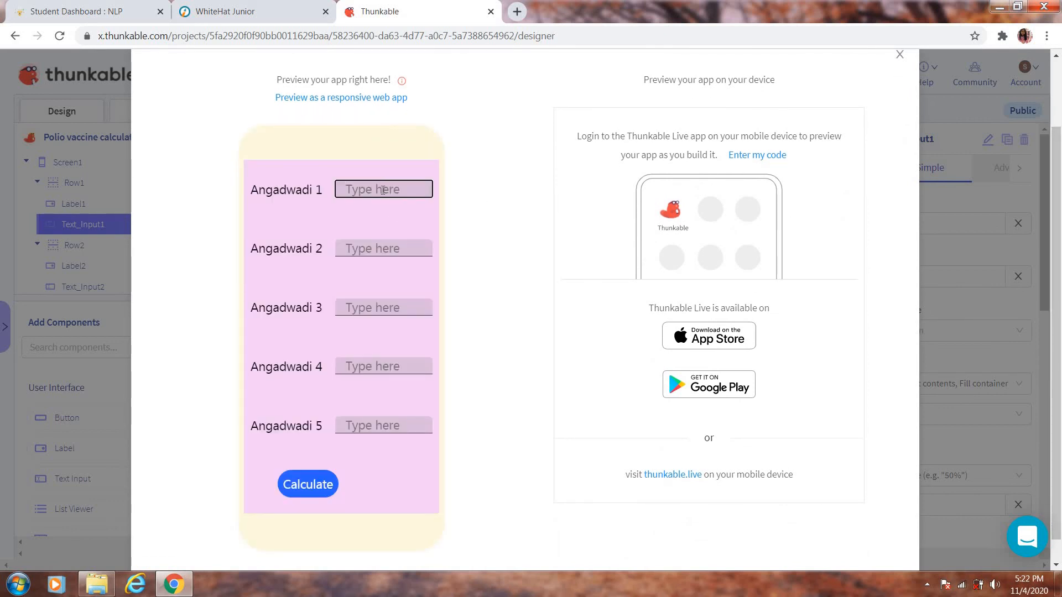
text(12)
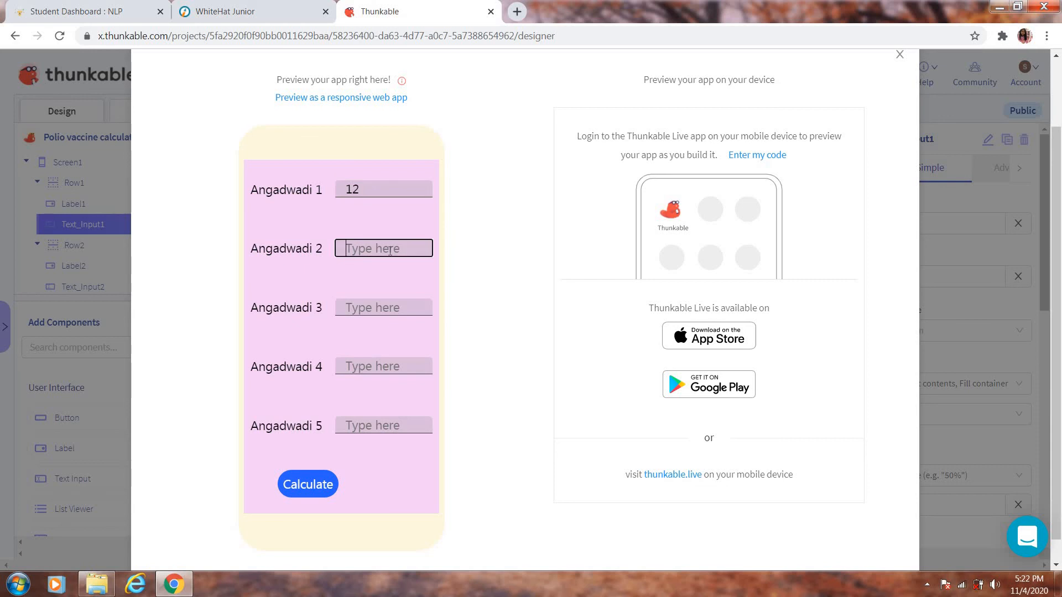
text(45)
click(384, 308)
text(5)
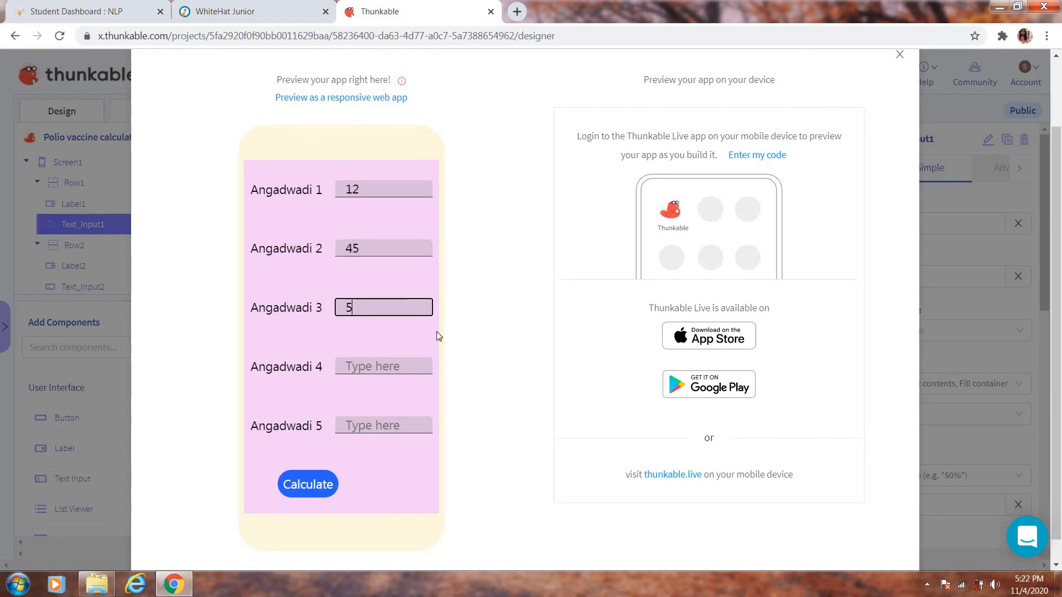
click(383, 365)
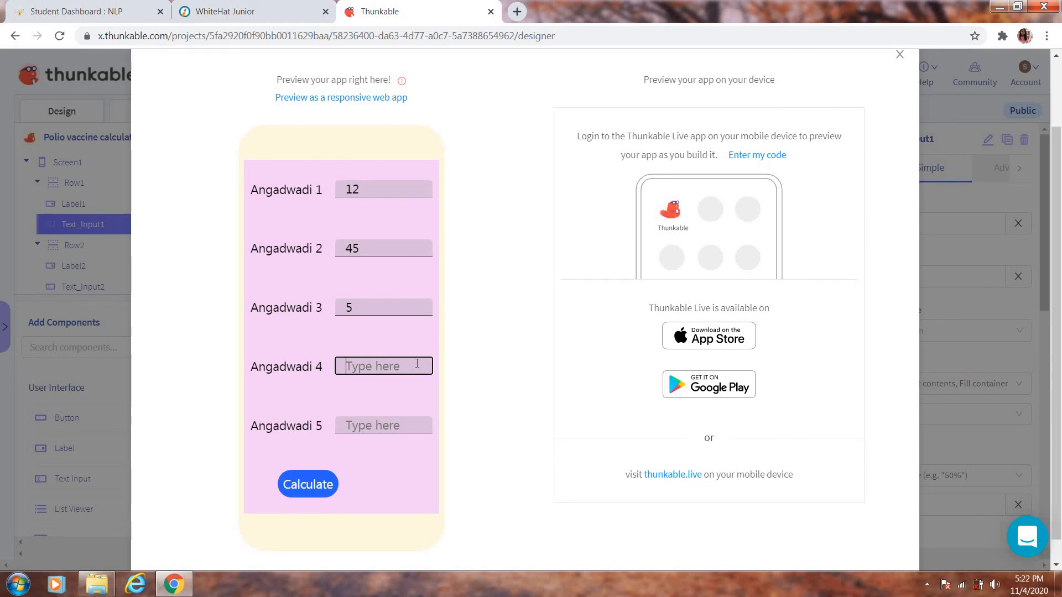
text(85)
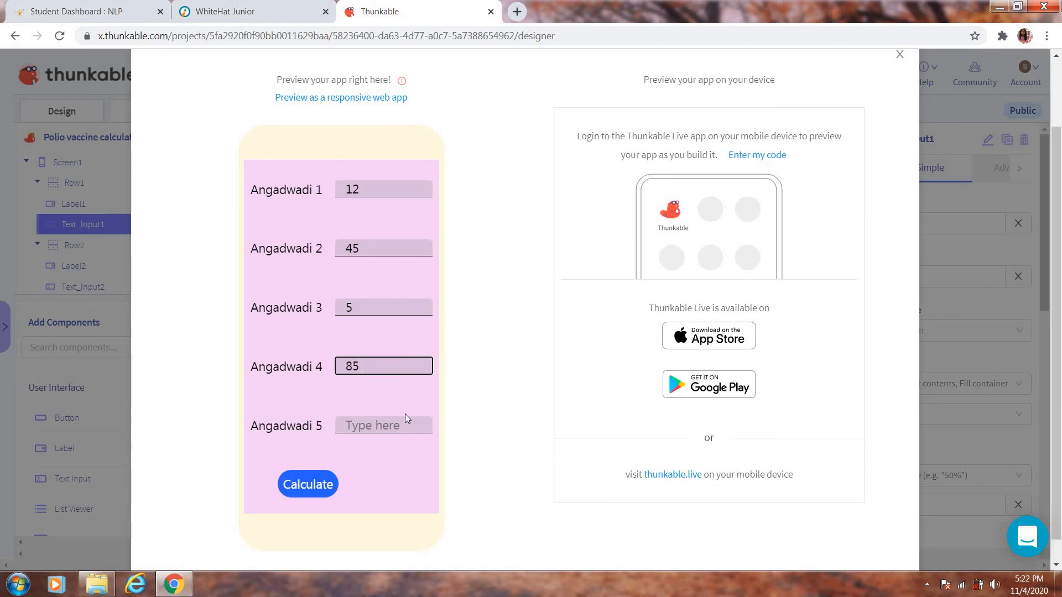
text(2)
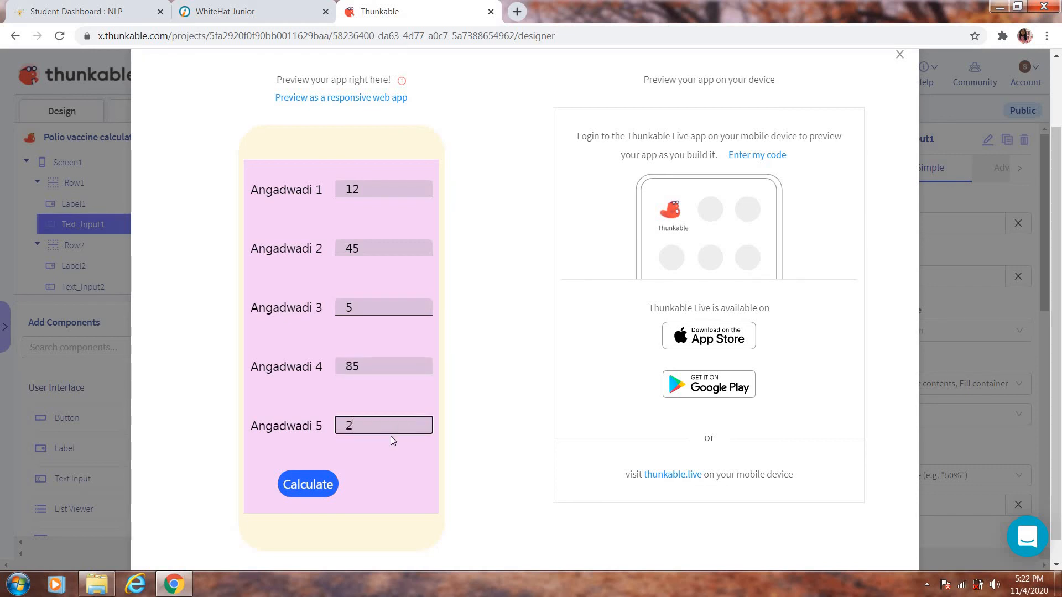
click(307, 483)
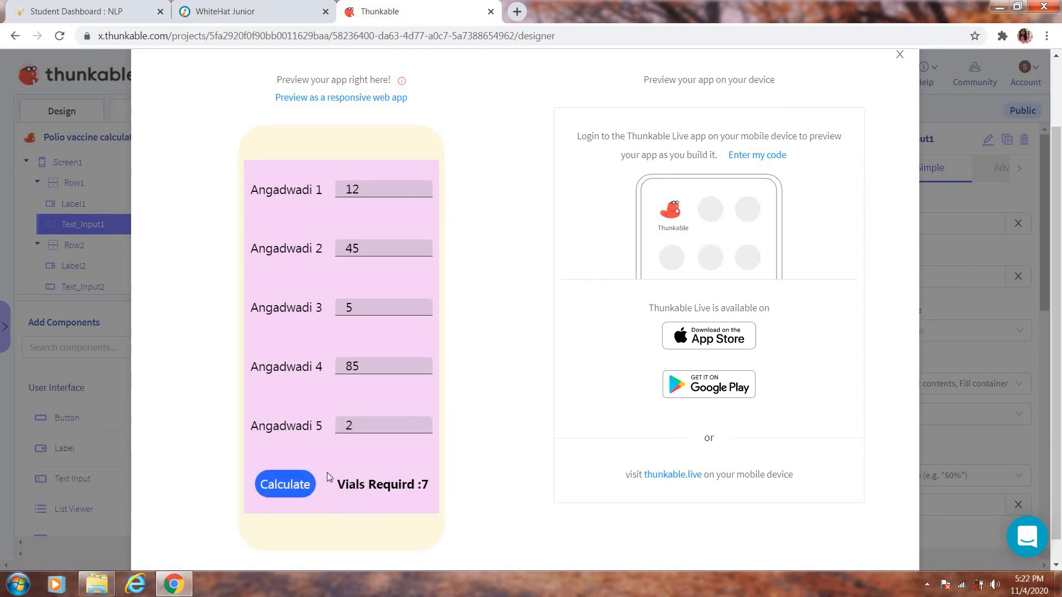
mouse_move(422, 502)
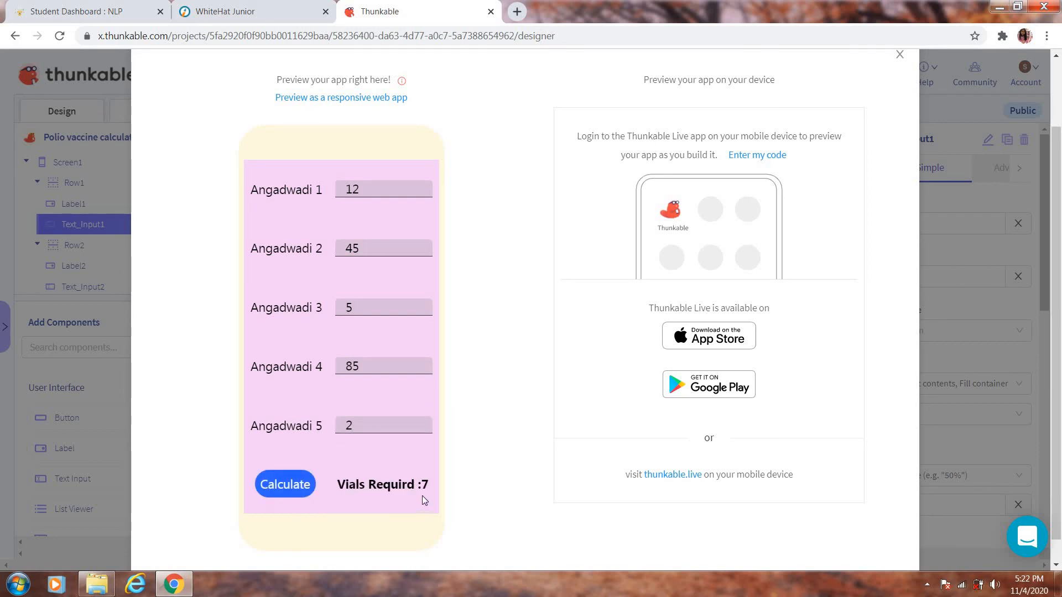
mouse_move(655, 212)
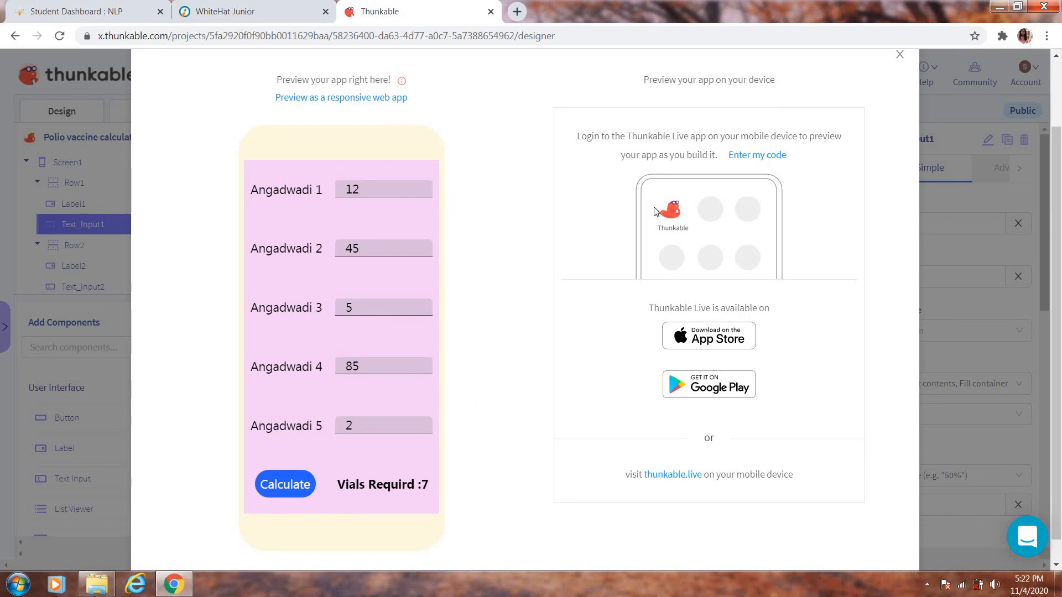